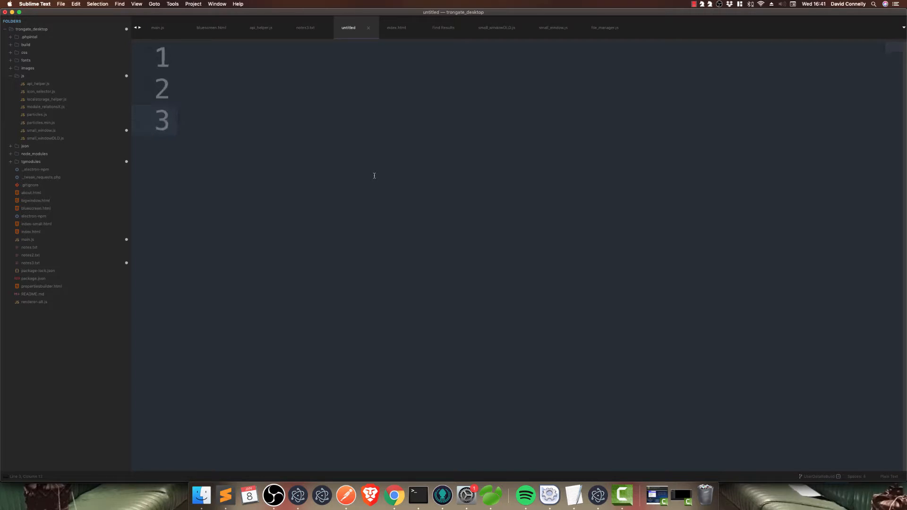
Note the Many to Many heading and the one-to-one example driving licenses <-> driver
type("Many to Many")
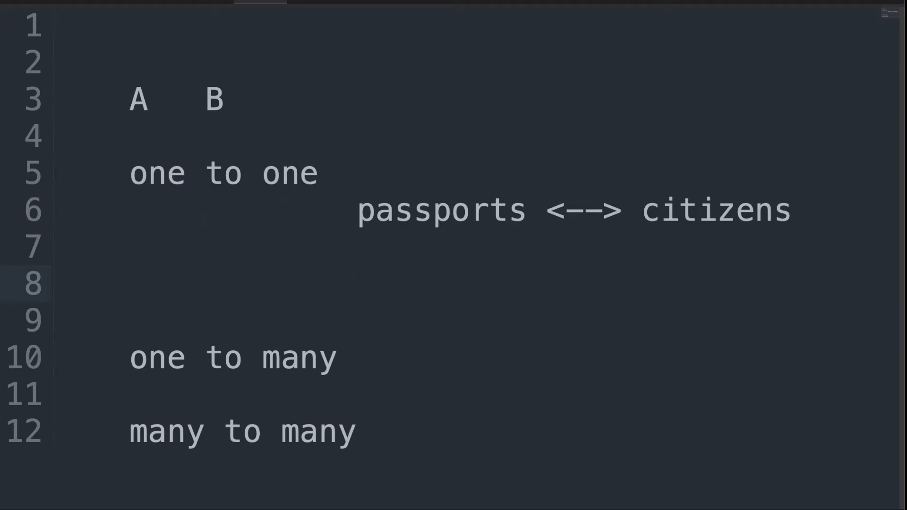
type("driving l")
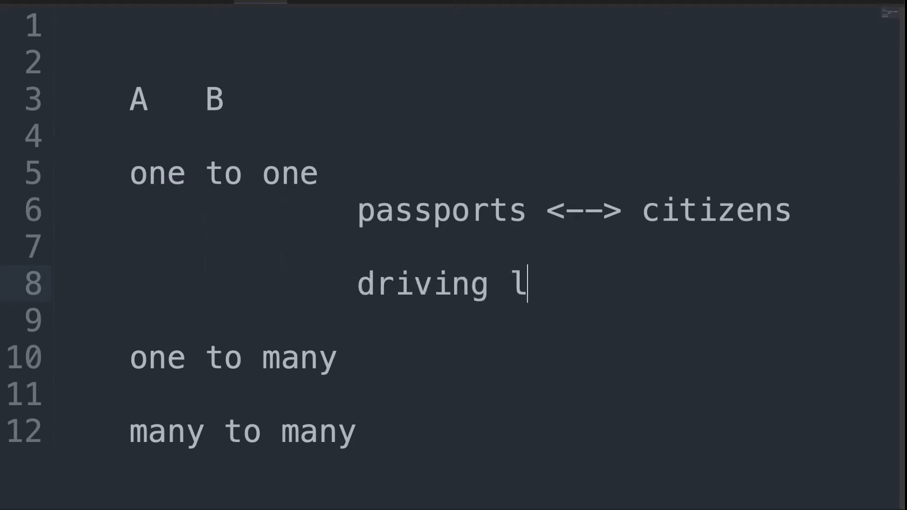
type("icense")
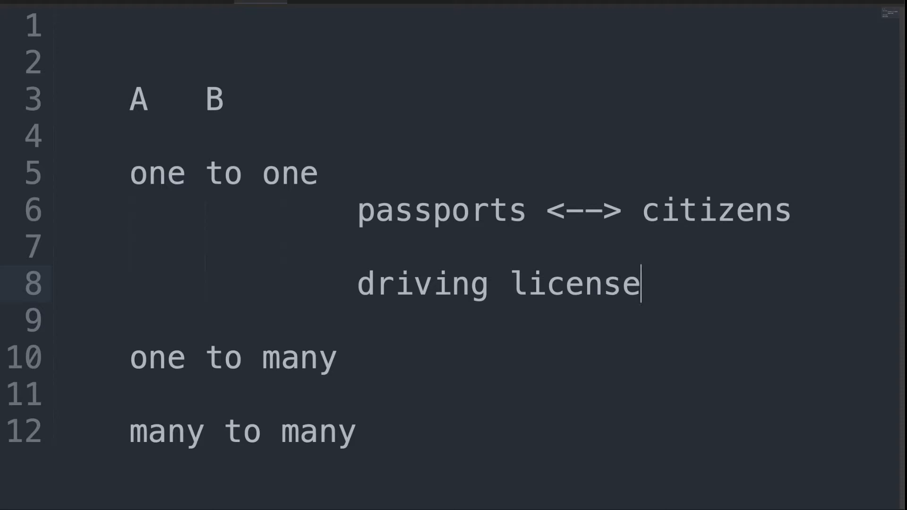
type("s")
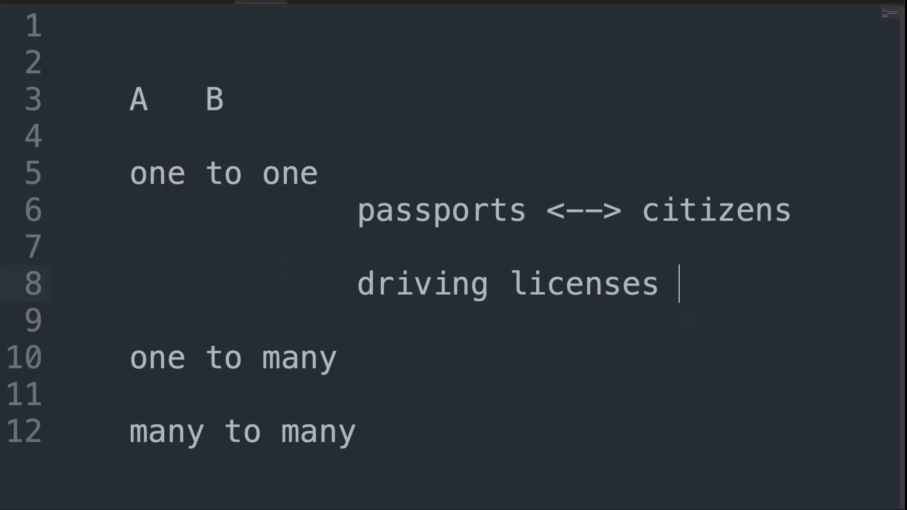
type("<->")
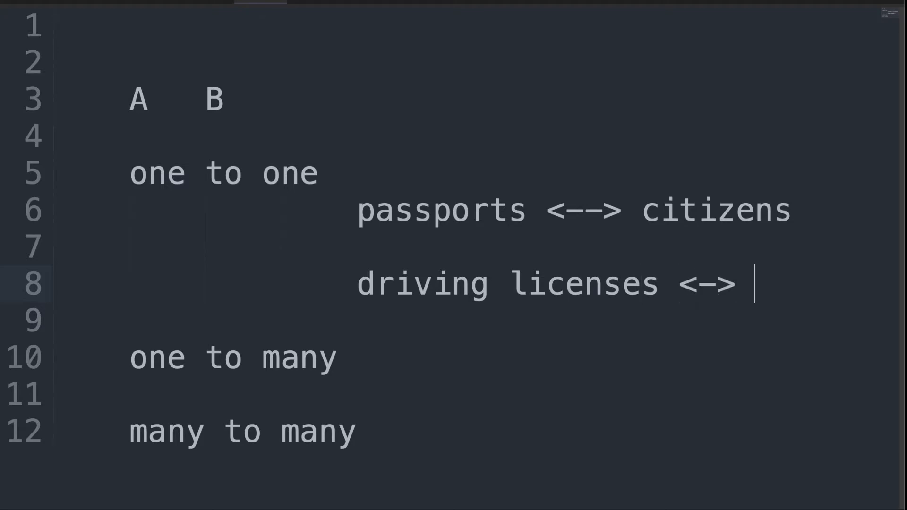
type("driver")
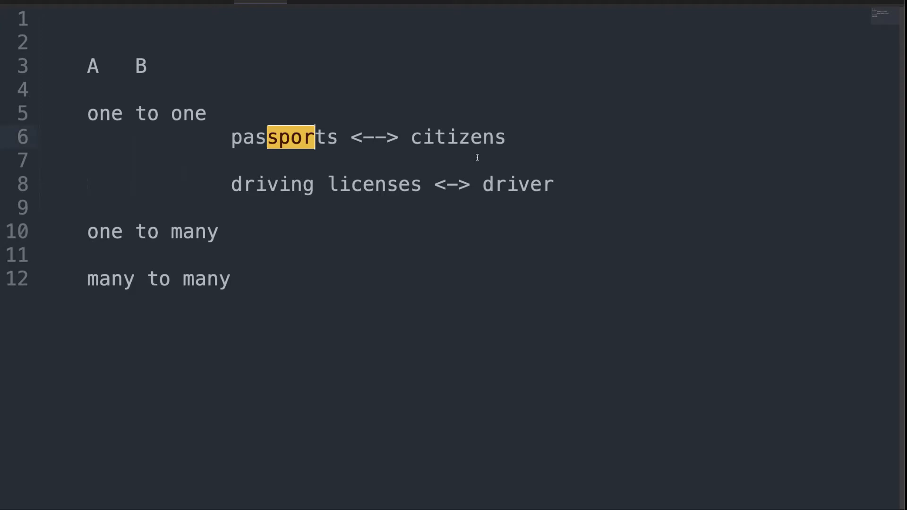
double_click(517, 184)
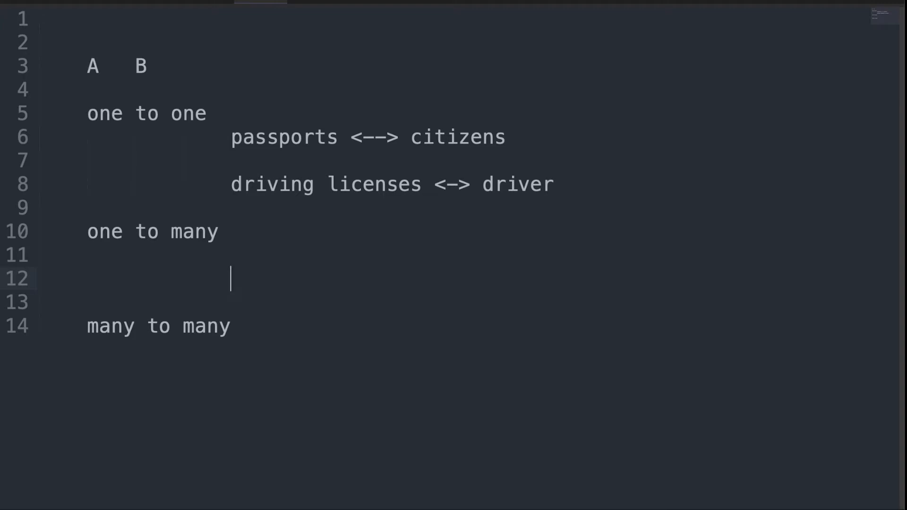
Write the one-to-many line manufacturer (BMW) -> model (3 series, 5 series)
type("man")
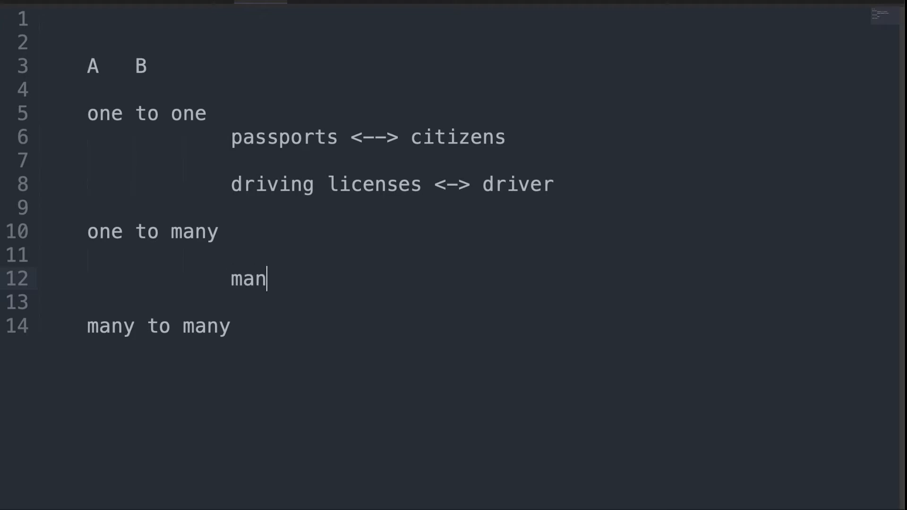
type("ufacture")
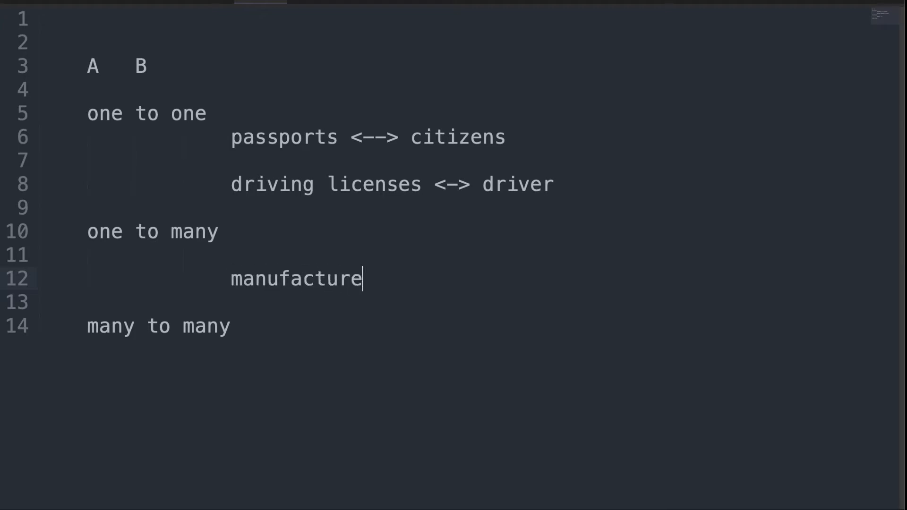
type("r (BW)")
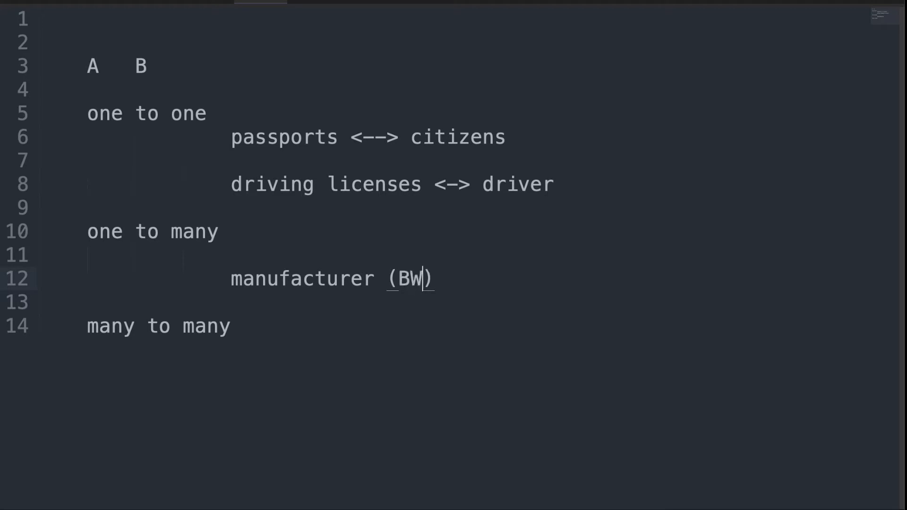
type("M)")
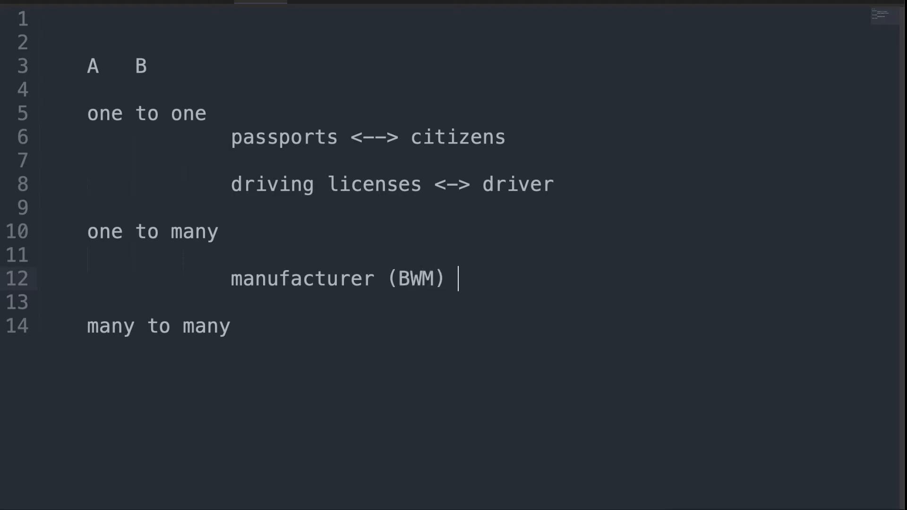
type("->")
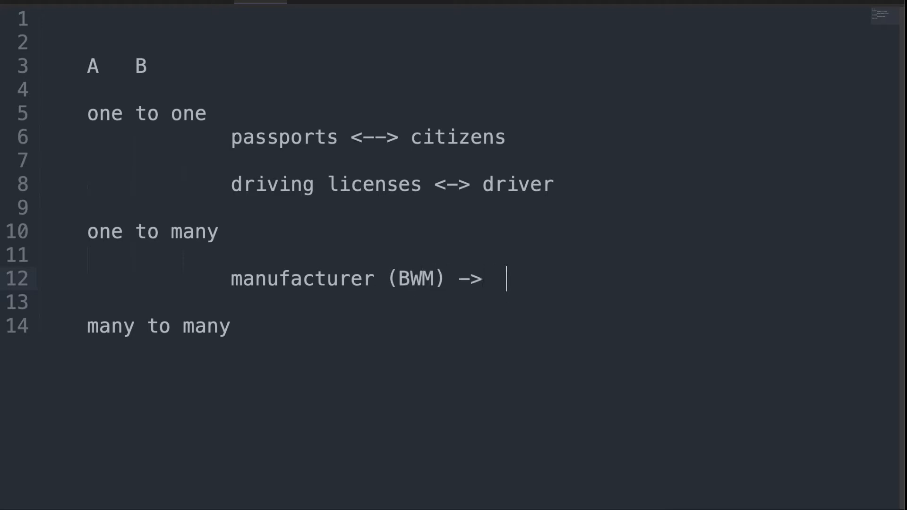
type("model")
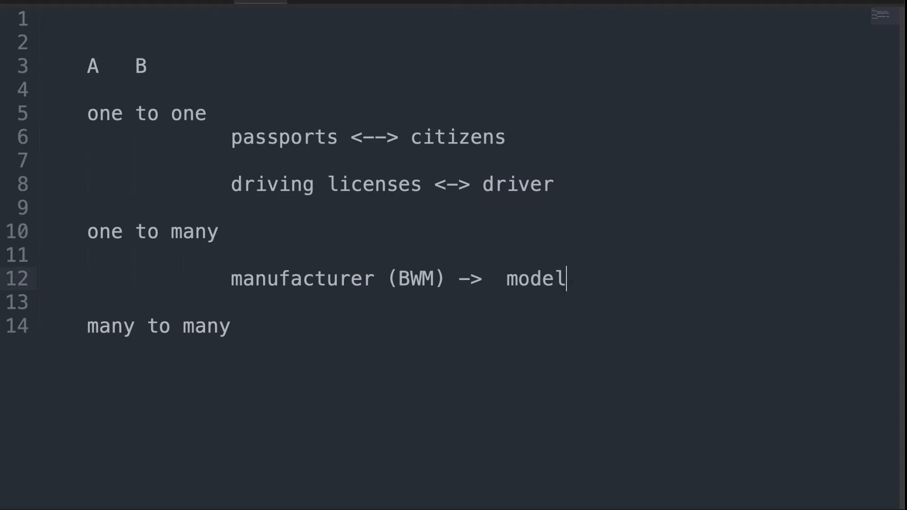
type("()")
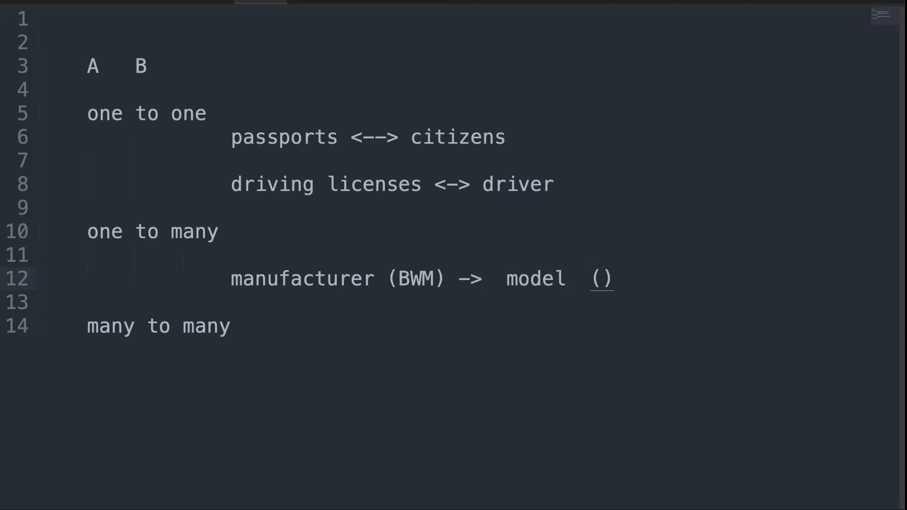
type("3 series,")
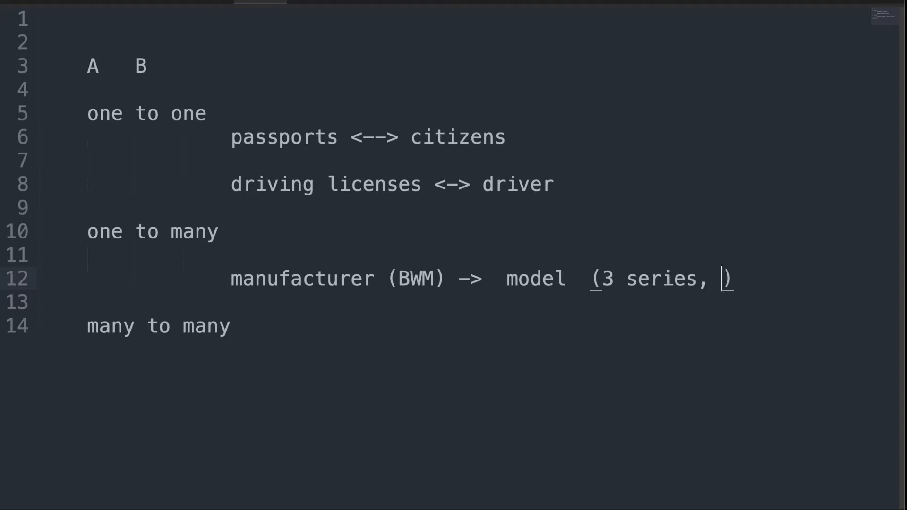
type("5 series")
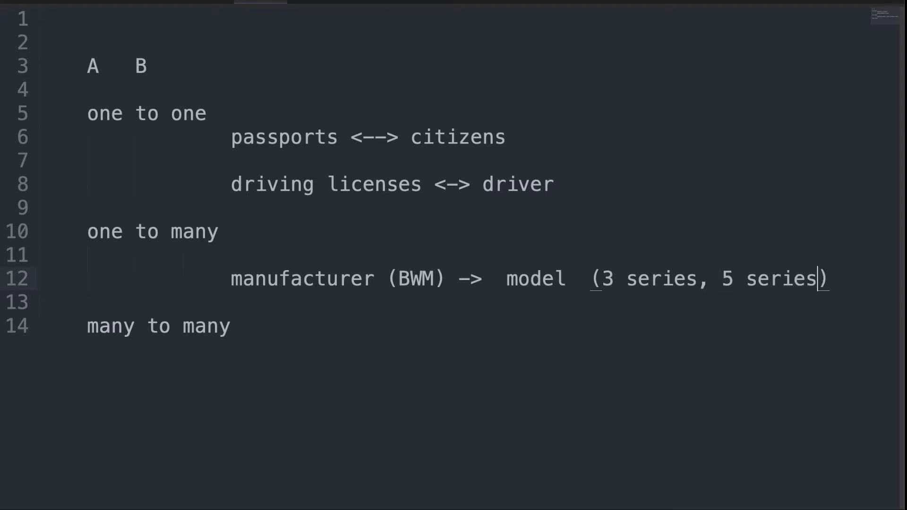
Correct the BWM typo to BMW and open space below many to many
double_click(289, 278)
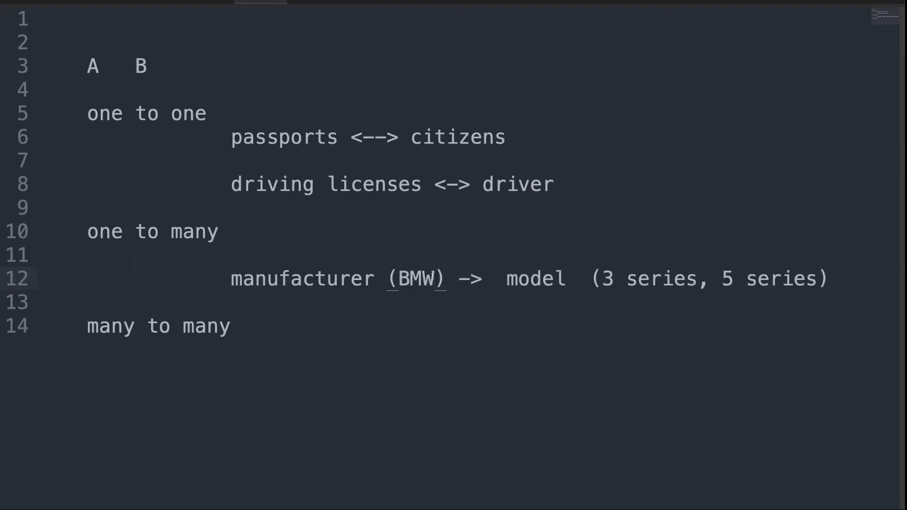
left_click_drag(506, 278, 827, 278)
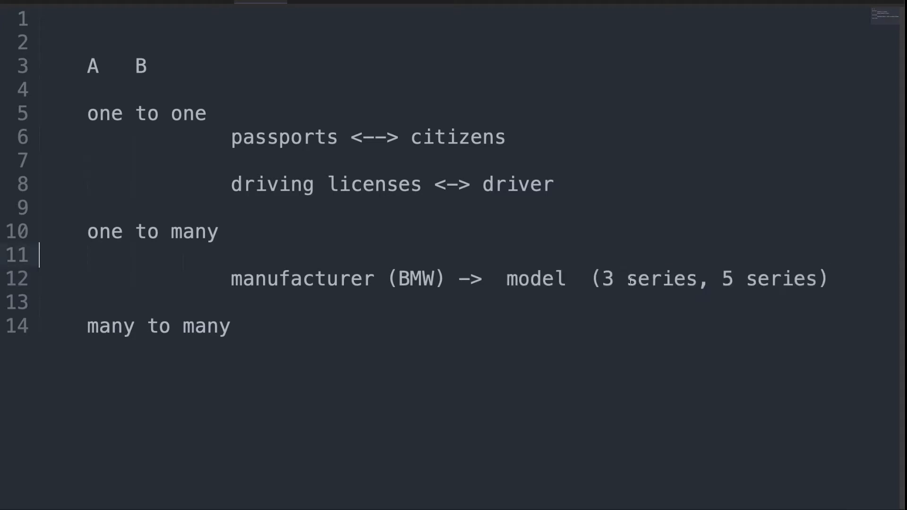
double_click(661, 278)
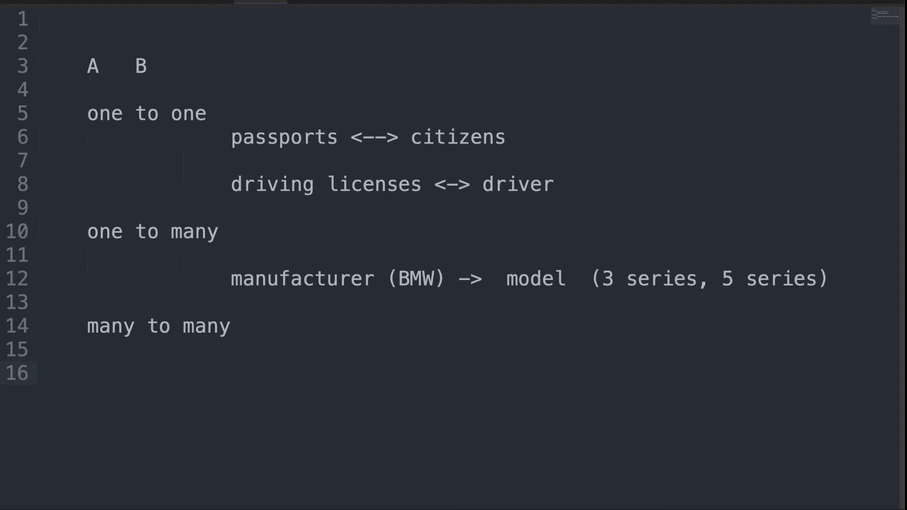
Write the many-to-many pairing item colours <---> items
type("item")
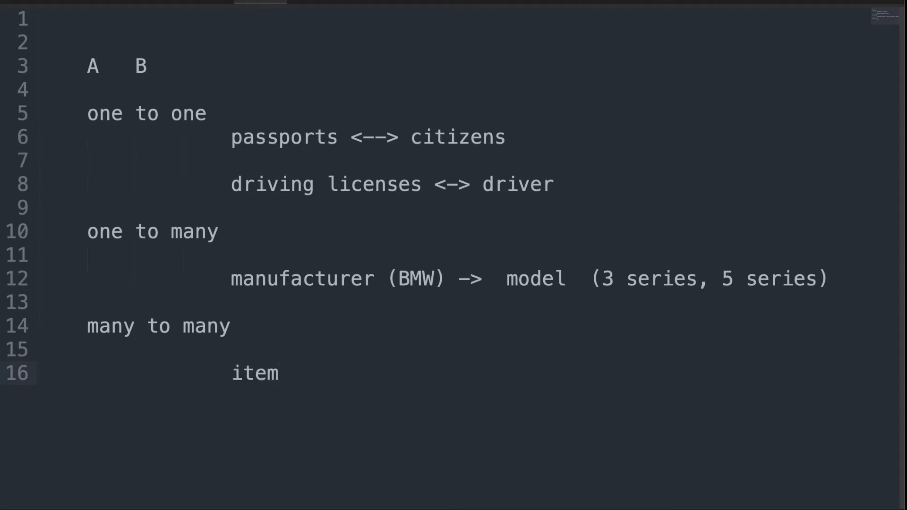
type("colours")
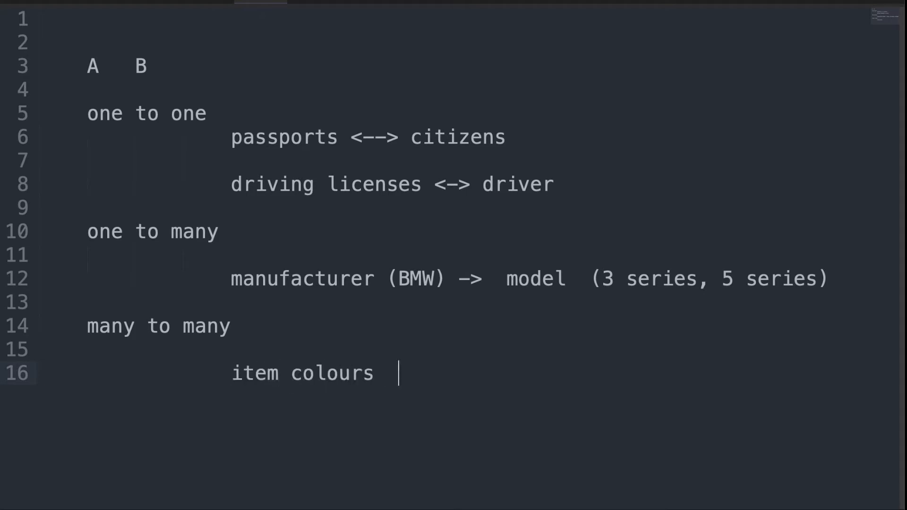
type("<")
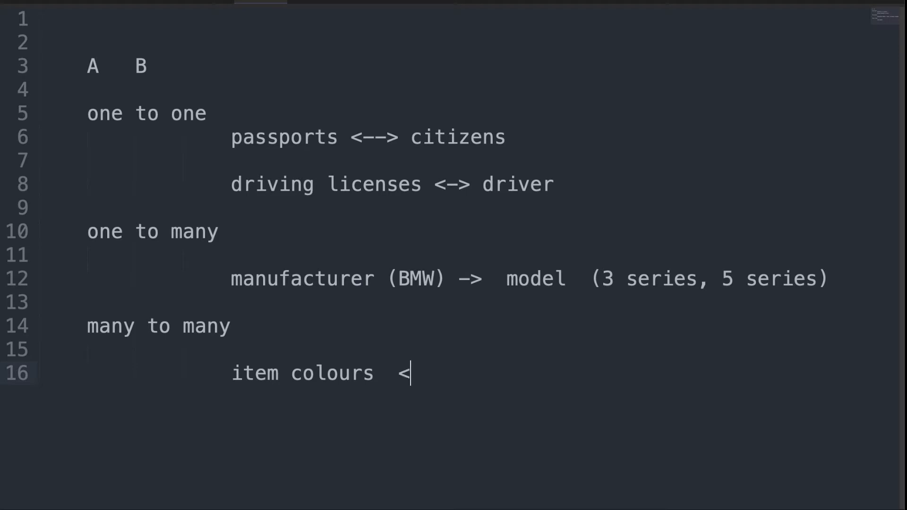
type("---> items")
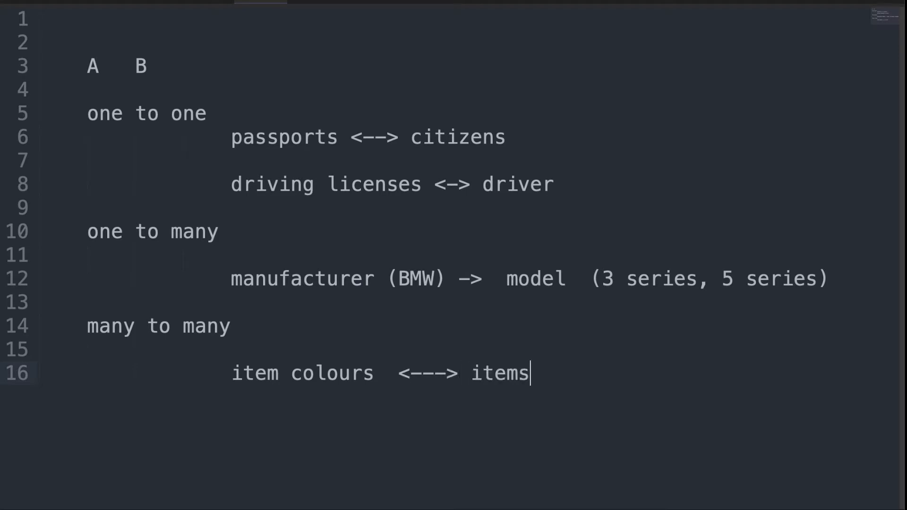
key("Enter")
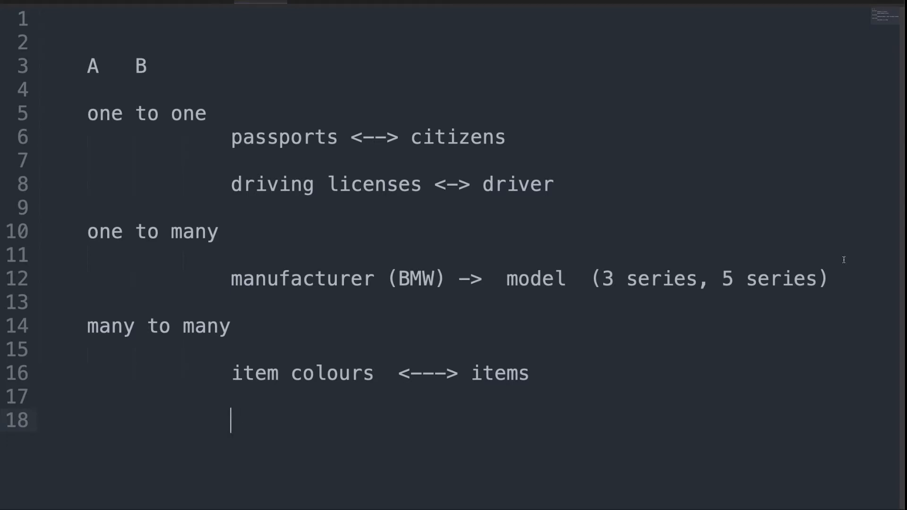
List phones with colours black, red, blue, silver
type("phones")
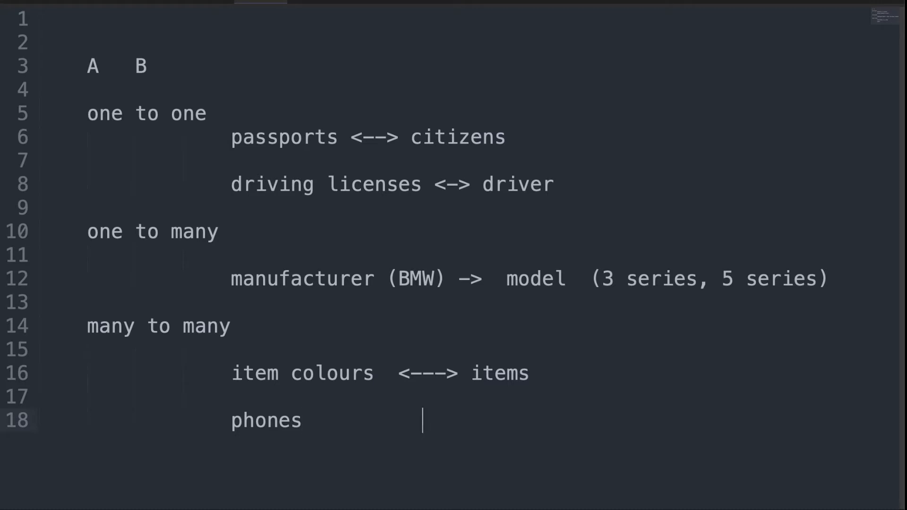
type("black,")
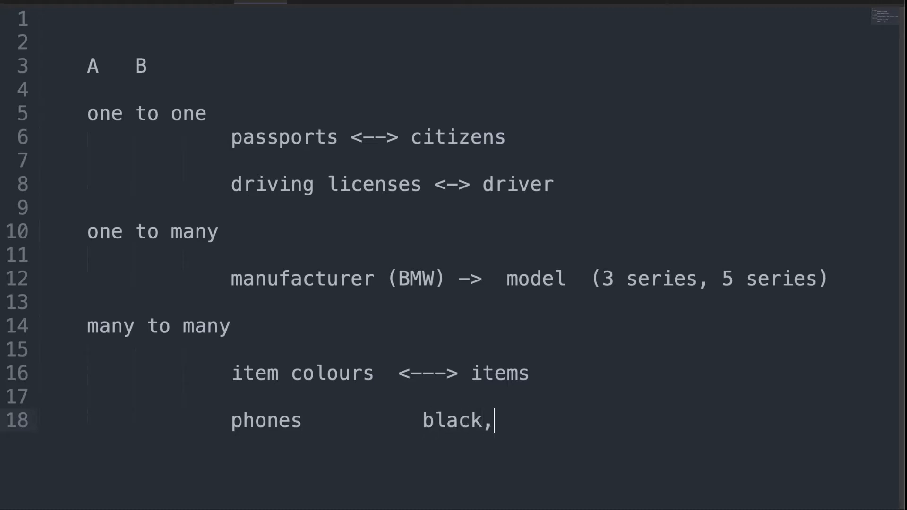
type("red, blue, s")
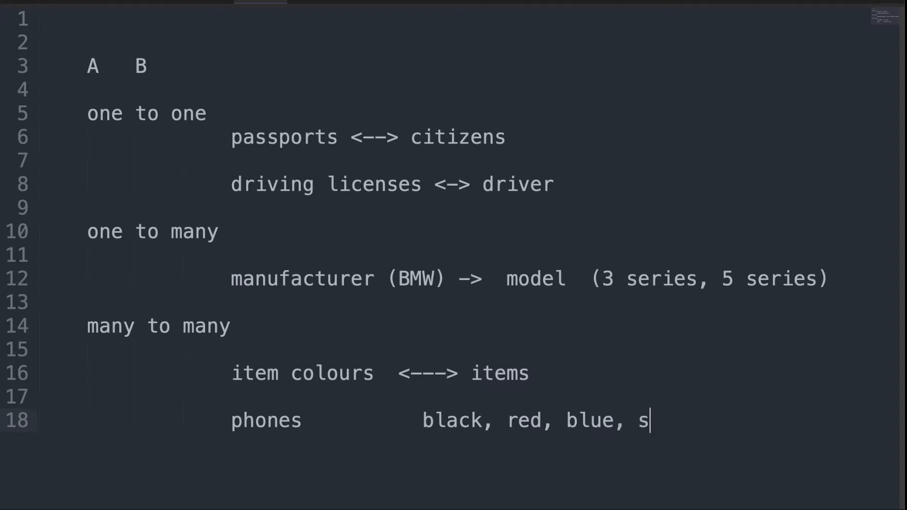
type("ilver")
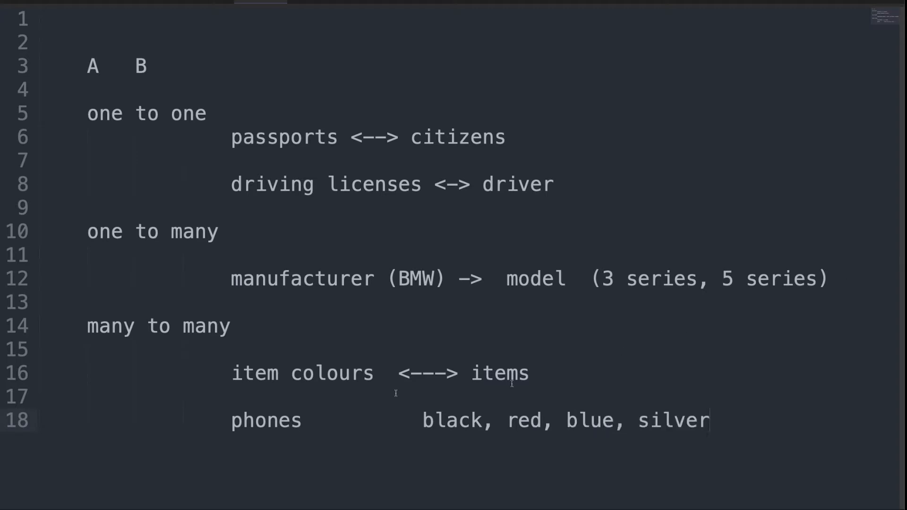
double_click(260, 420)
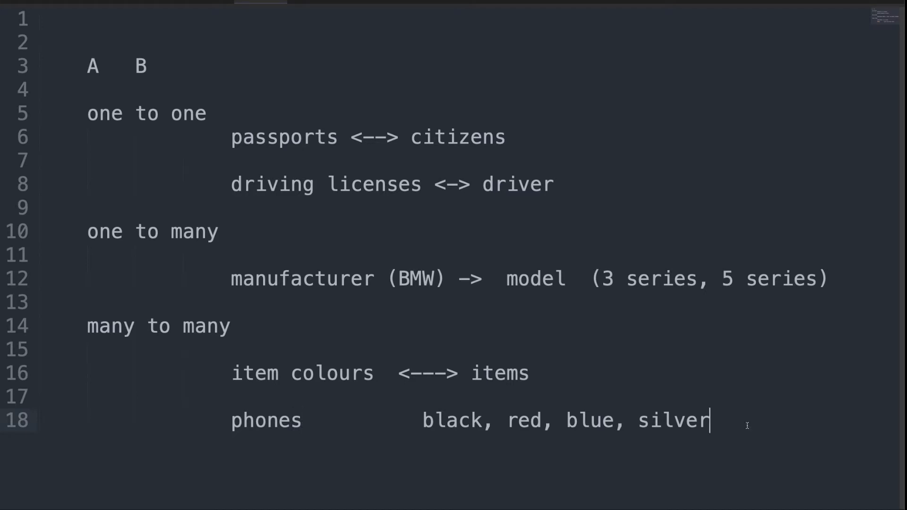
List teapot with colours red, green, silver, black, red
type("teapot          re")
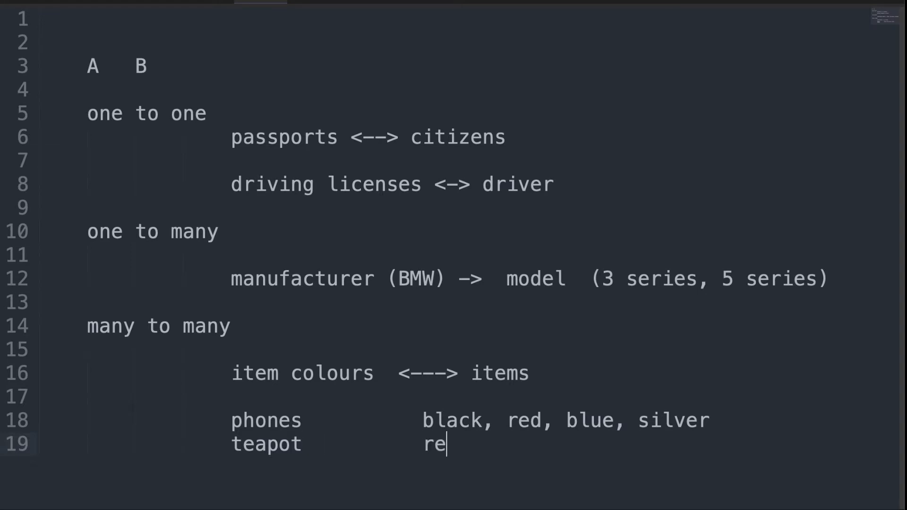
type("d, green, blue")
type("laptop")
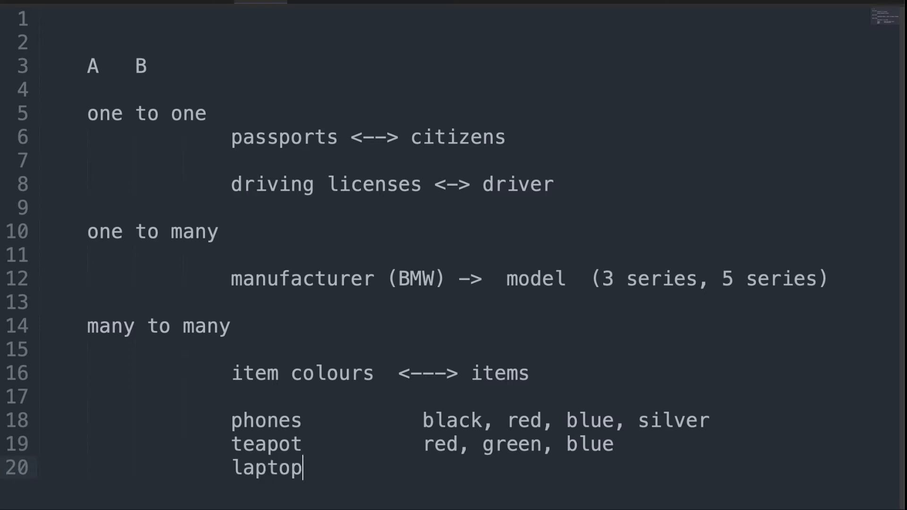
type("silve")
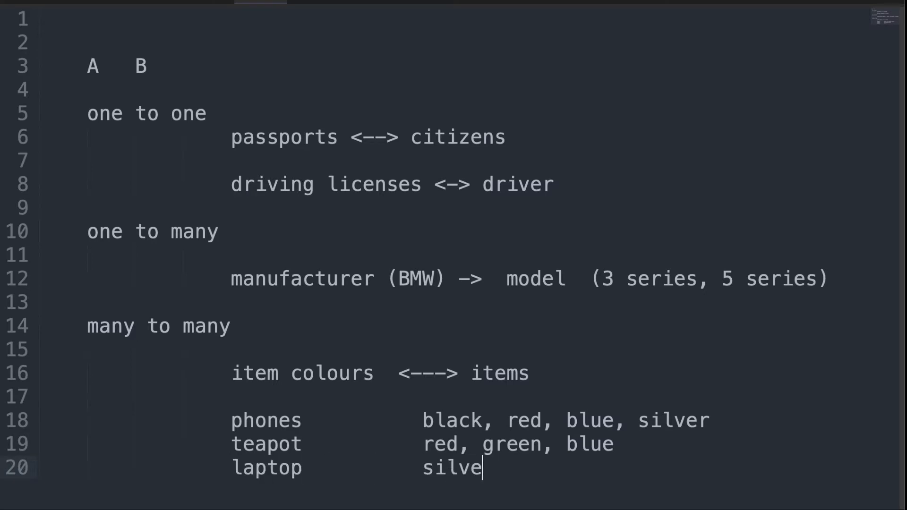
type("r black,")
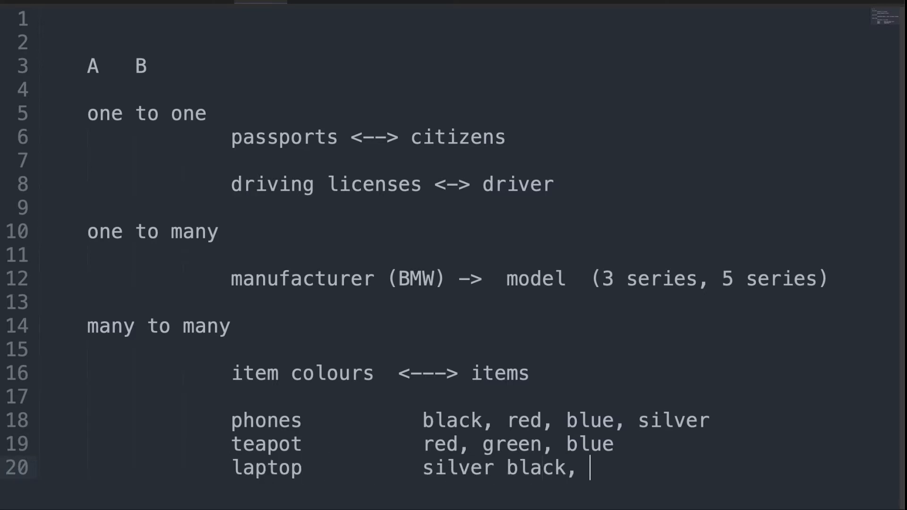
type("red")
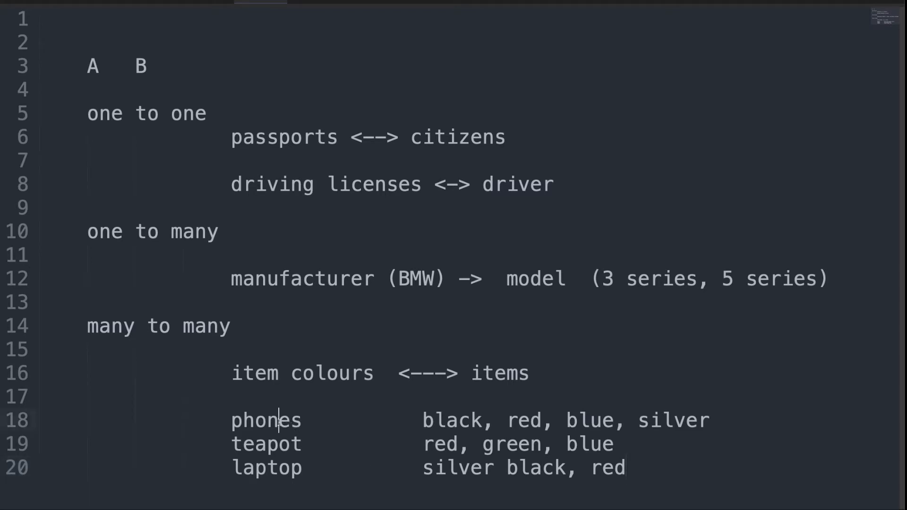
double_click(262, 421)
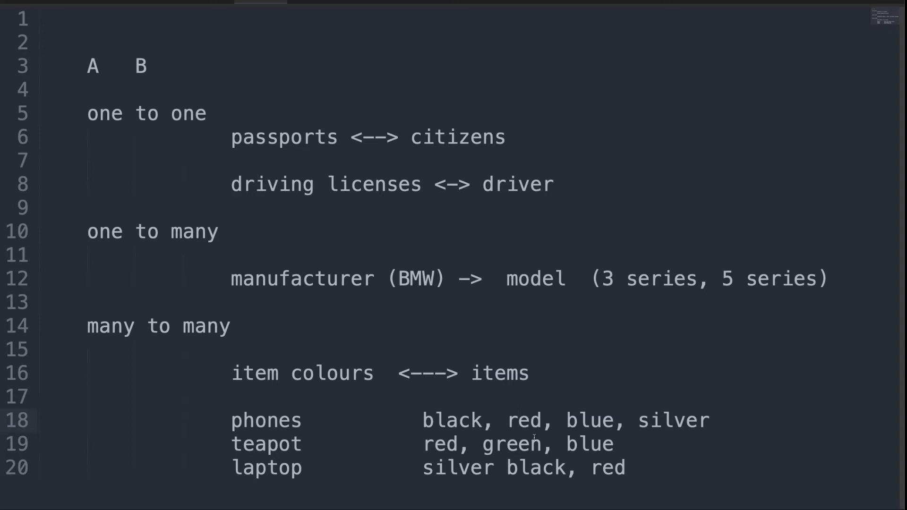
double_click(523, 421)
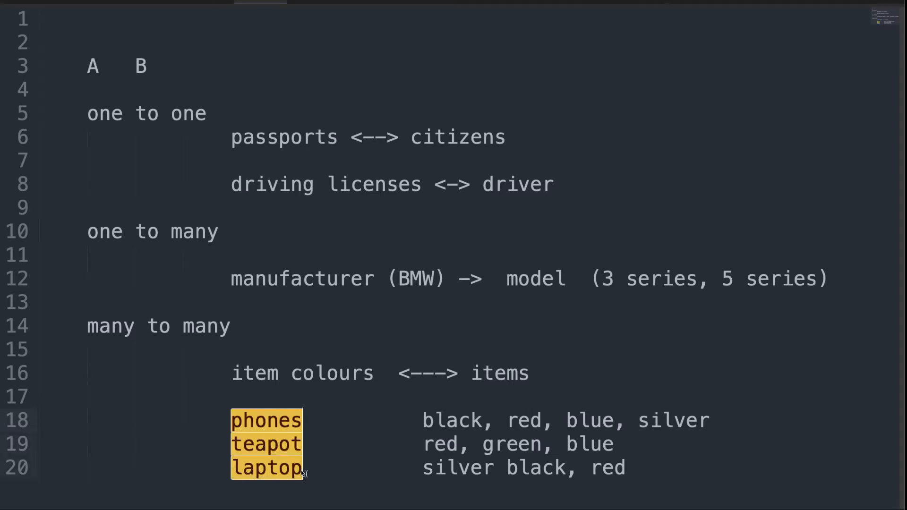
left_click(474, 467)
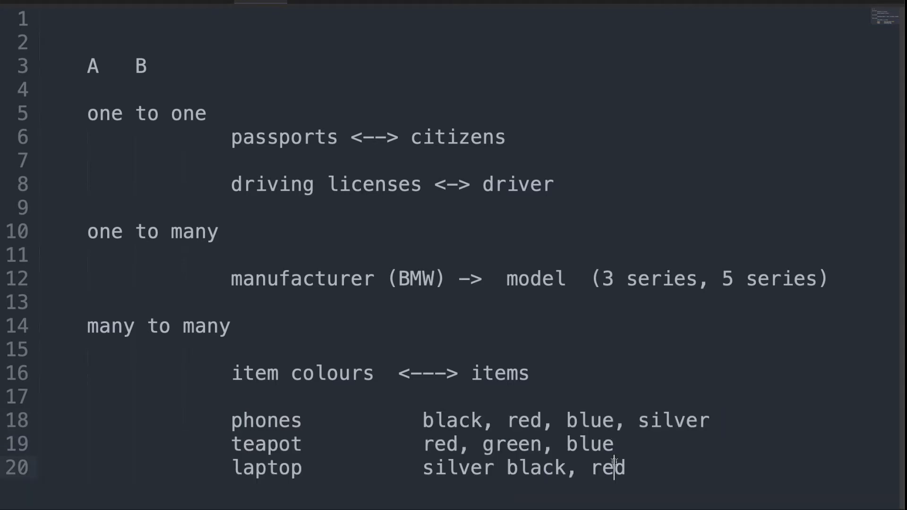
left_click_drag(75, 326, 624, 467)
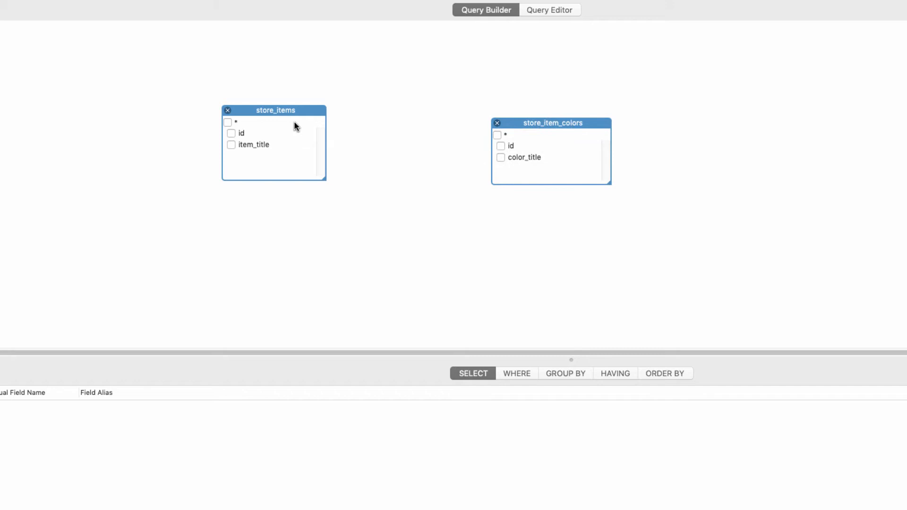
mouse_move(566, 131)
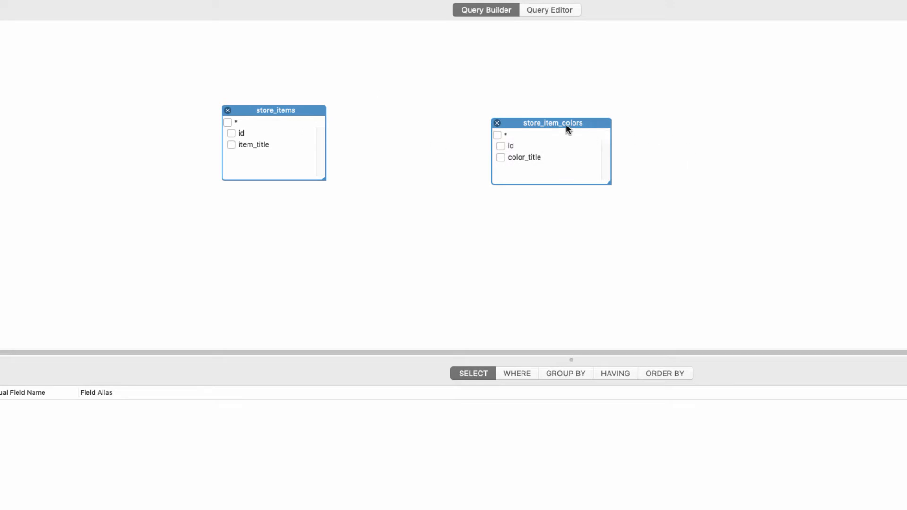
Place items_to_colors between store_items and store_item_colors and link their id fields
left_click_drag(551, 122, 558, 111)
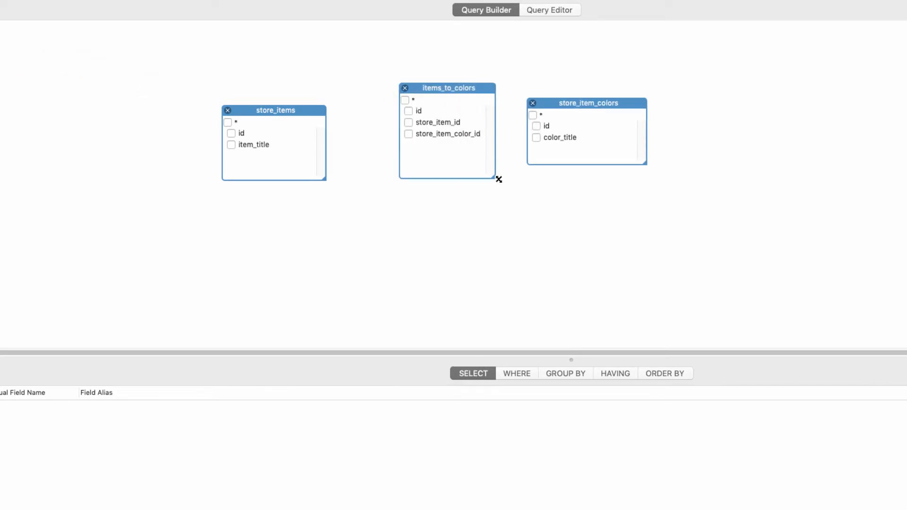
left_click_drag(447, 87, 418, 106)
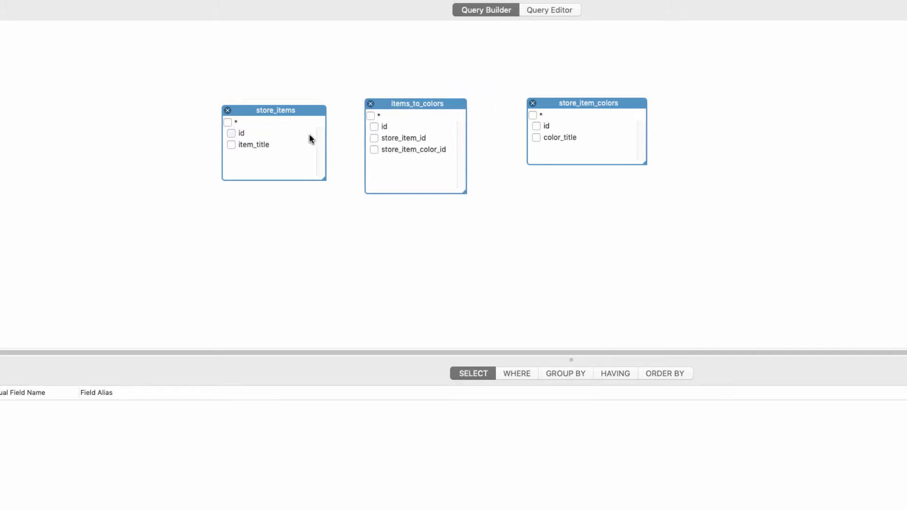
mouse_move(243, 162)
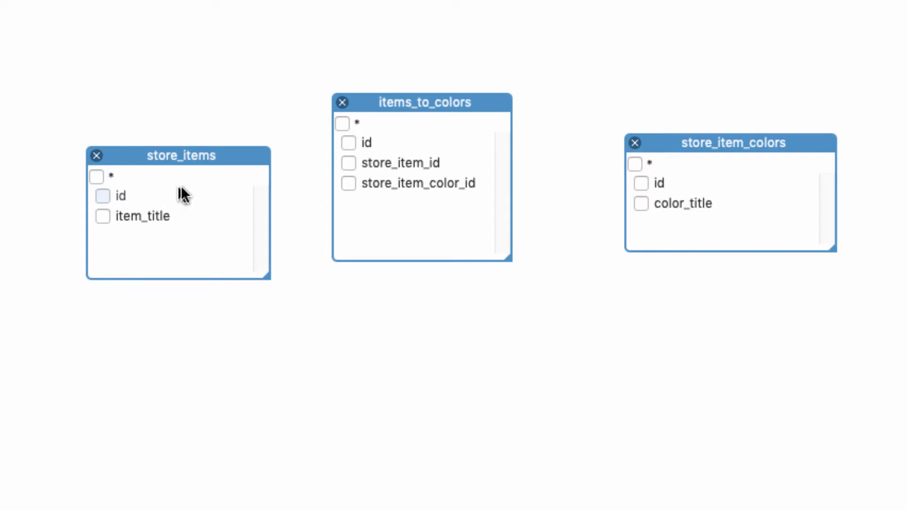
left_click_drag(122, 199, 348, 182)
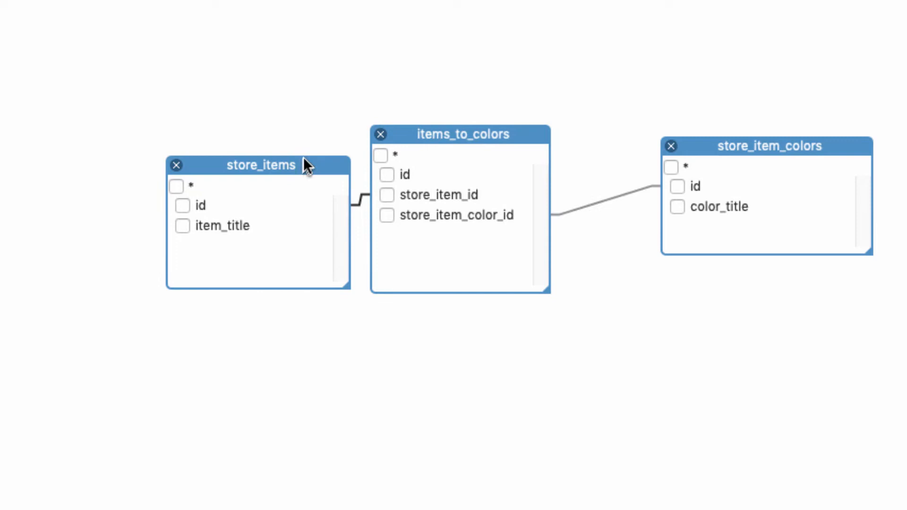
left_click_drag(460, 134, 504, 120)
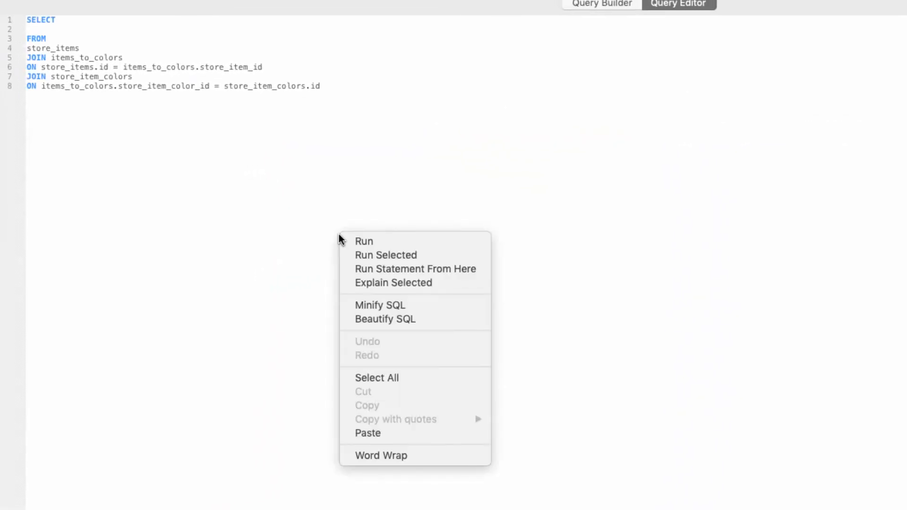
Dismiss the context menu and return to the three-table join diagram
left_click(380, 305)
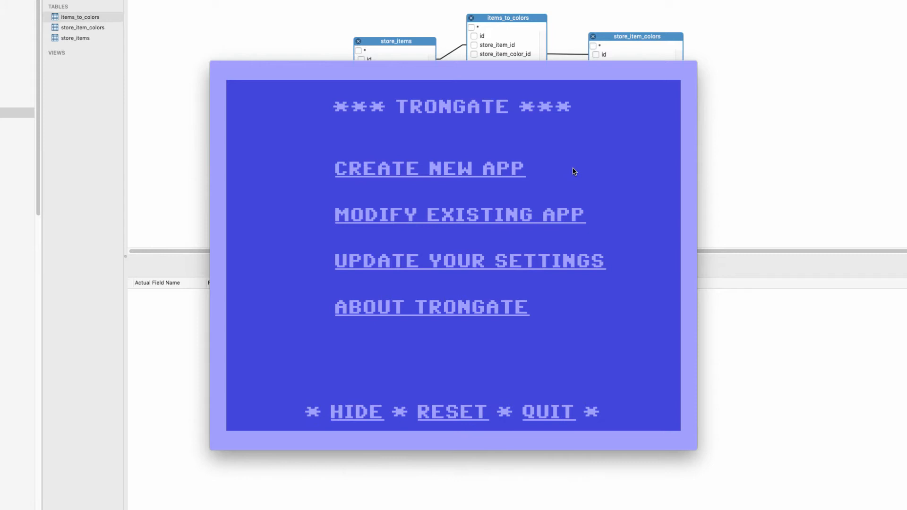
mouse_move(487, 176)
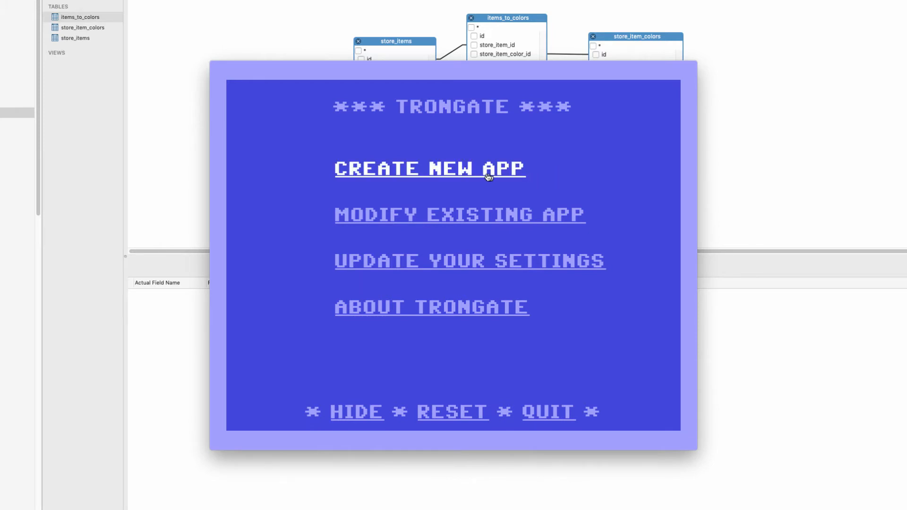
left_click(430, 168)
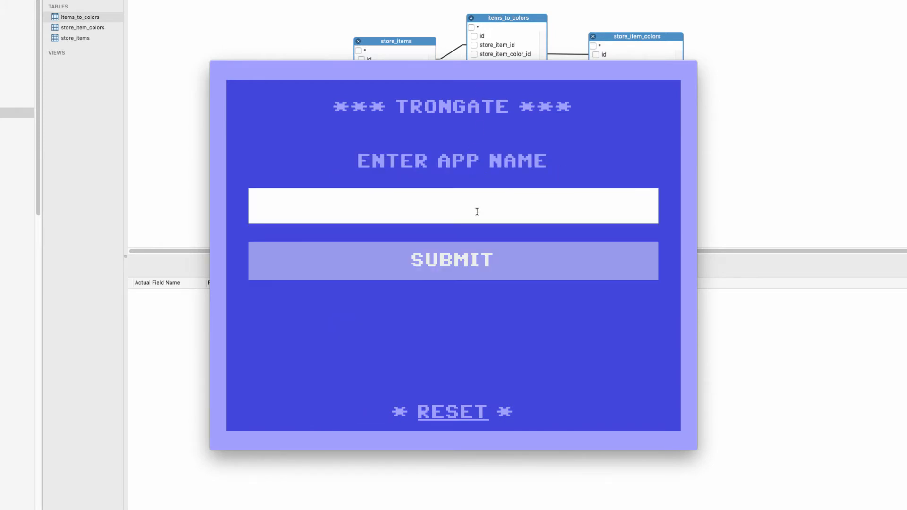
left_click(465, 211)
type("a test app")
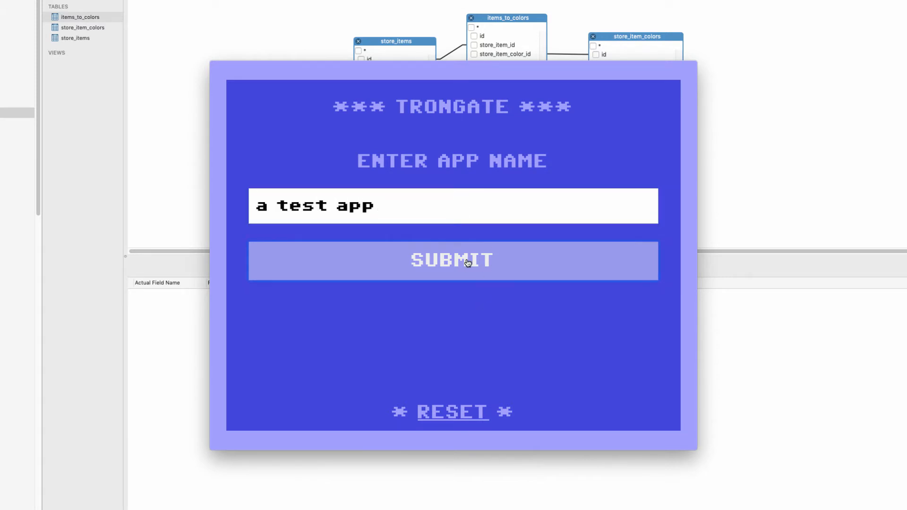
left_click(452, 261)
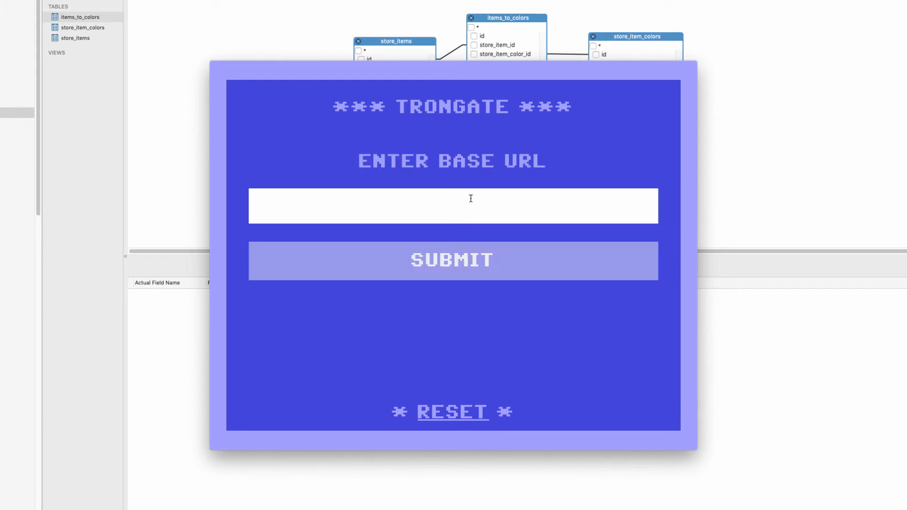
type("http:")
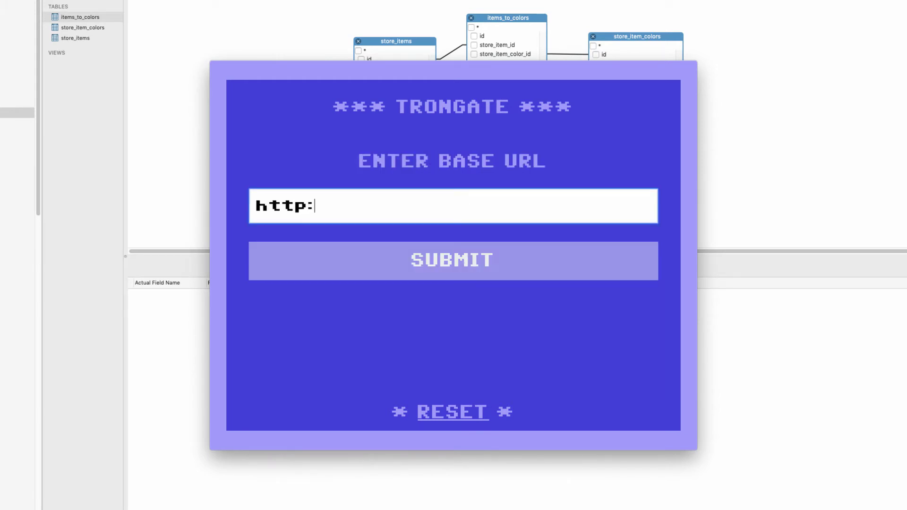
type("//localhost/")
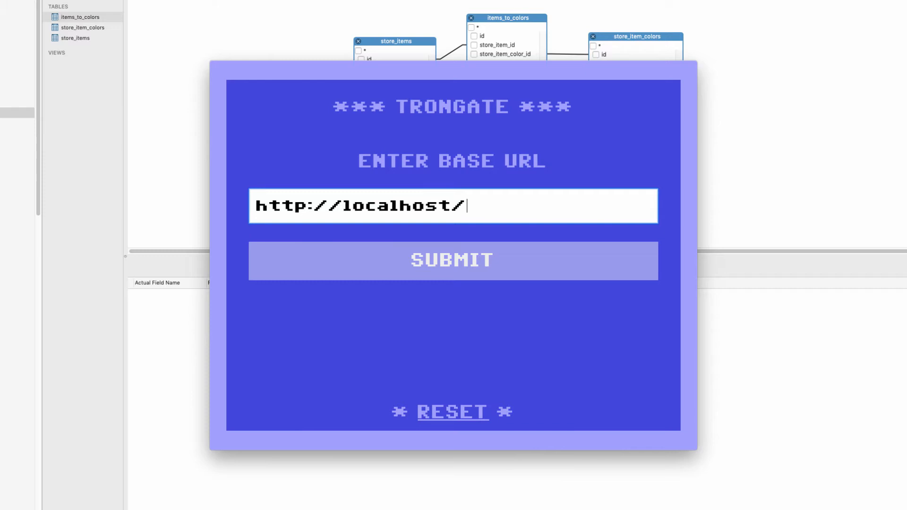
type("a_test_a")
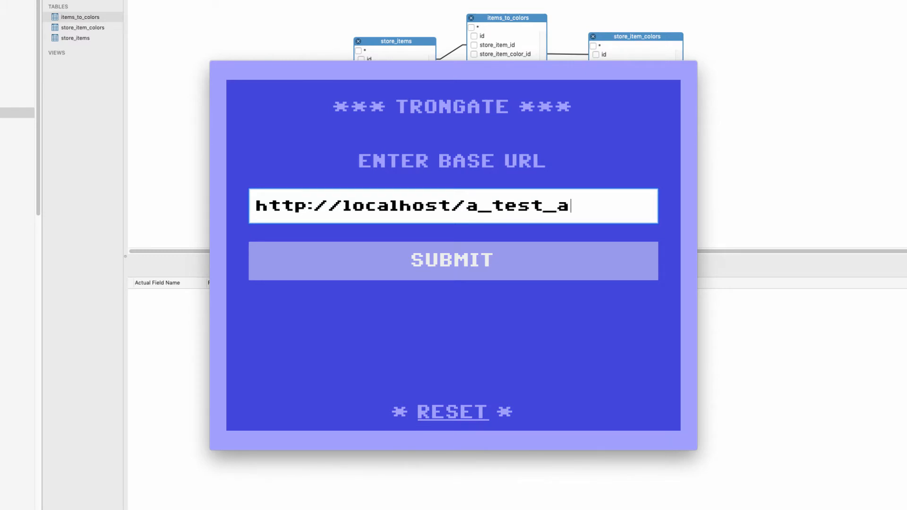
left_click(452, 261)
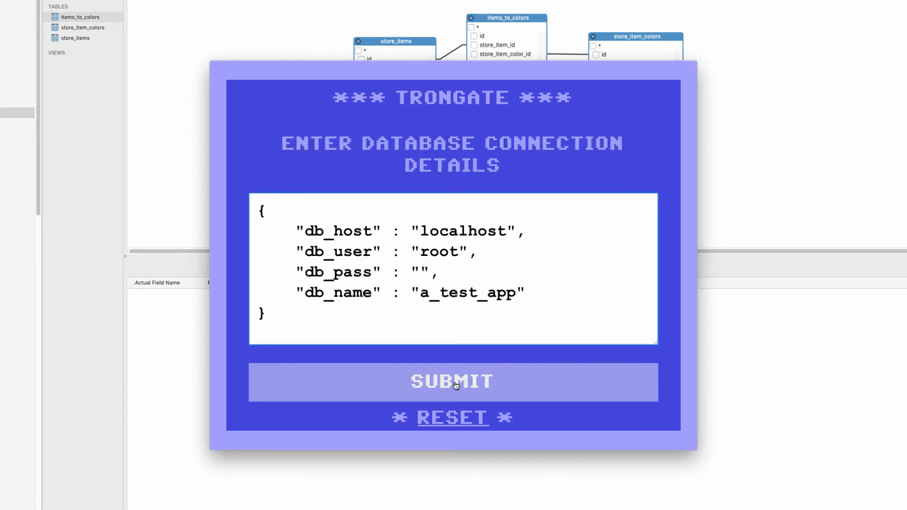
Confirm the database details and create the app in the htdocs folder
left_click(452, 381)
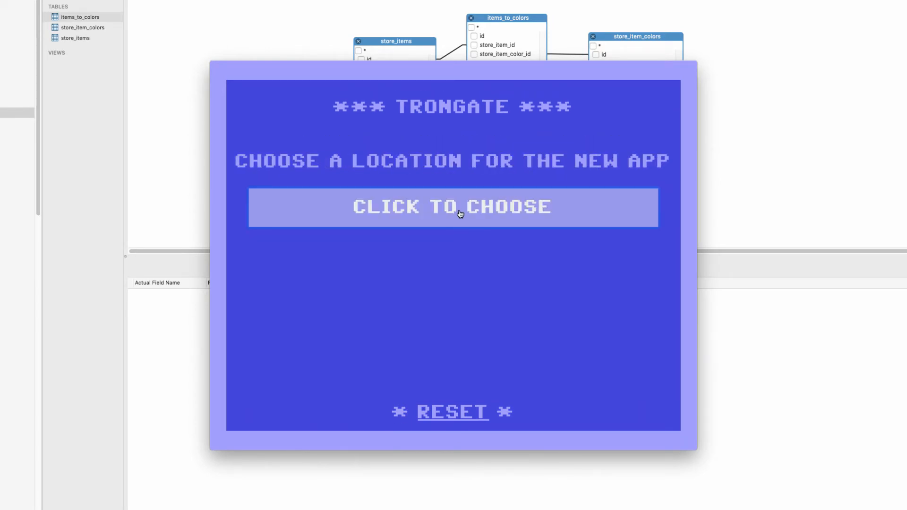
left_click(460, 208)
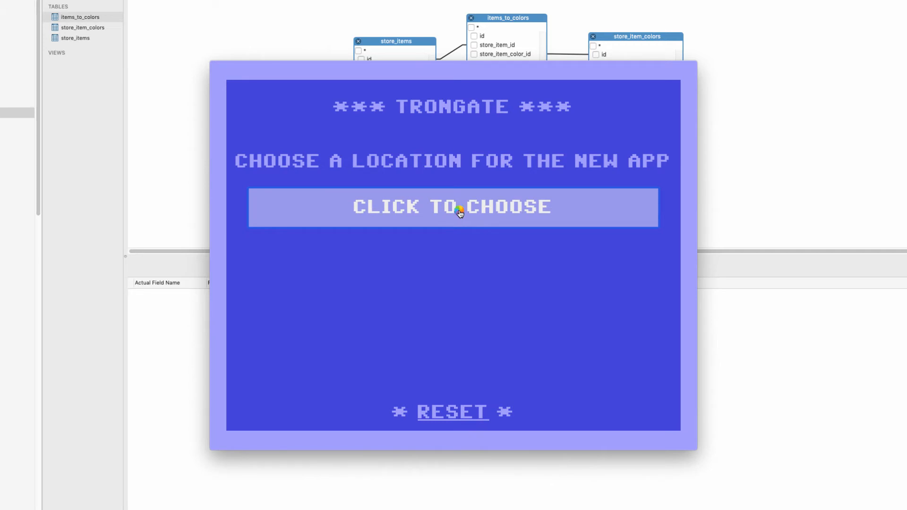
left_click(460, 207)
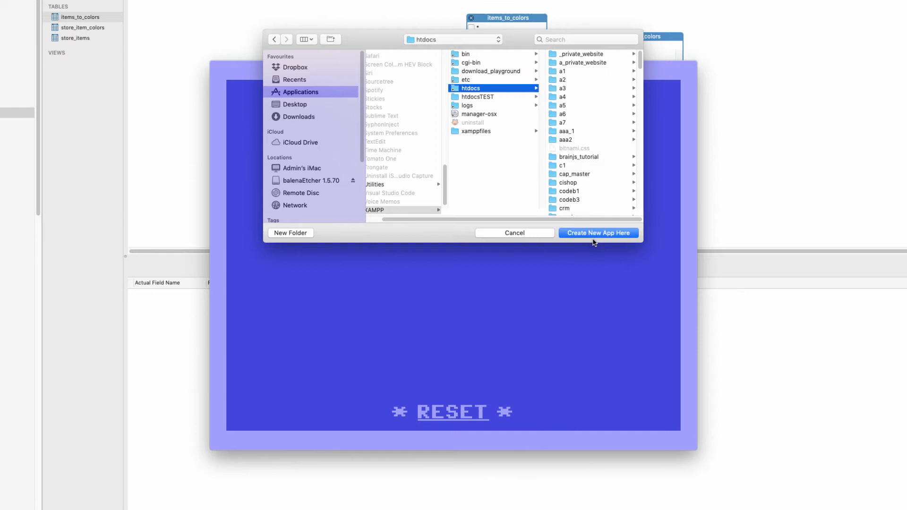
left_click(598, 232)
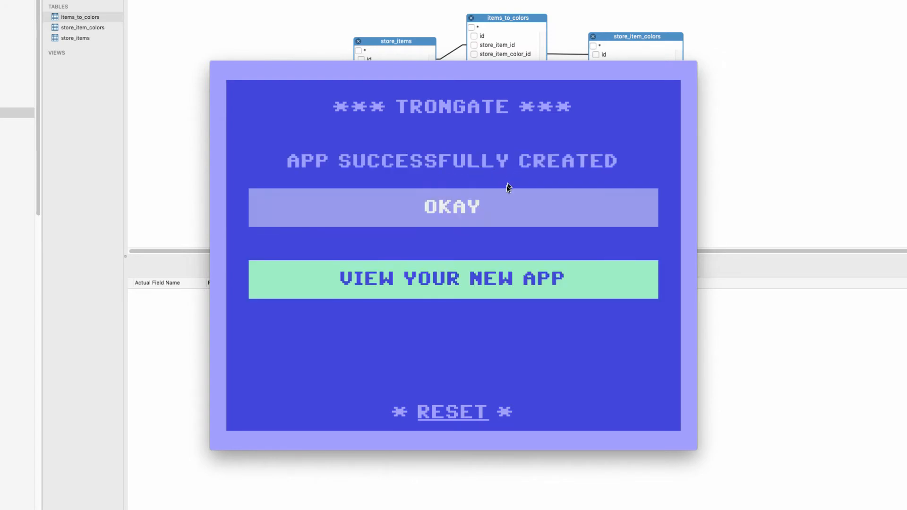
mouse_move(465, 212)
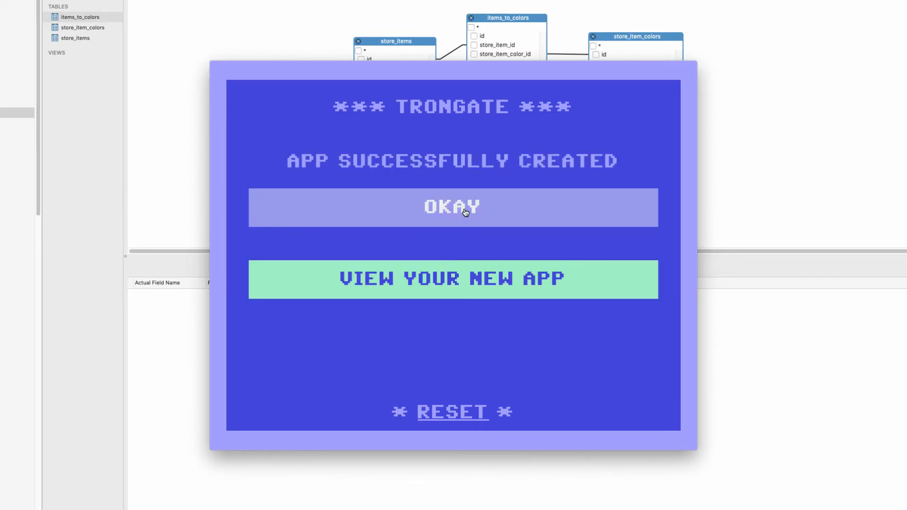
Modify the existing app with a Store Item module labelled Manage Store Items
left_click(452, 207)
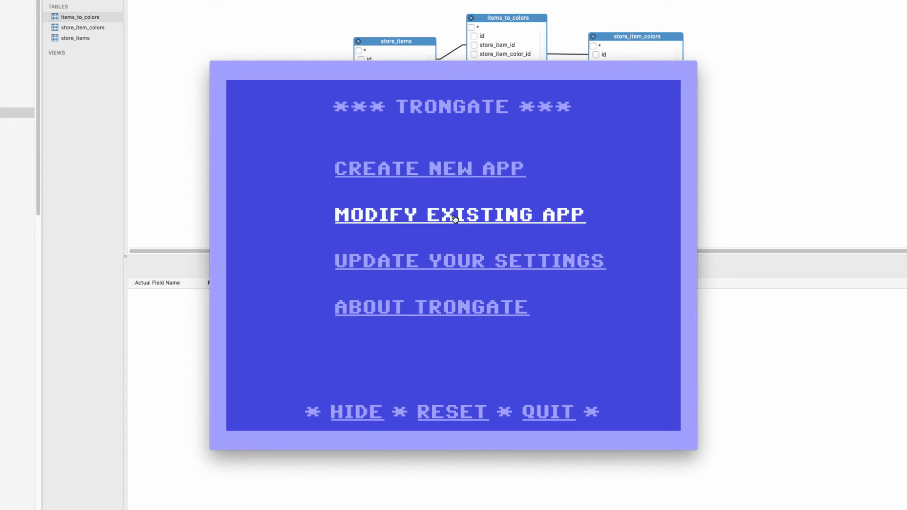
left_click(453, 215)
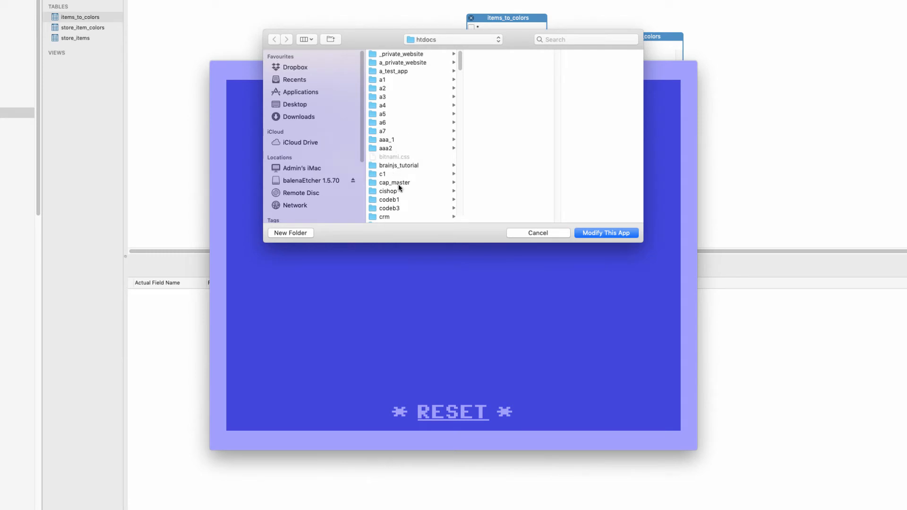
left_click(393, 71)
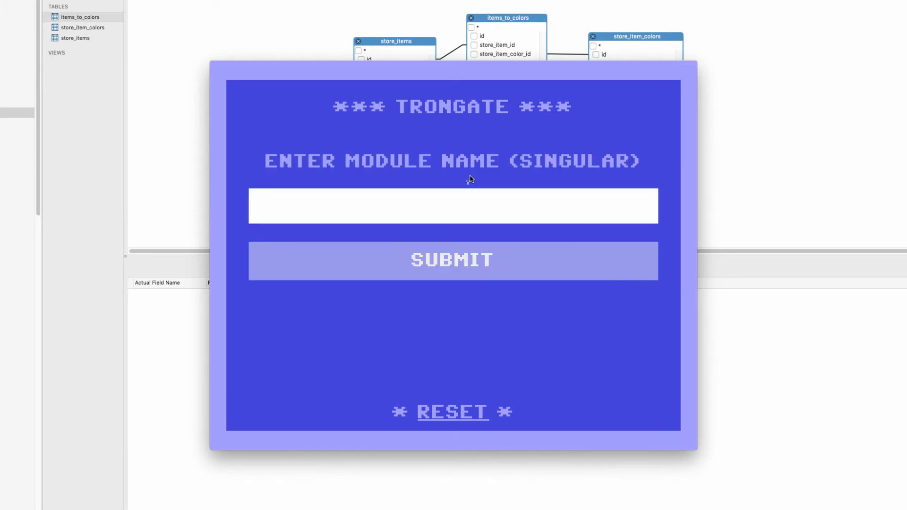
type("Store Ite")
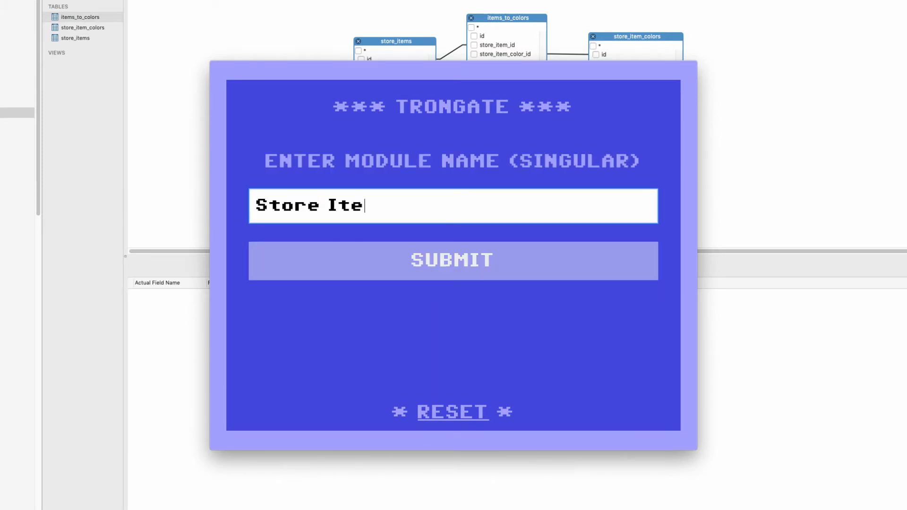
left_click(451, 260)
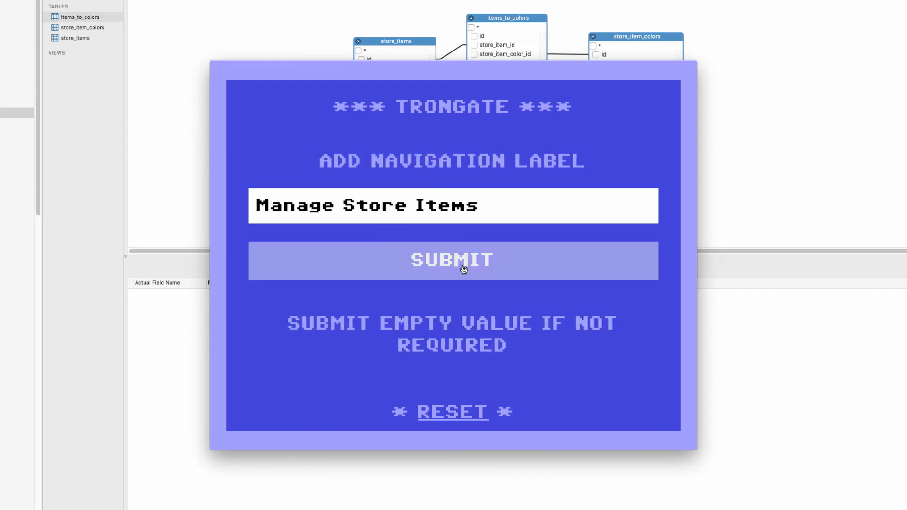
left_click(463, 262)
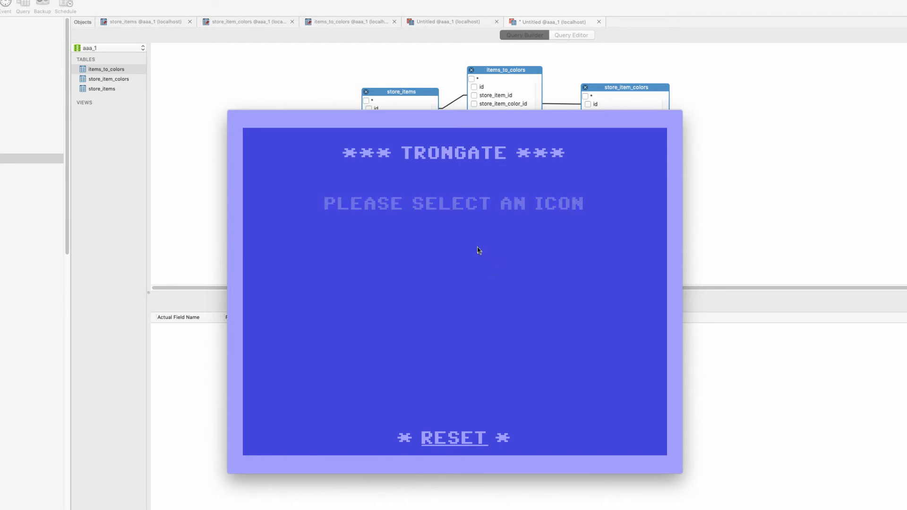
mouse_move(496, 252)
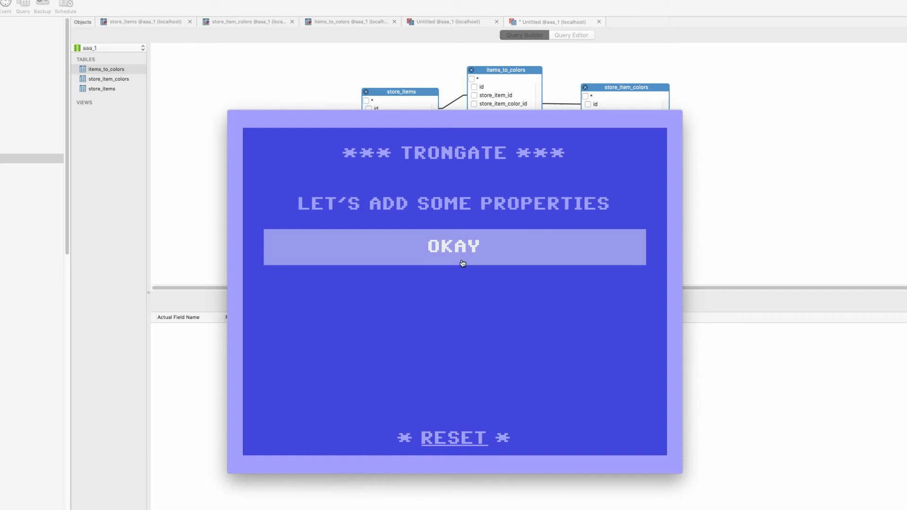
Add VARCHAR Item Title and DECIMAL Item Price properties and submit them
left_click(454, 246)
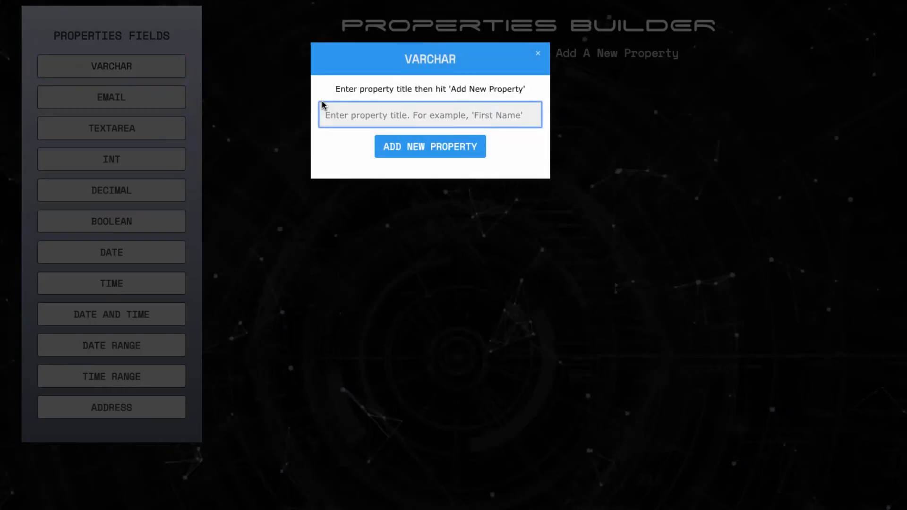
type("Item Tit")
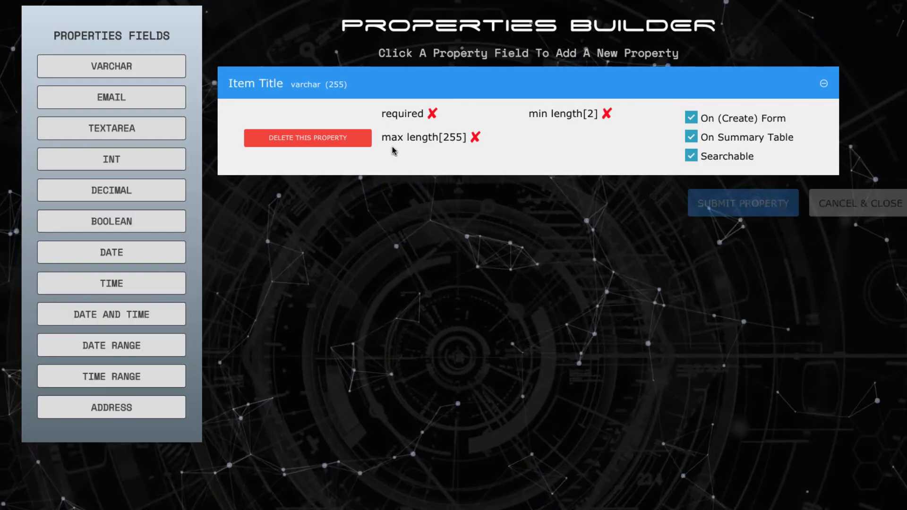
left_click(111, 190)
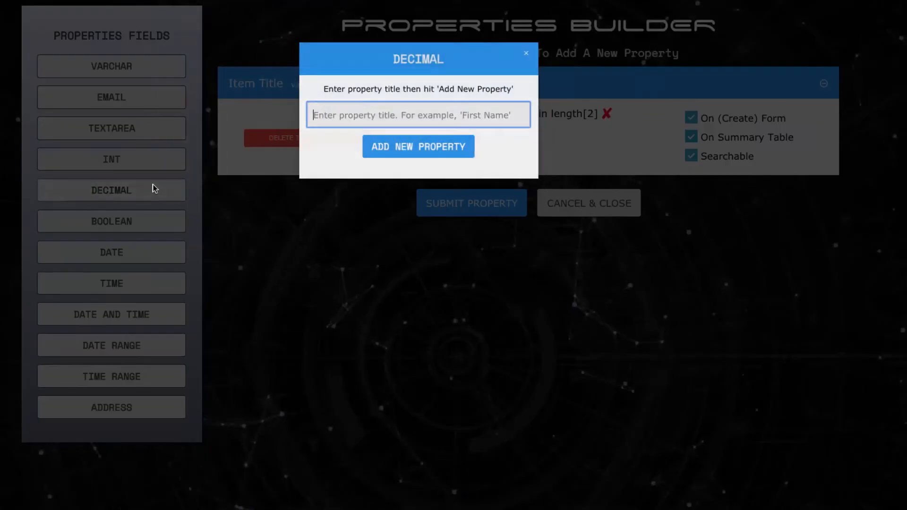
type("Item P")
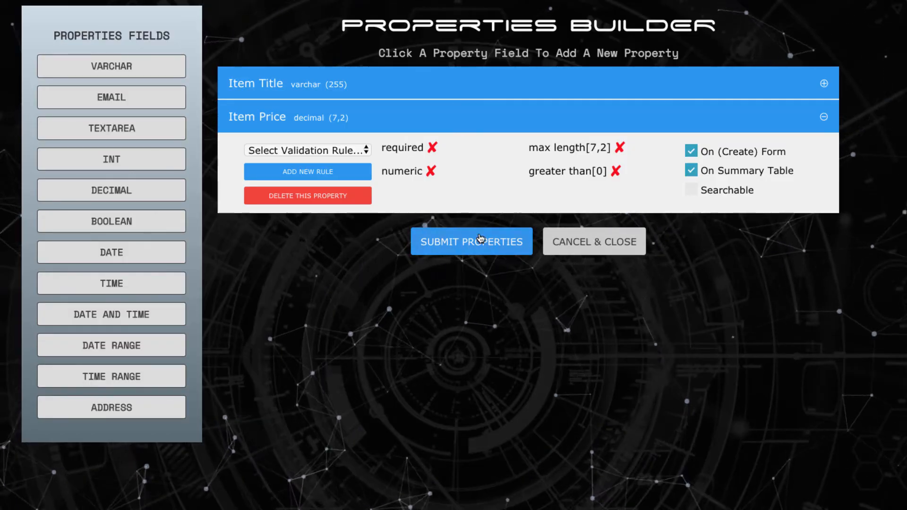
left_click(471, 242)
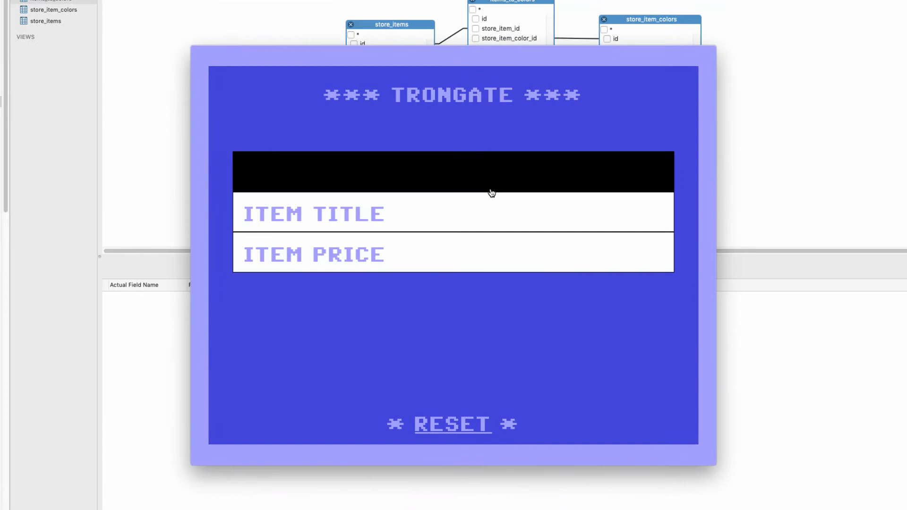
mouse_move(466, 186)
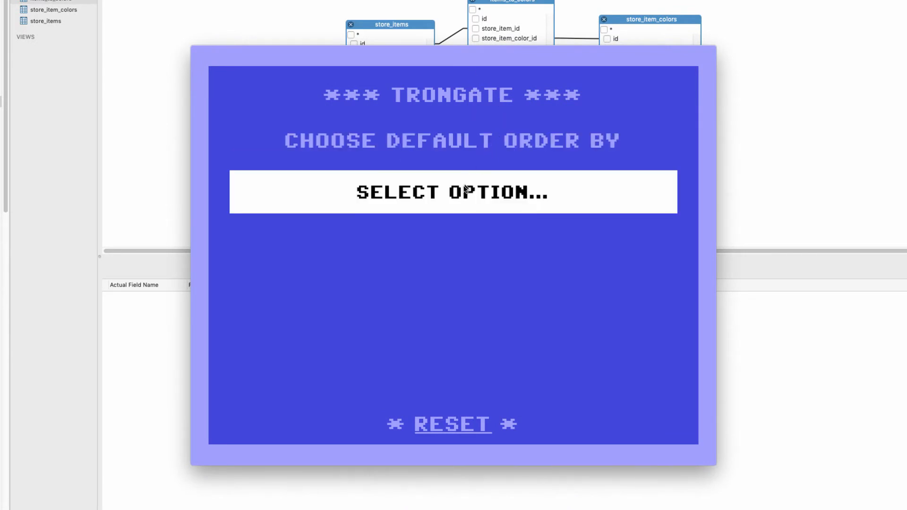
Order records by ID DESC and generate the store items module
left_click(452, 192)
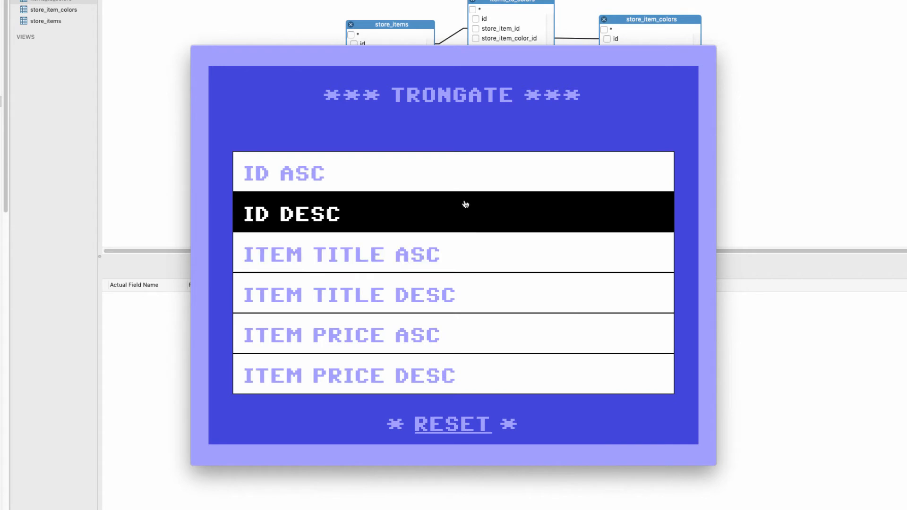
left_click(464, 214)
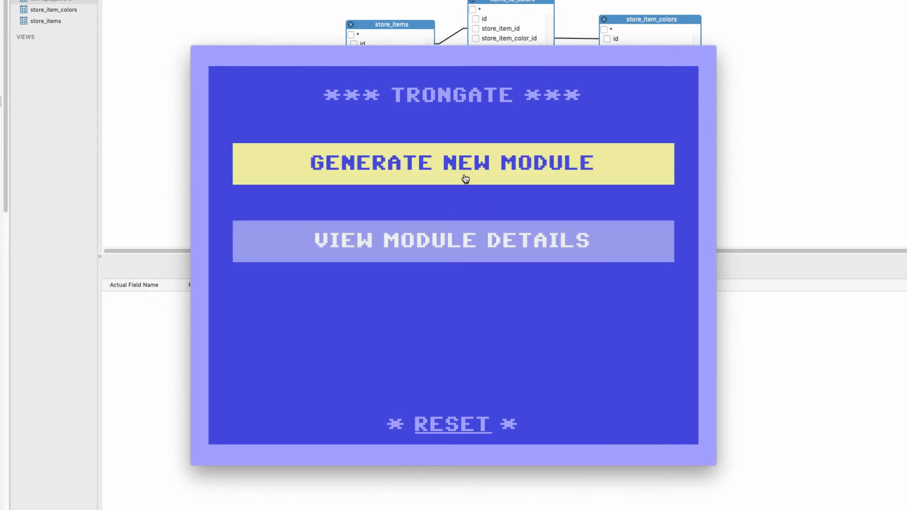
left_click(464, 163)
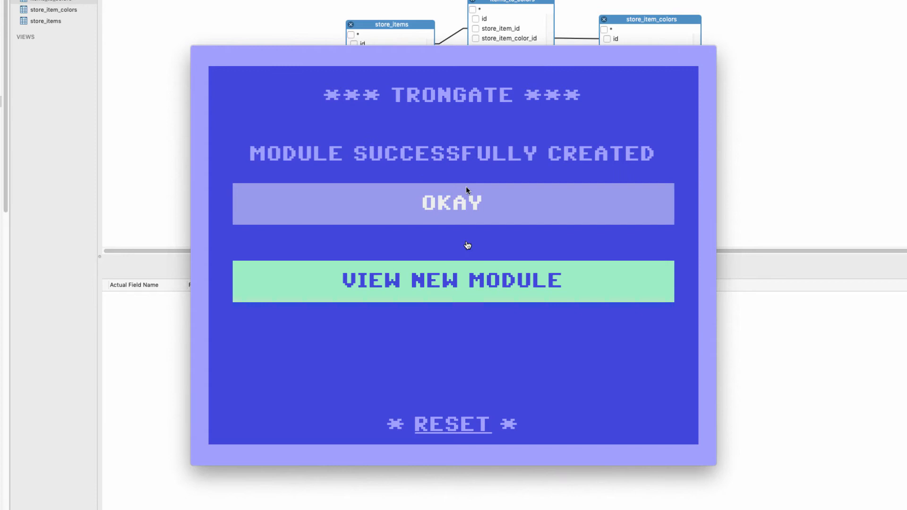
left_click(453, 201)
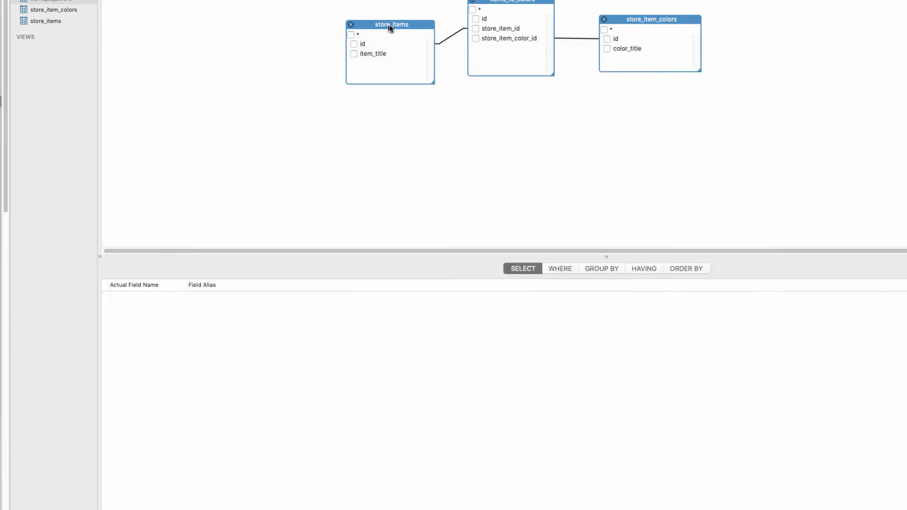
Start a second module named Store Item Color
left_click_drag(390, 25, 393, 14)
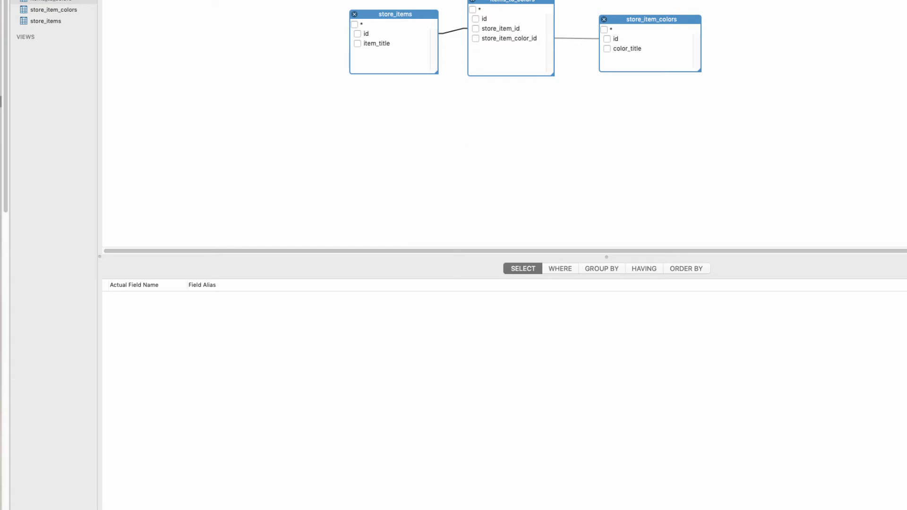
mouse_move(662, 448)
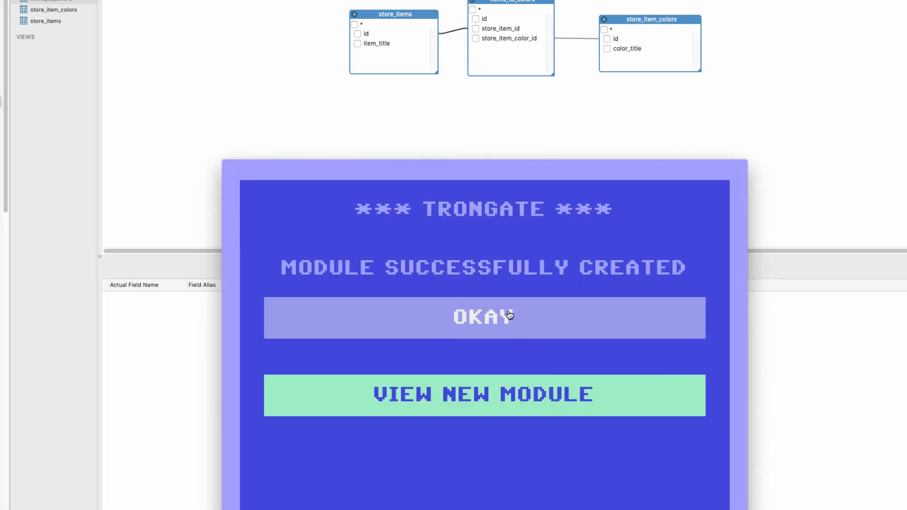
left_click(509, 315)
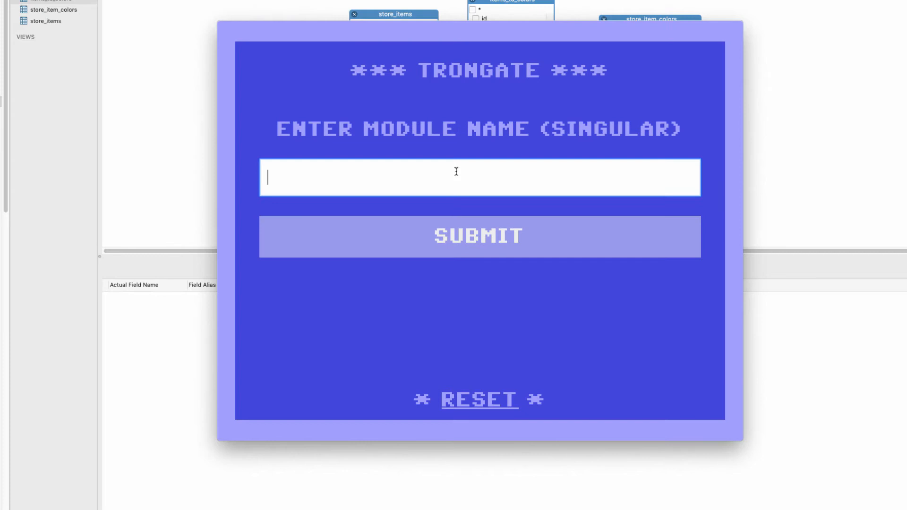
type("Item")
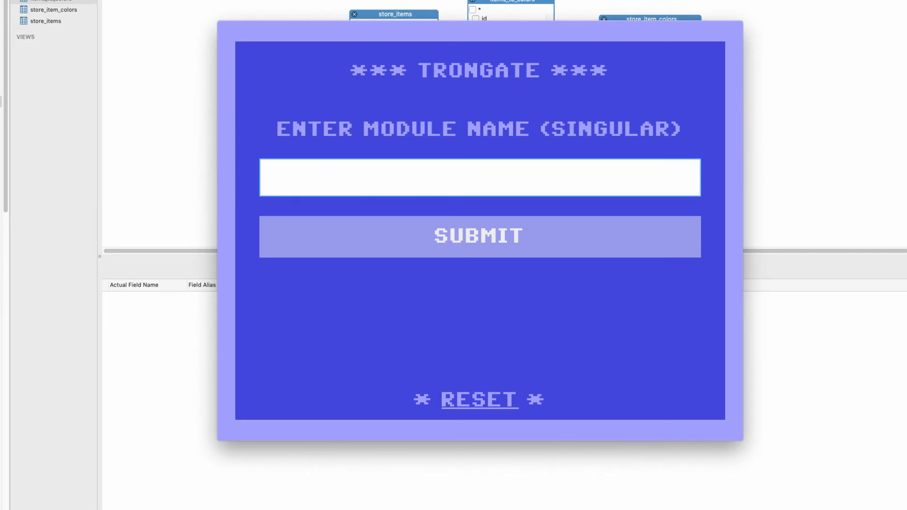
type("Store Item Color")
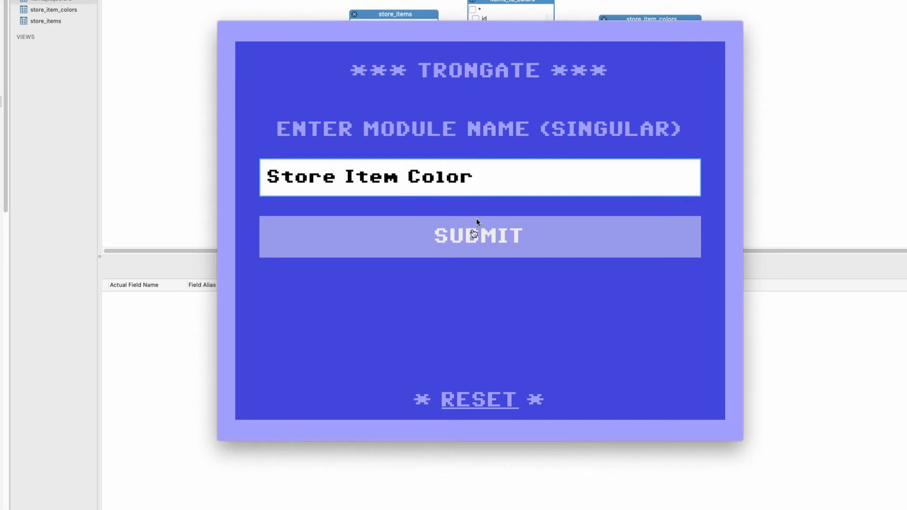
left_click(478, 236)
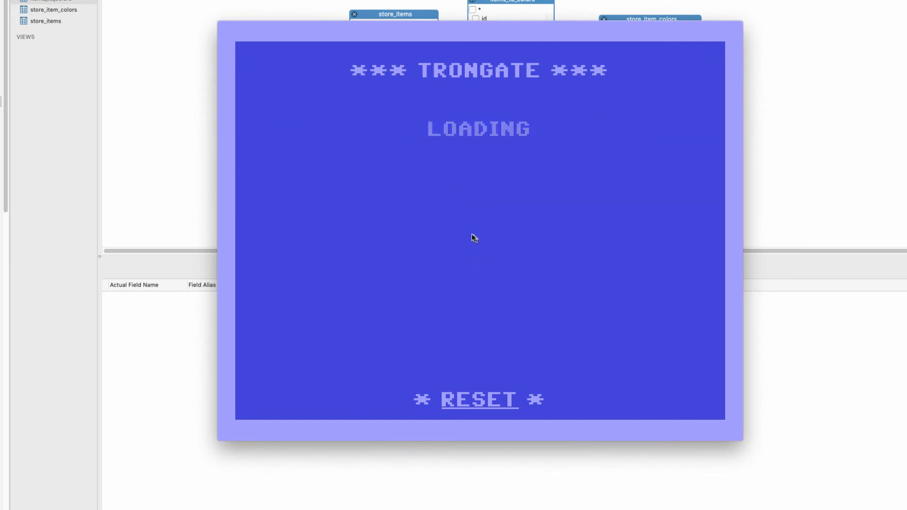
mouse_move(448, 97)
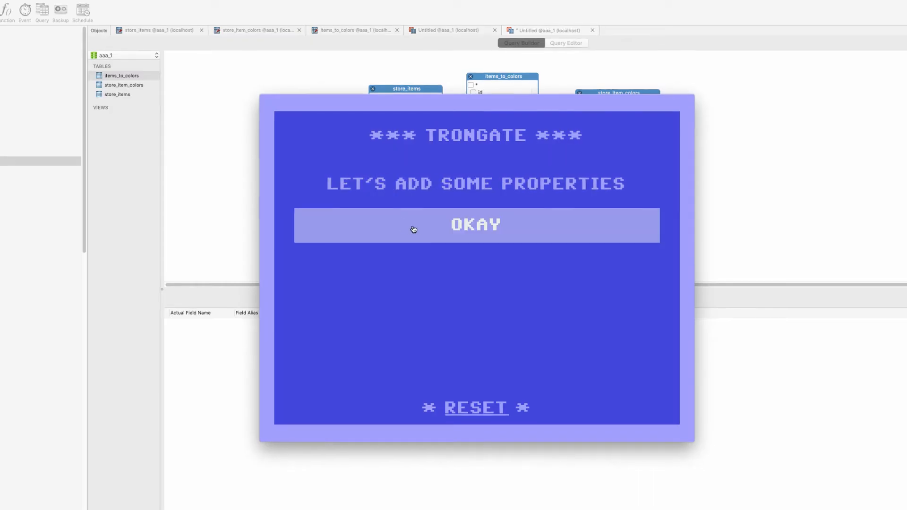
Add the Color Title property, order by COLOR TITLE ASC and view the new module
left_click(475, 225)
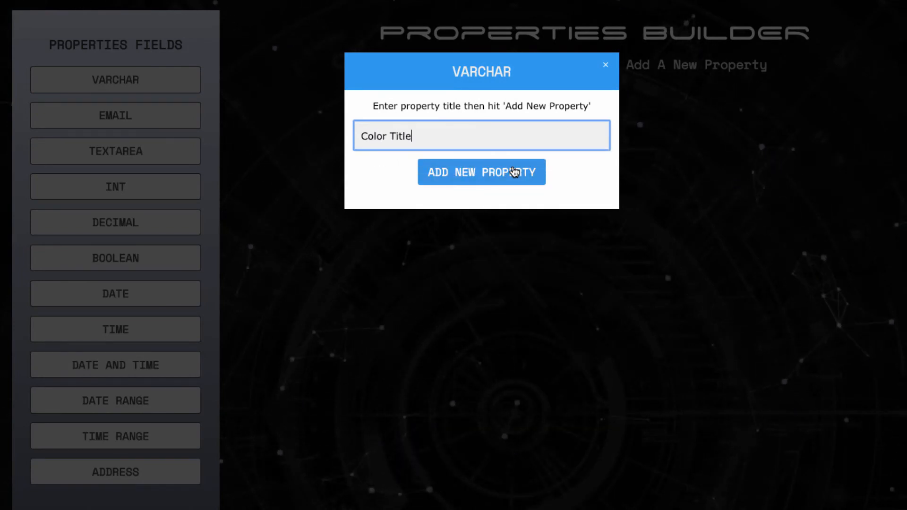
left_click(481, 172)
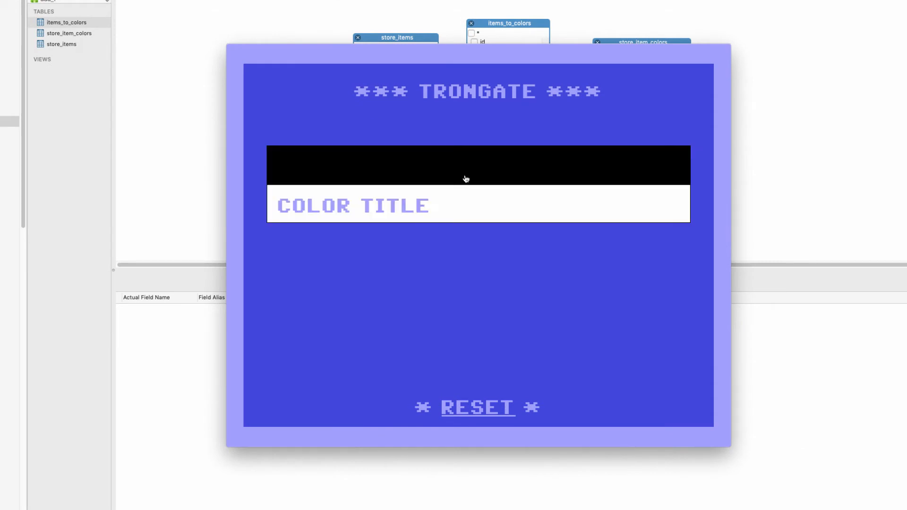
left_click(465, 168)
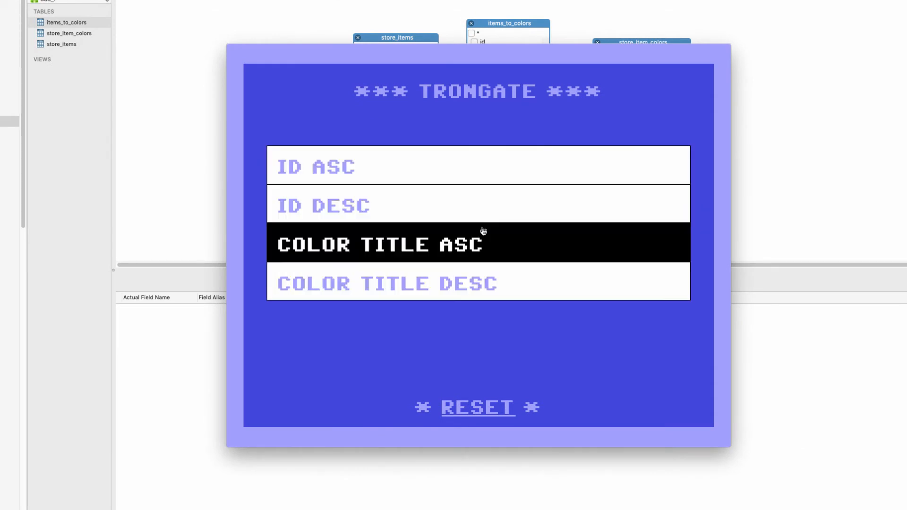
left_click(380, 243)
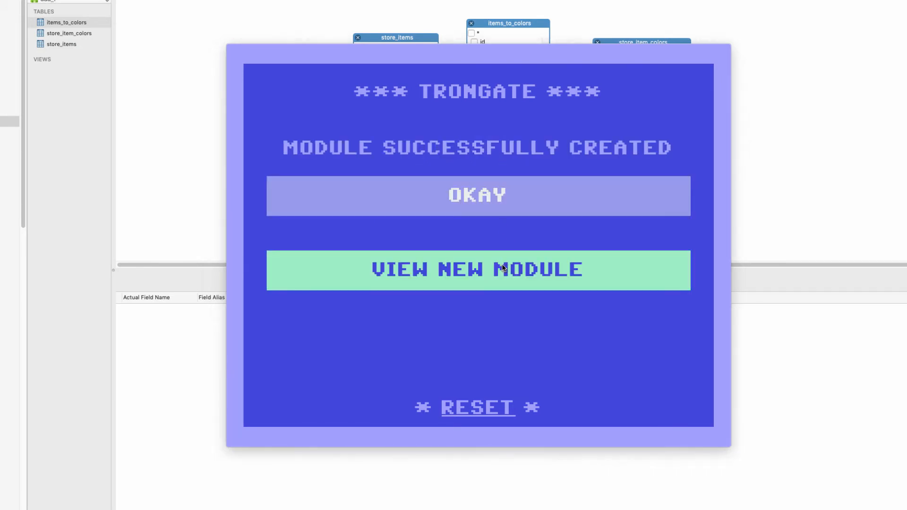
left_click(477, 270)
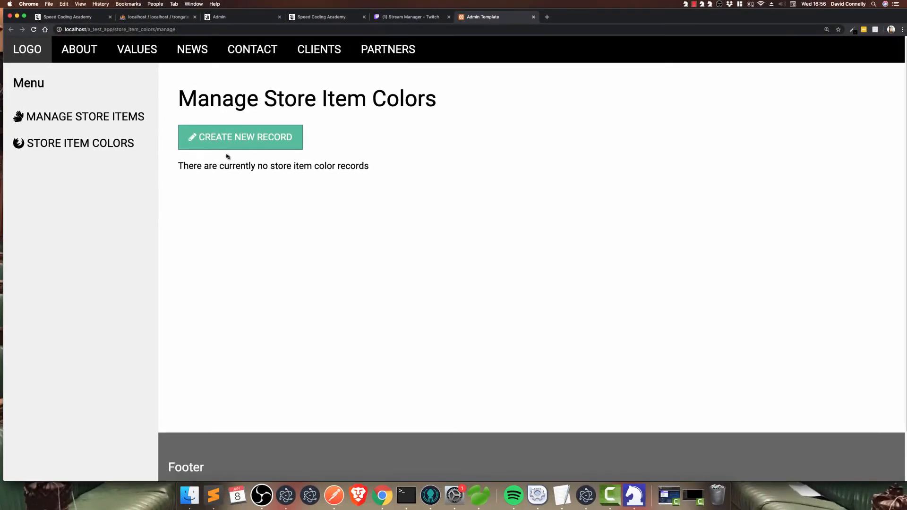
Create store item First Item at 88.00 and post a Hello comment on it
left_click(85, 118)
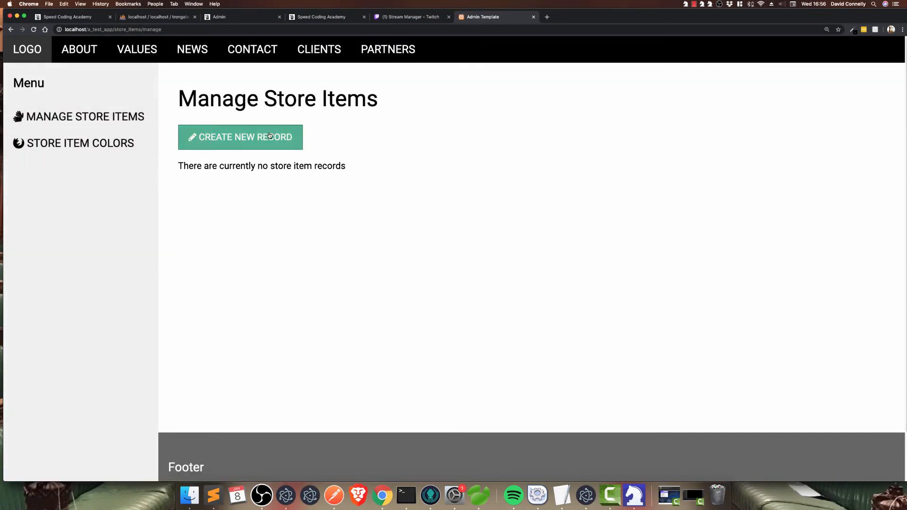
left_click(240, 137)
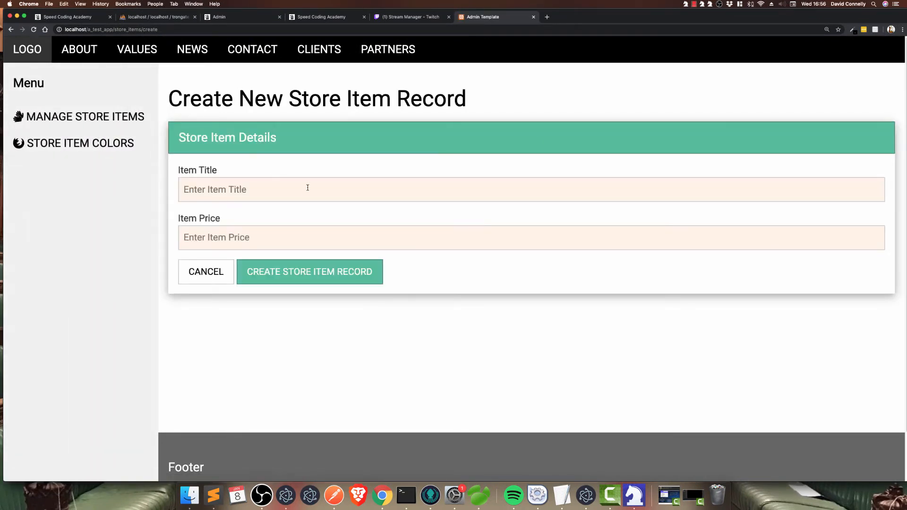
type("First Item")
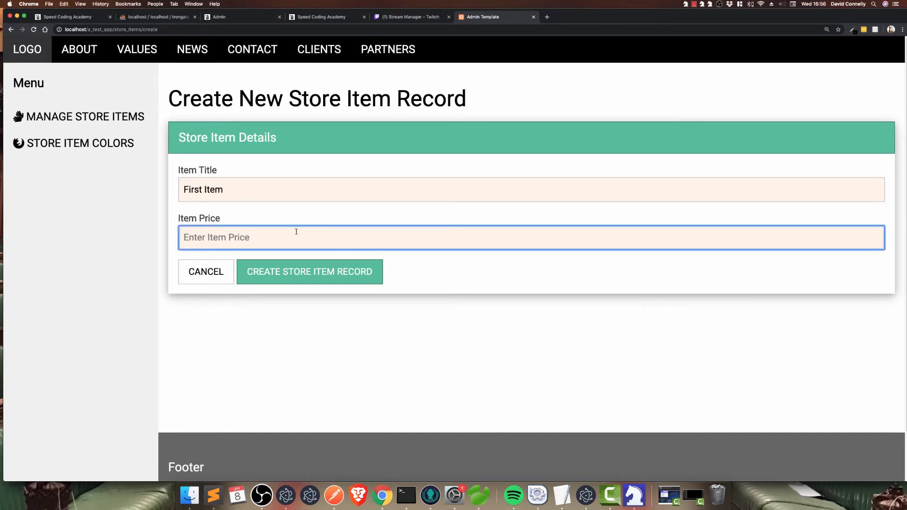
left_click(309, 272)
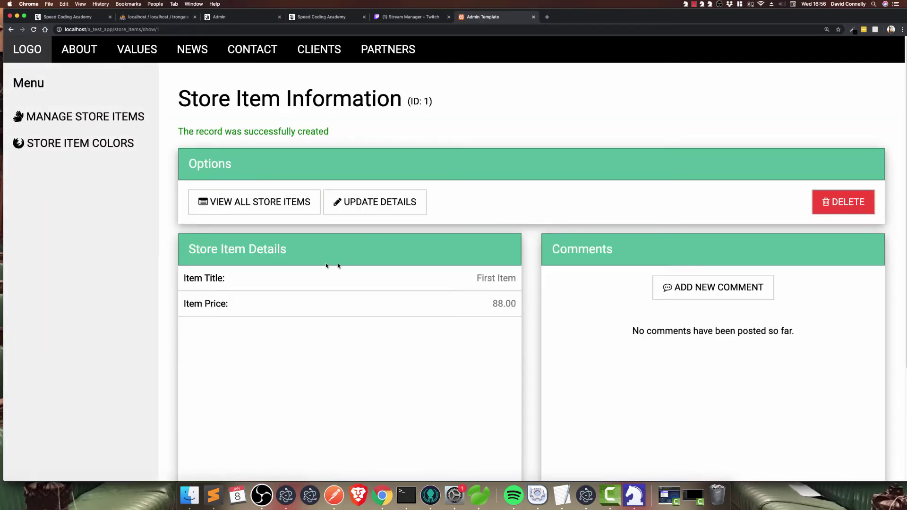
left_click(712, 287)
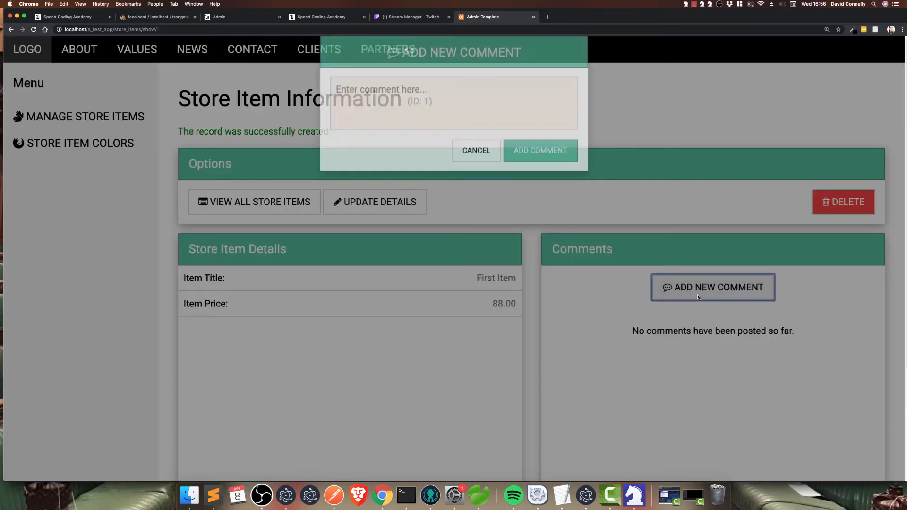
type("Hell")
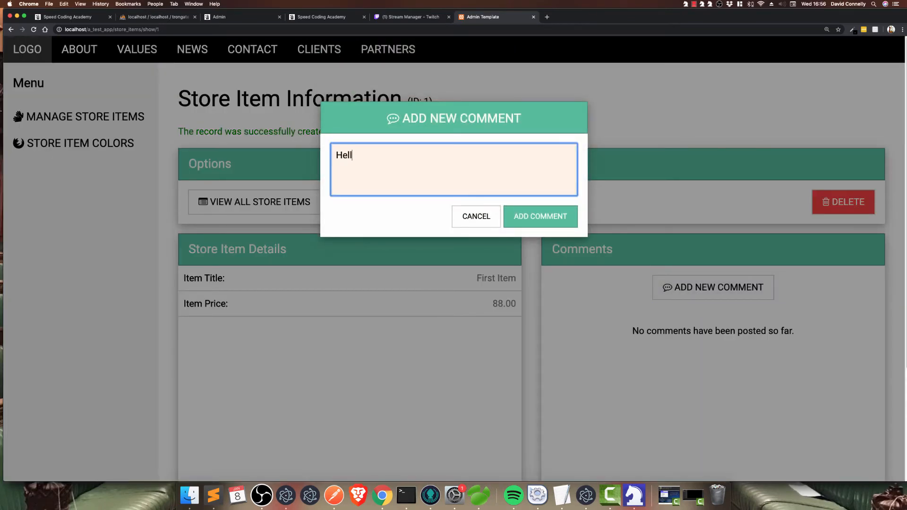
left_click(540, 217)
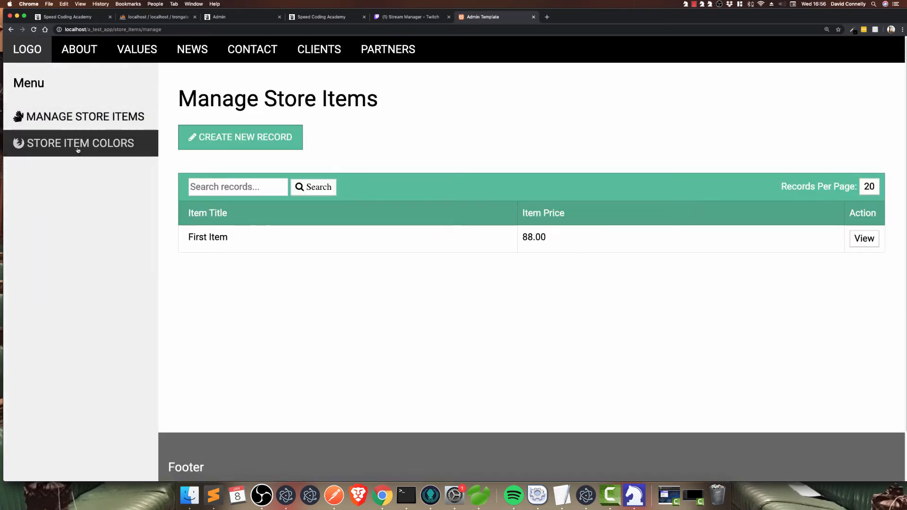
Create two store item color records including Blue, then go to phpMyAdmin
left_click(78, 143)
type("Re")
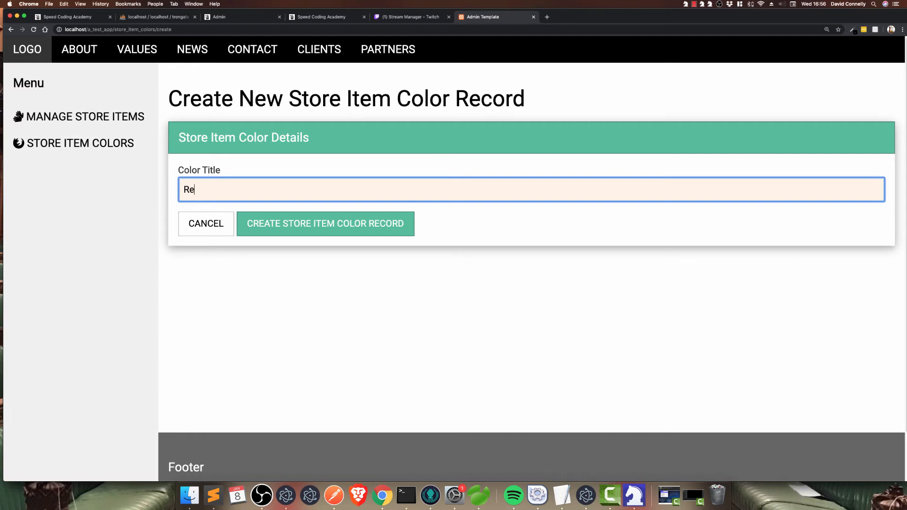
left_click(325, 223)
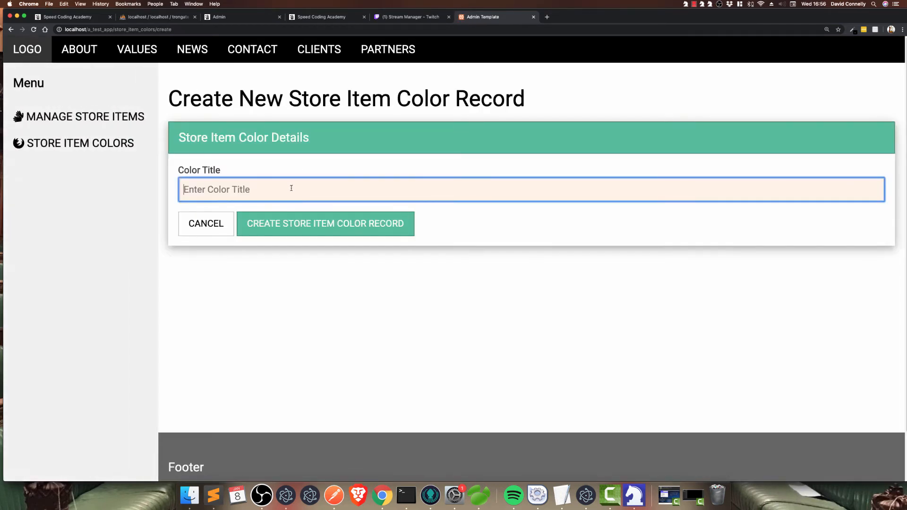
left_click(325, 222)
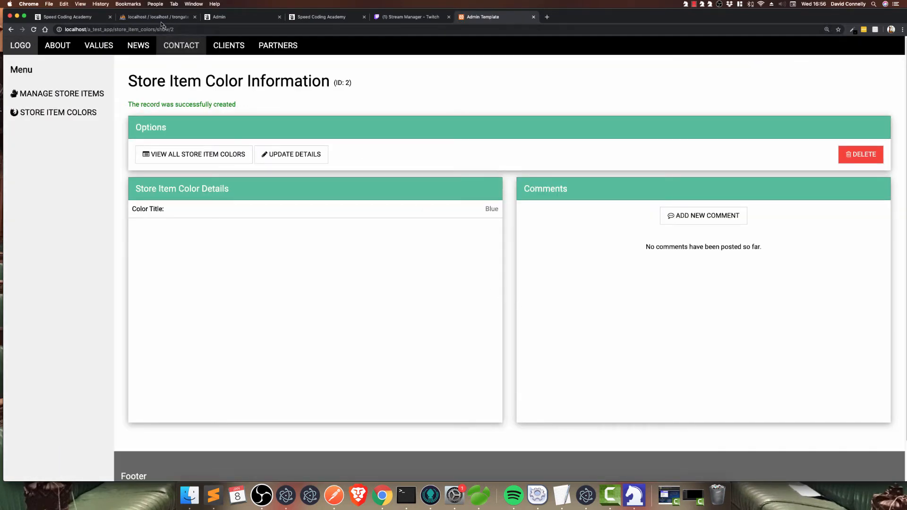
left_click(156, 17)
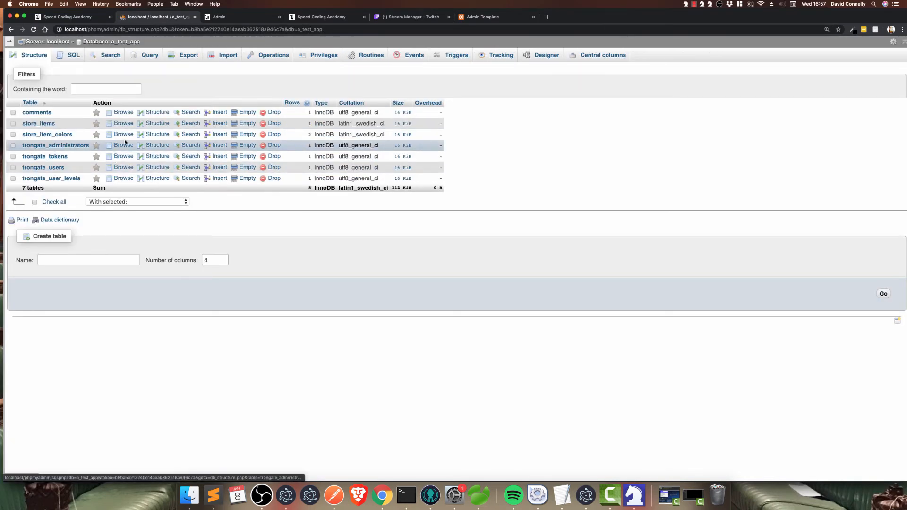
Browse the rows of store_items (one row) and store_item_colors (two rows)
left_click(123, 123)
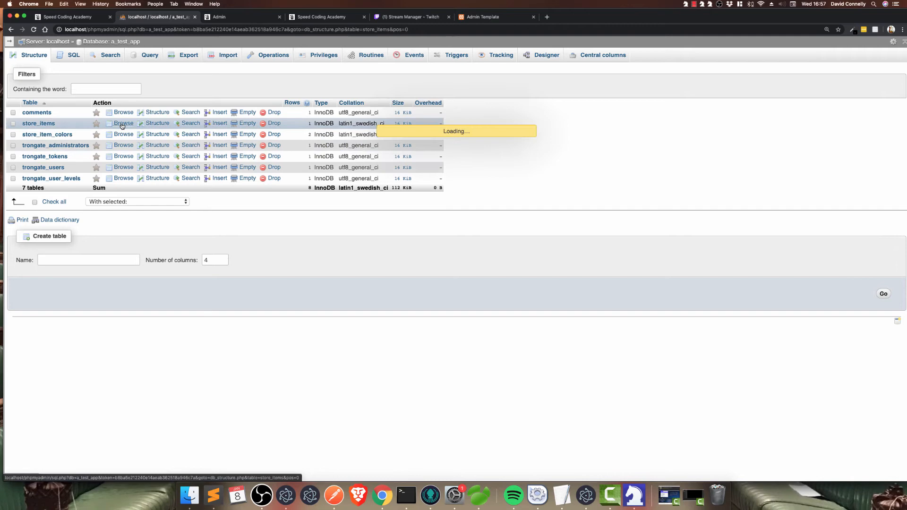
left_click(123, 122)
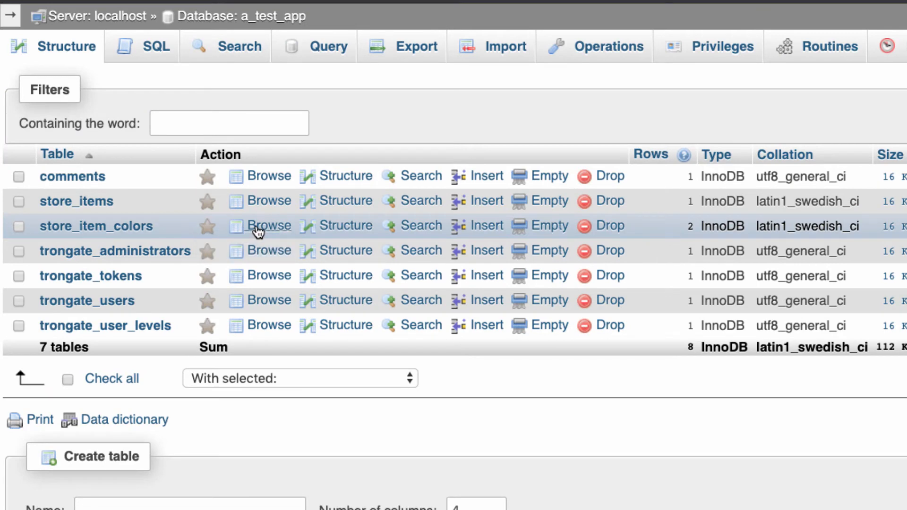
left_click(261, 225)
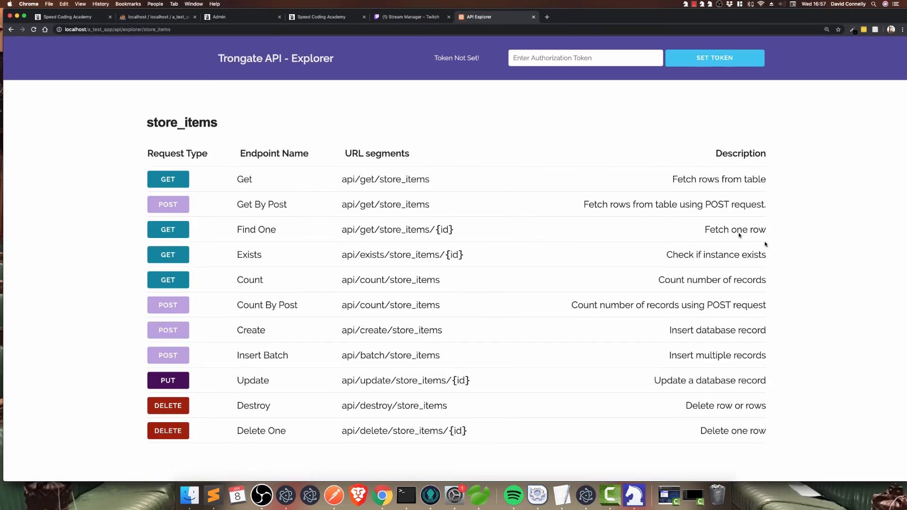
left_click(168, 180)
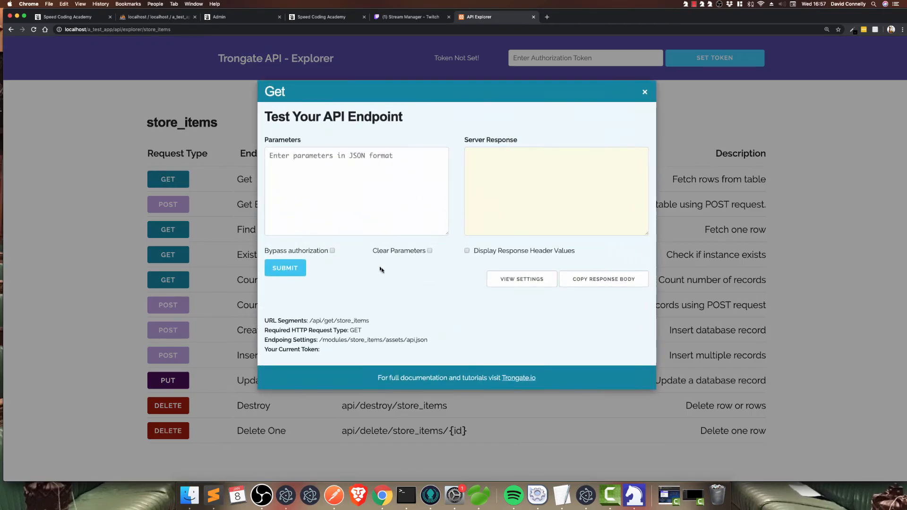
left_click(644, 91)
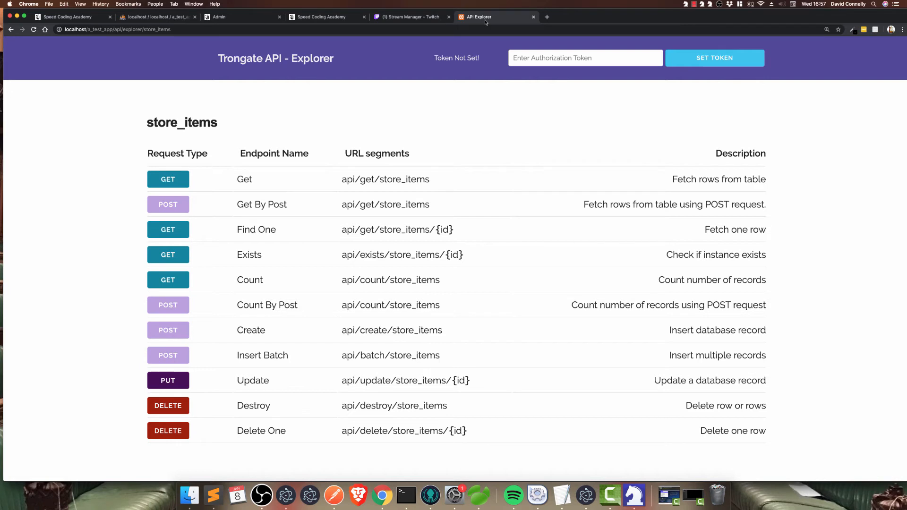
mouse_move(431, 185)
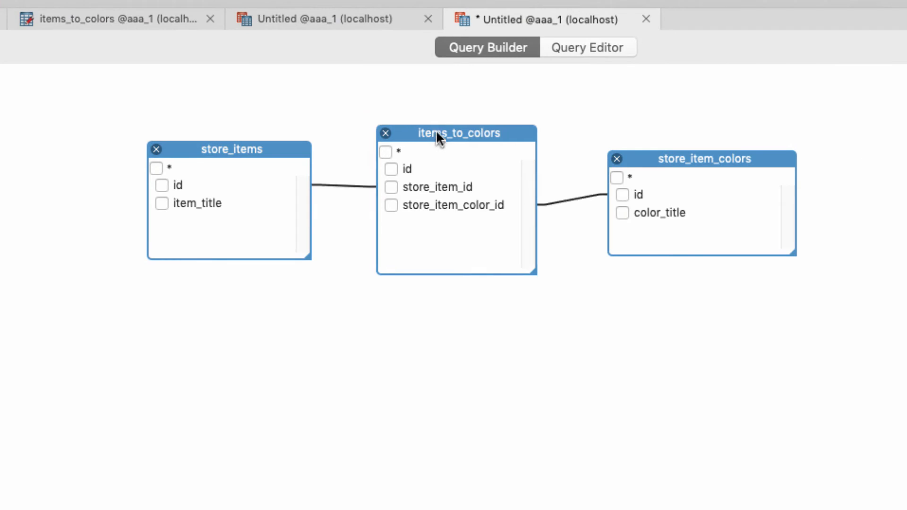
Drag items_to_colors to sit between store_items and store_item_colors in the join diagram
left_click_drag(458, 132, 490, 130)
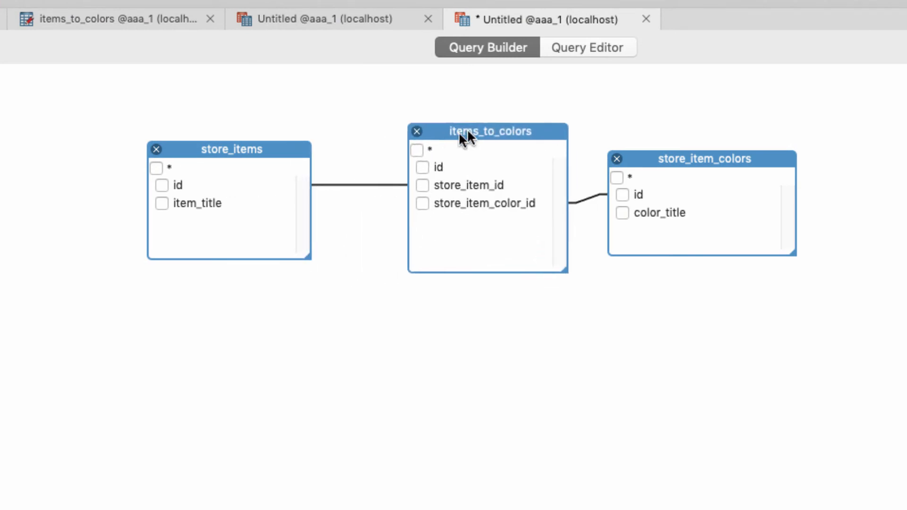
left_click_drag(490, 131, 453, 123)
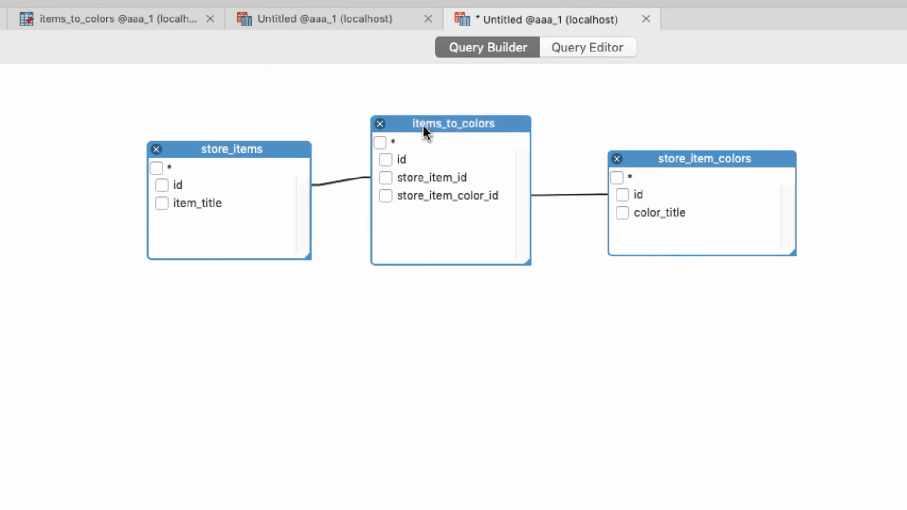
left_click_drag(425, 122, 433, 117)
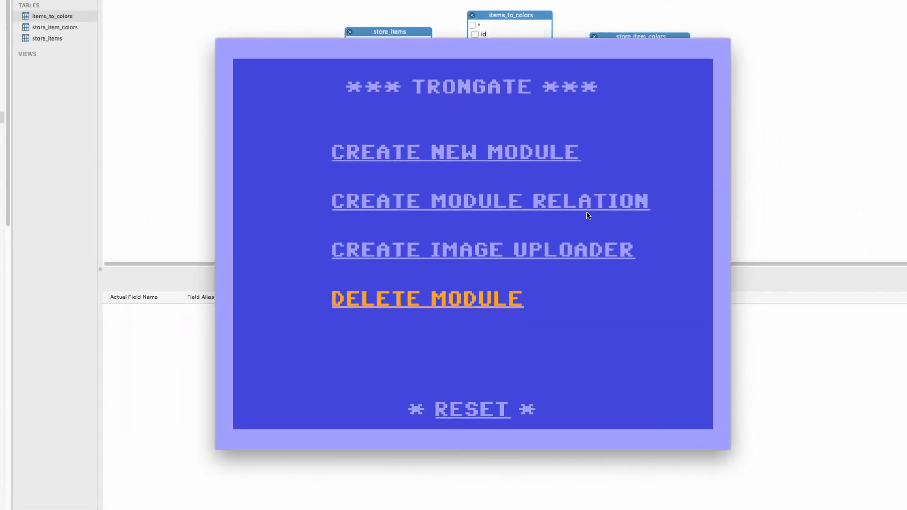
Create a module relation with store items as module A and store item colors as module B
left_click(489, 200)
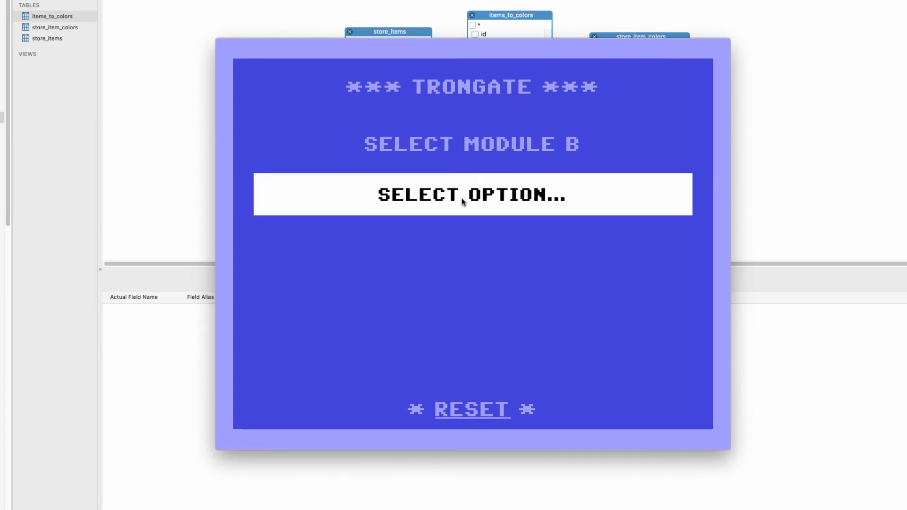
left_click(471, 195)
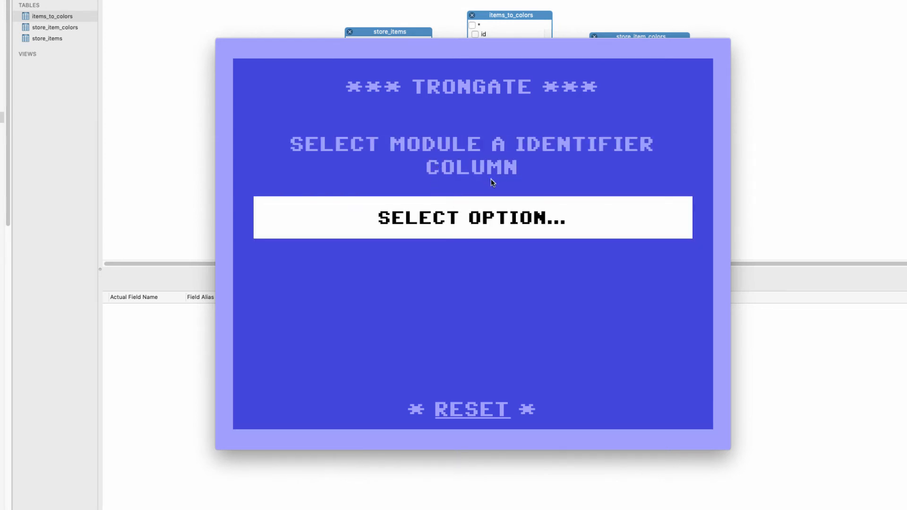
left_click(472, 219)
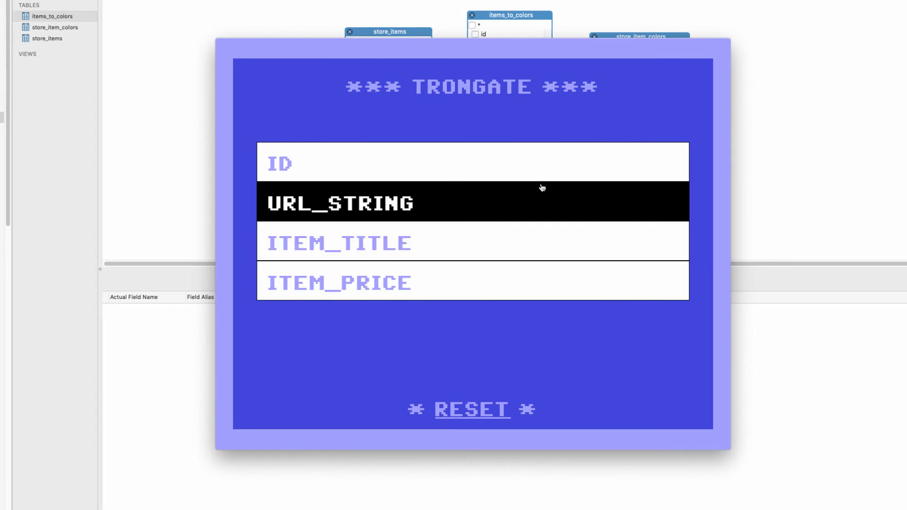
mouse_move(546, 238)
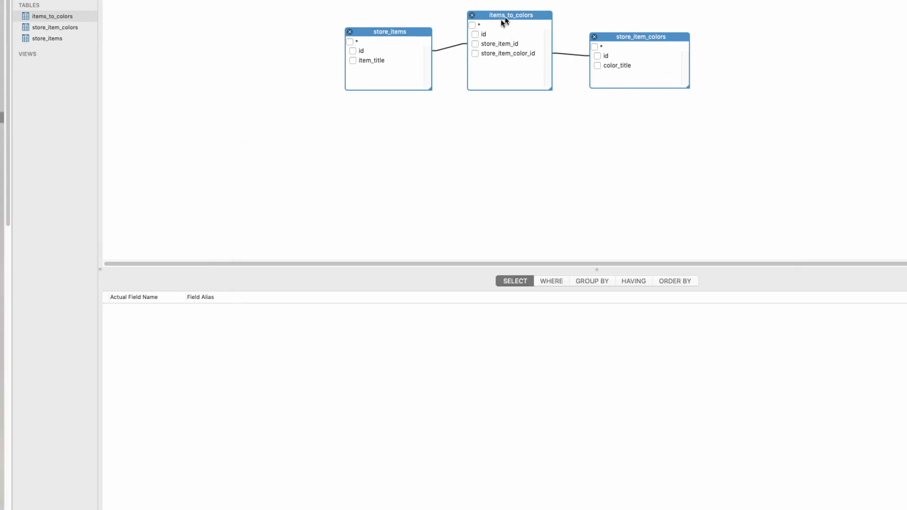
After 'Relation successfully created', view module A to reach Manage Store Items in Chrome
left_click_drag(509, 15, 517, 9)
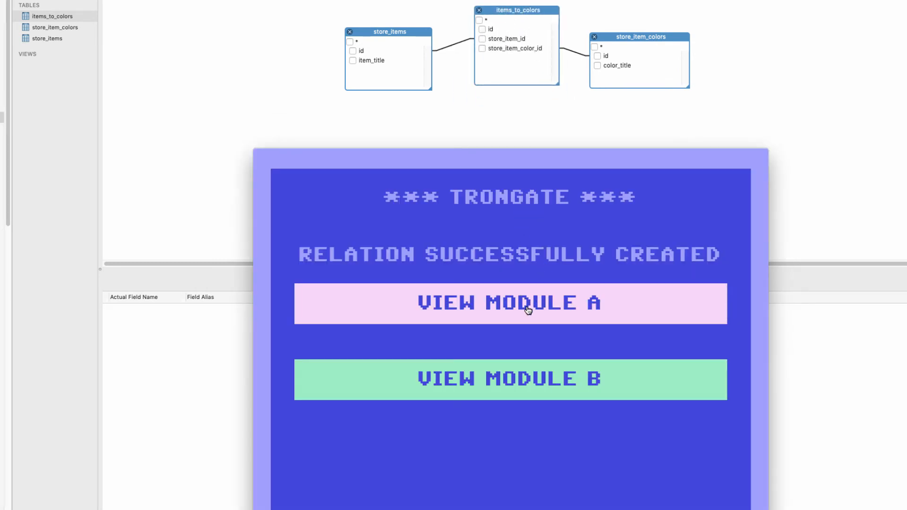
left_click(527, 306)
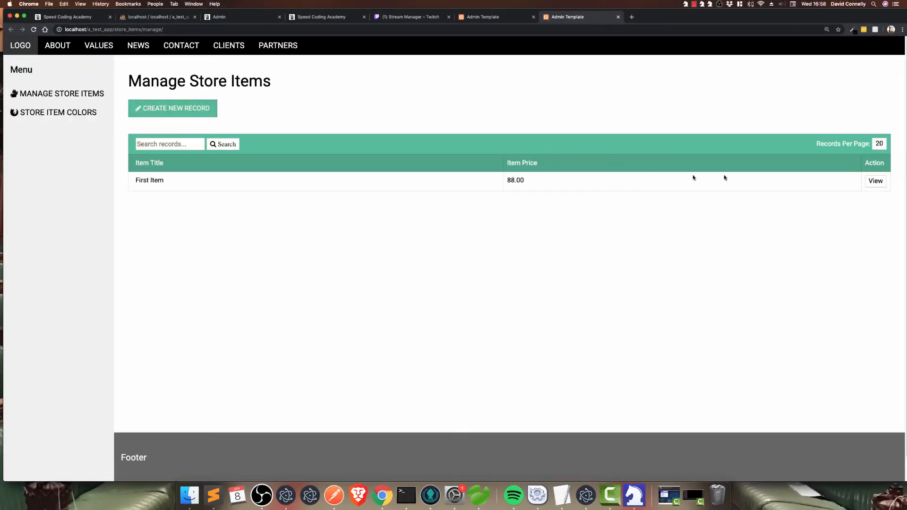
From the First Item record, associate it with the store item colour Red
left_click(875, 180)
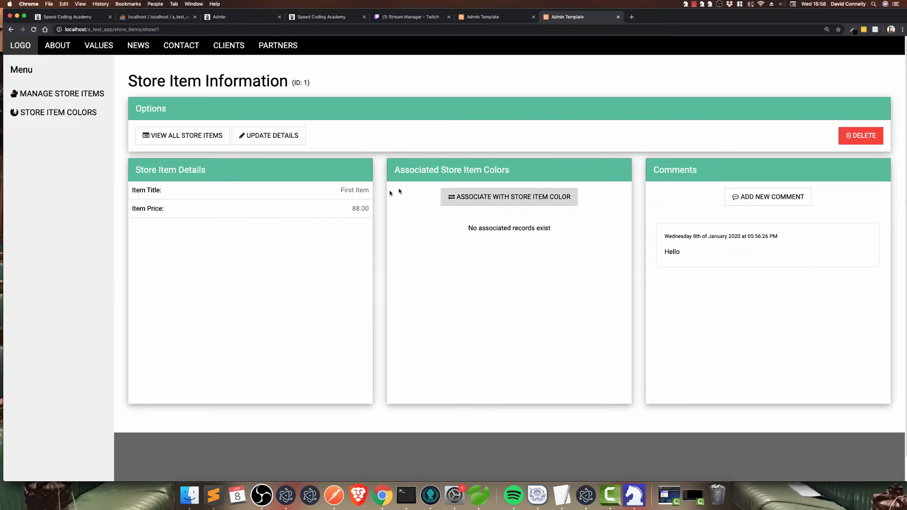
left_click(509, 197)
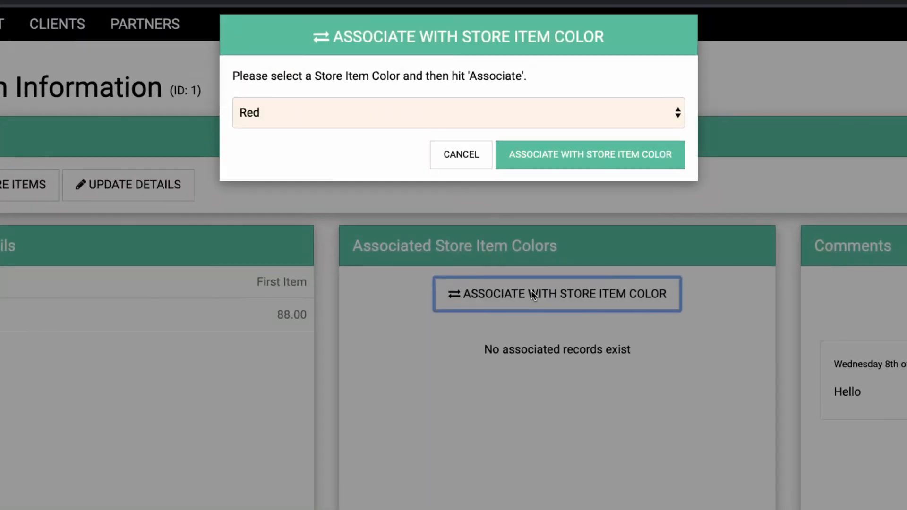
left_click(483, 115)
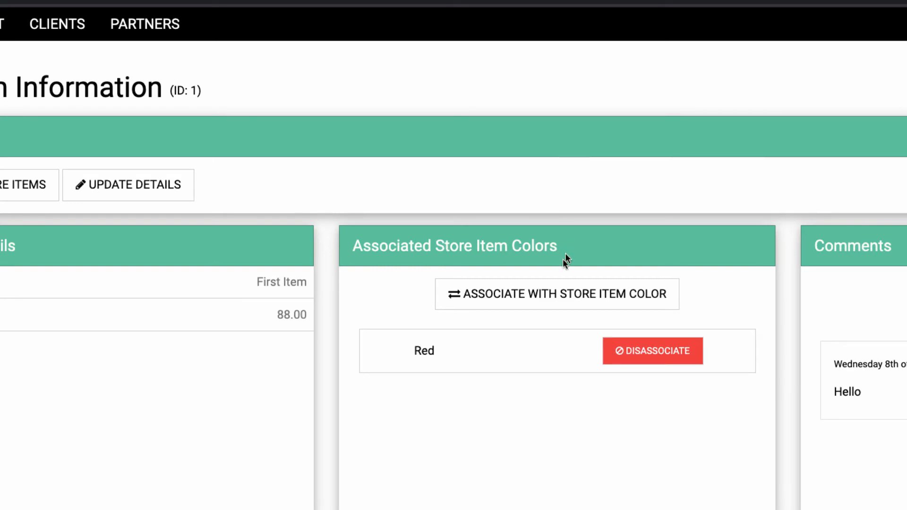
left_click(557, 293)
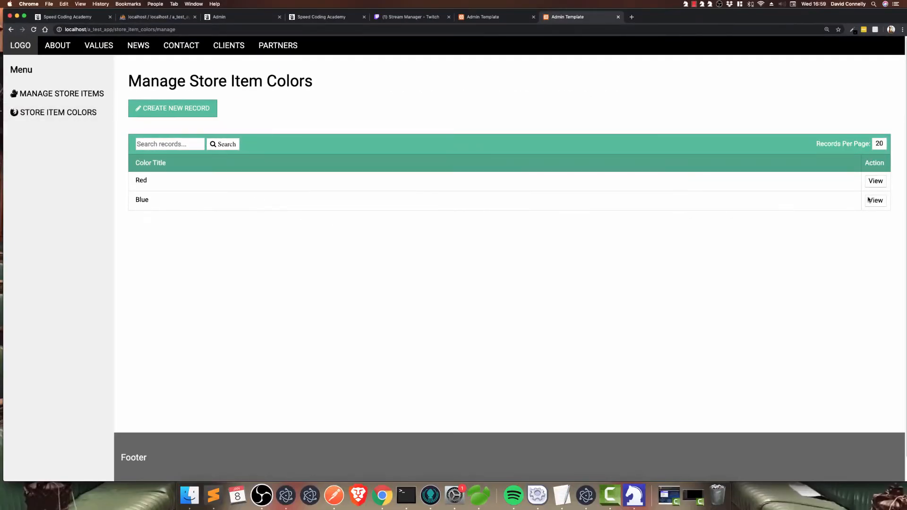
From the Red colour record, associate it with First Item, then move to the database admin page
left_click(875, 201)
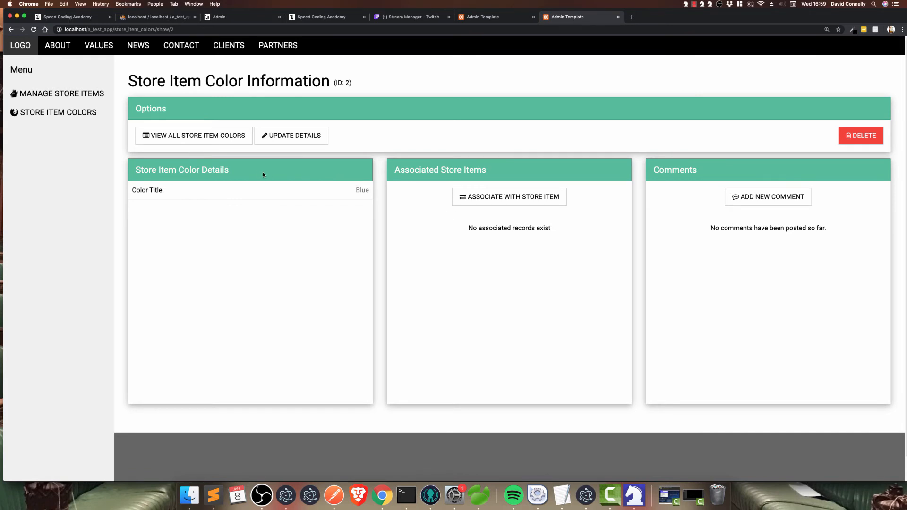
left_click(193, 136)
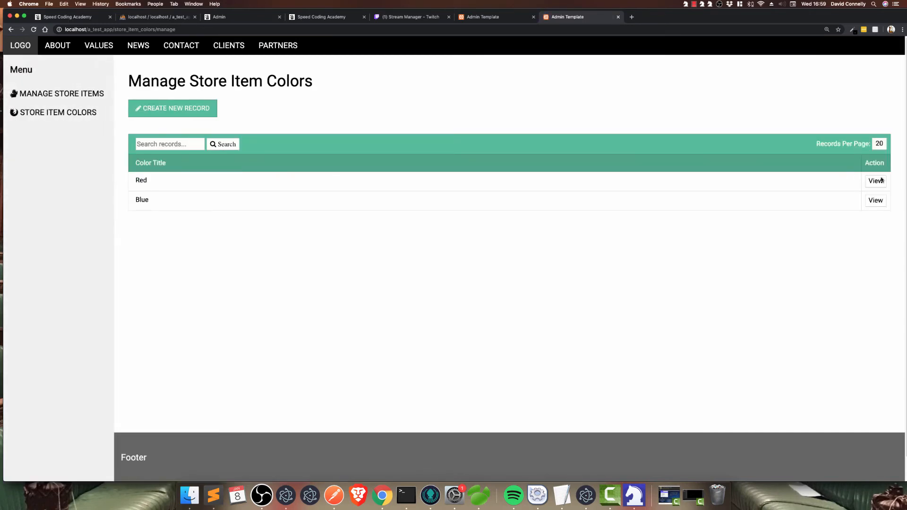
left_click(874, 180)
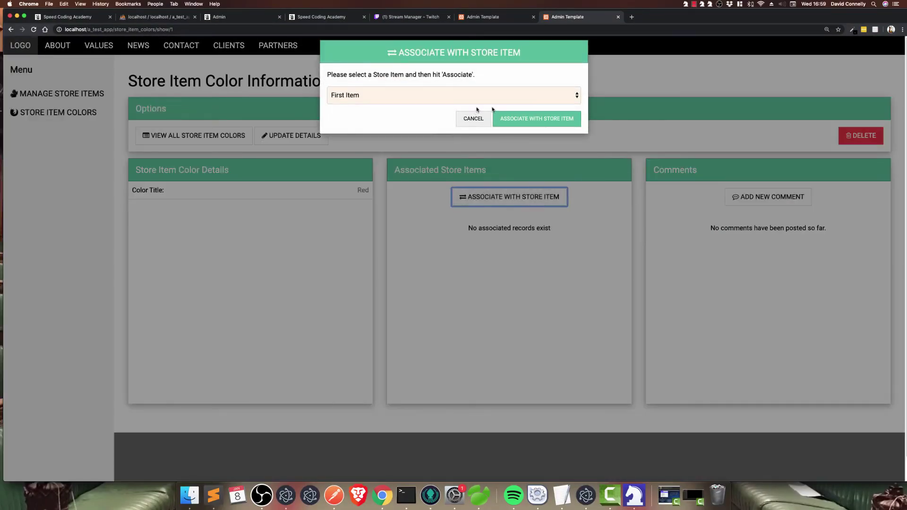
left_click(536, 119)
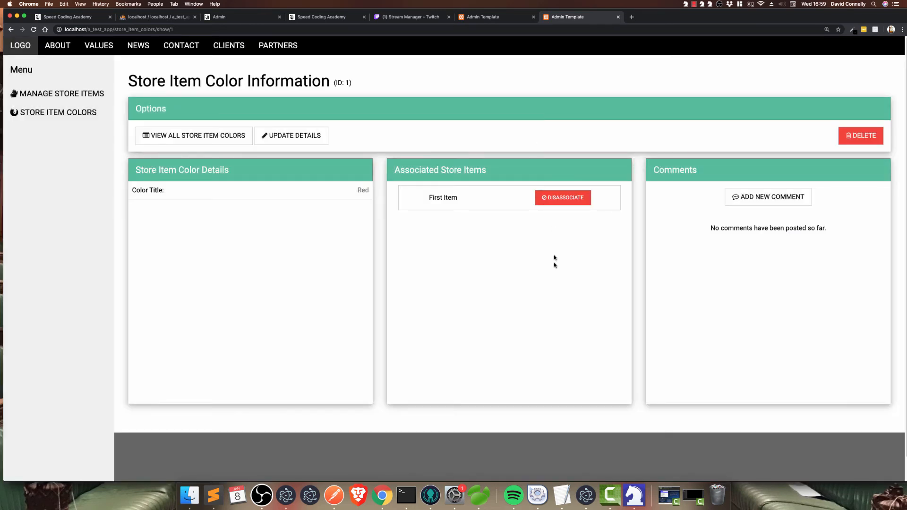
mouse_move(217, 52)
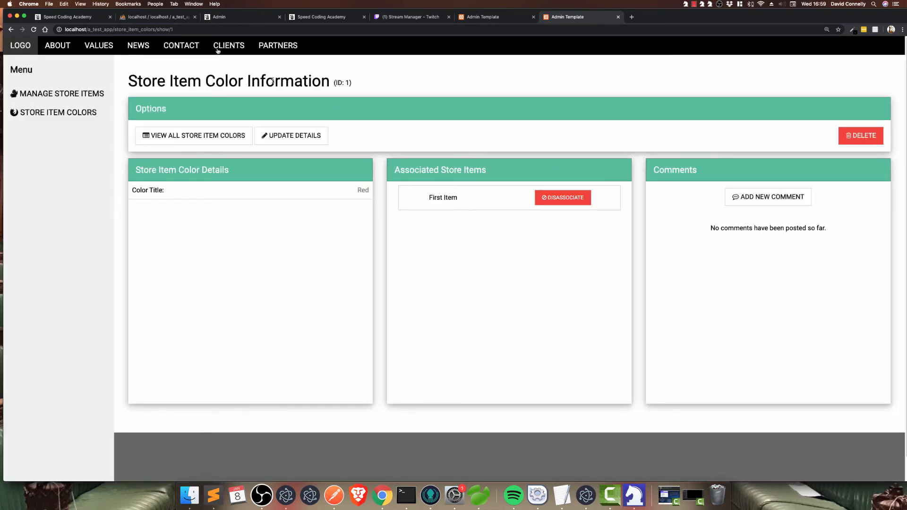
left_click(156, 17)
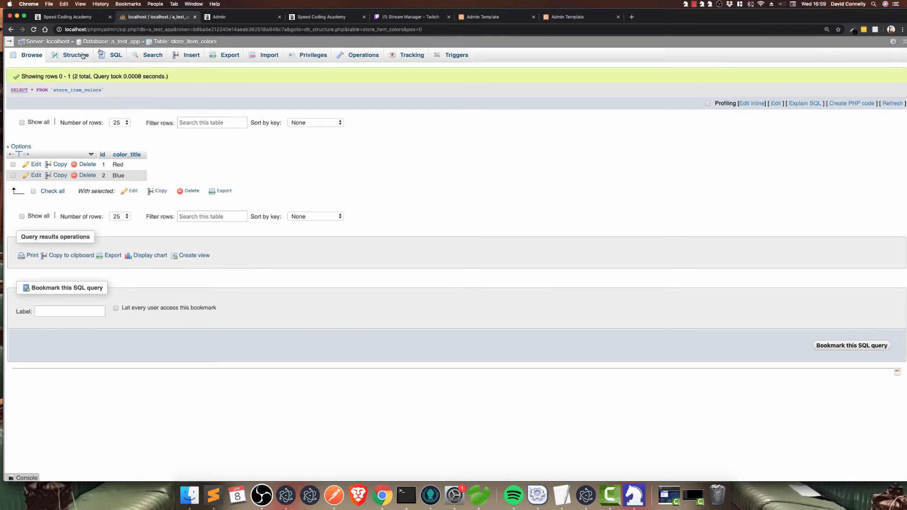
List the a_test_app tables and browse the one row of associated_store_items_and_store_item_colors
left_click(77, 55)
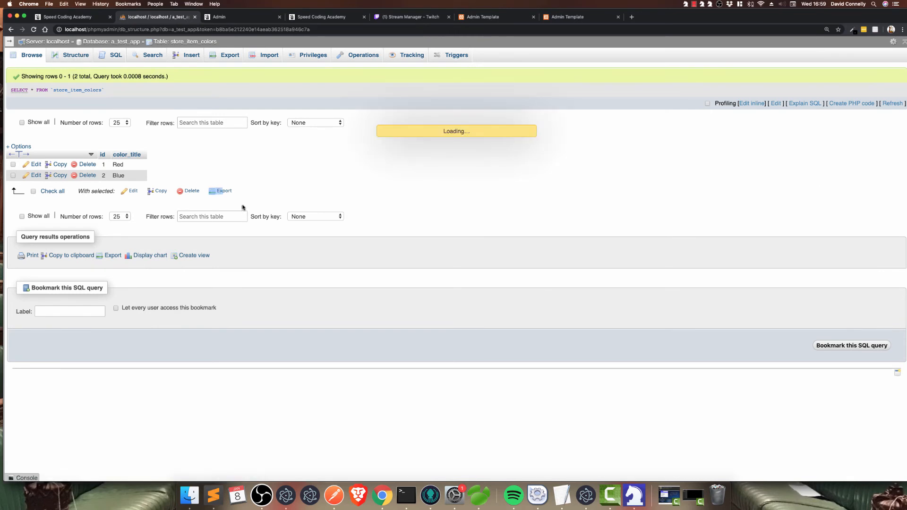
mouse_move(544, 177)
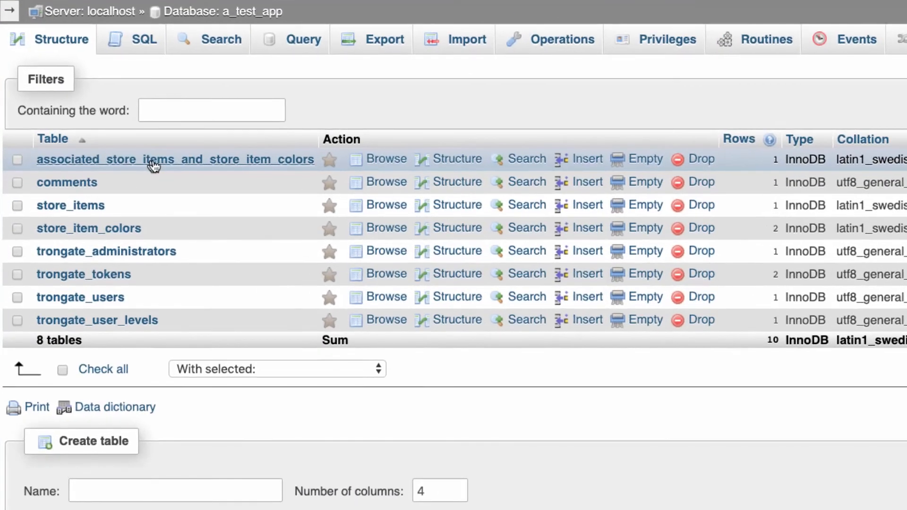
mouse_move(175, 195)
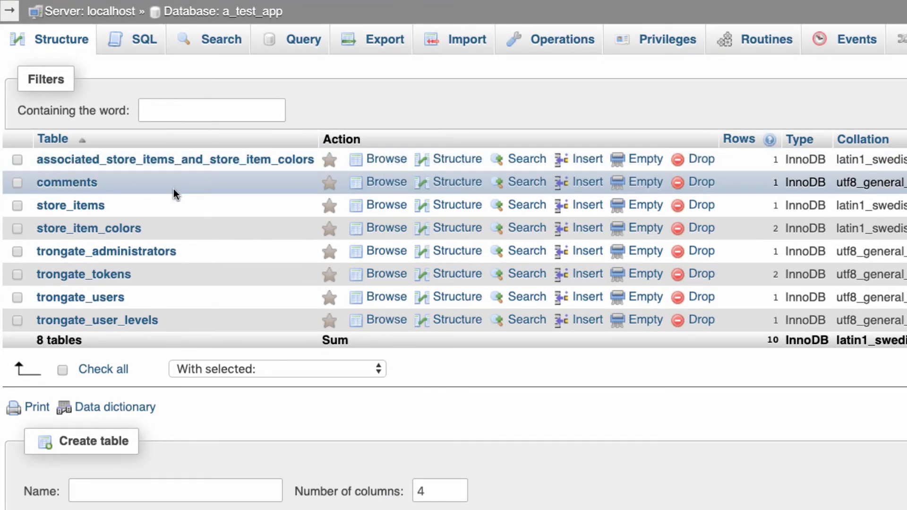
mouse_move(257, 168)
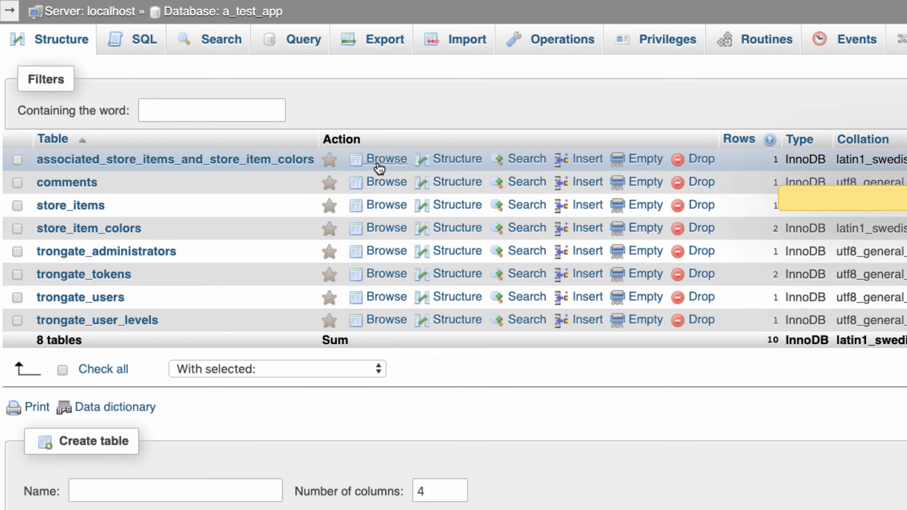
left_click(386, 159)
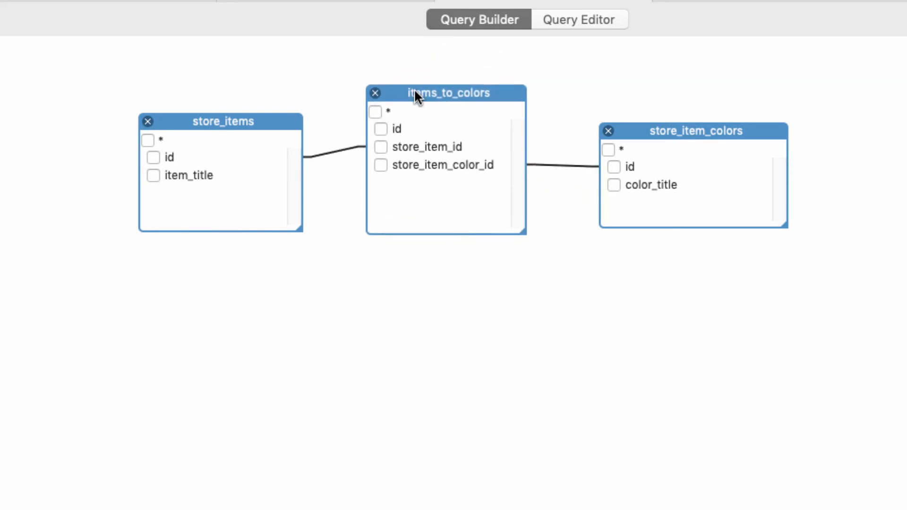
mouse_move(417, 110)
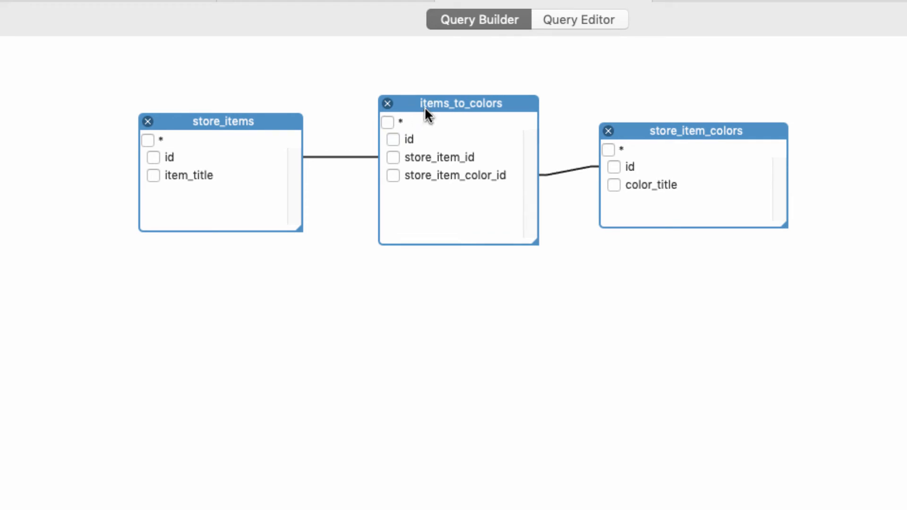
left_click_drag(460, 103, 415, 84)
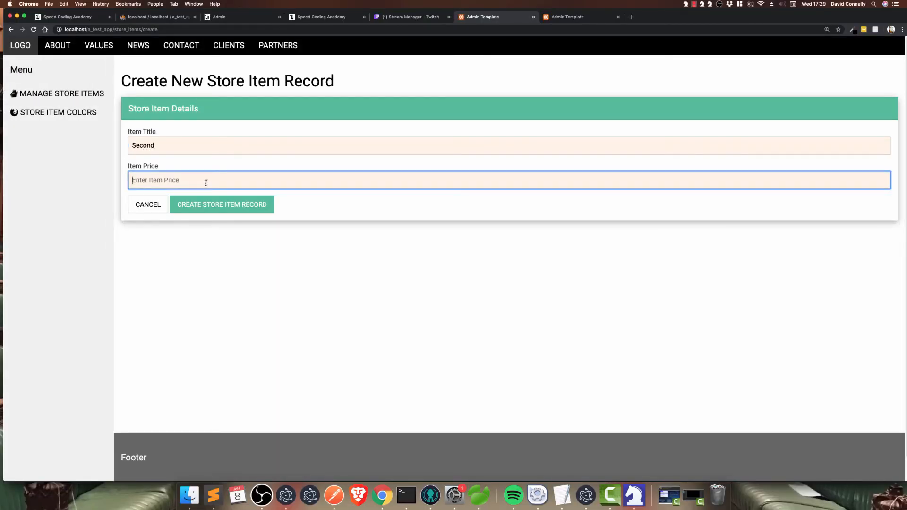
Save the new store items Second and Third
left_click(221, 204)
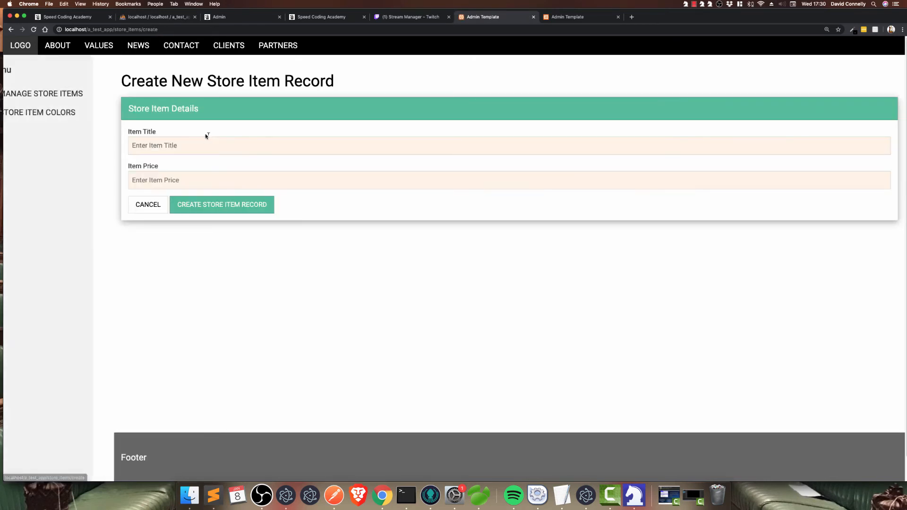
type("Third")
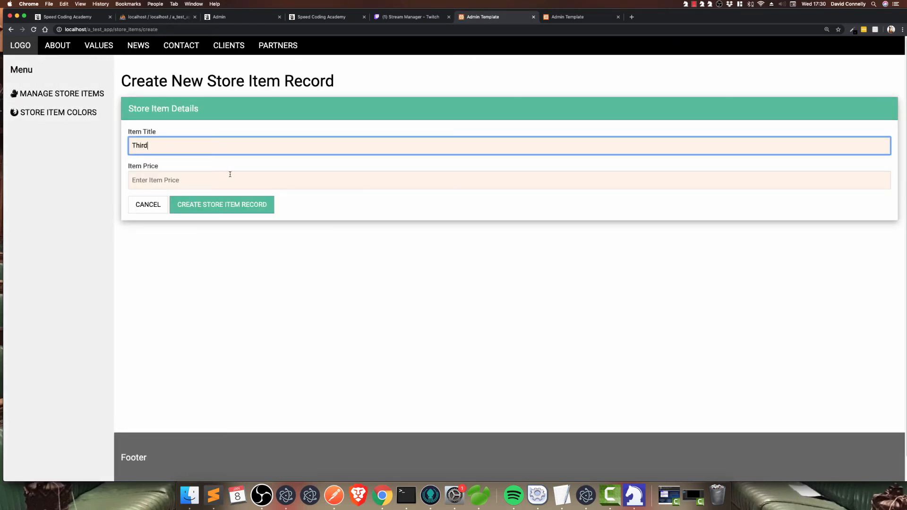
left_click(222, 204)
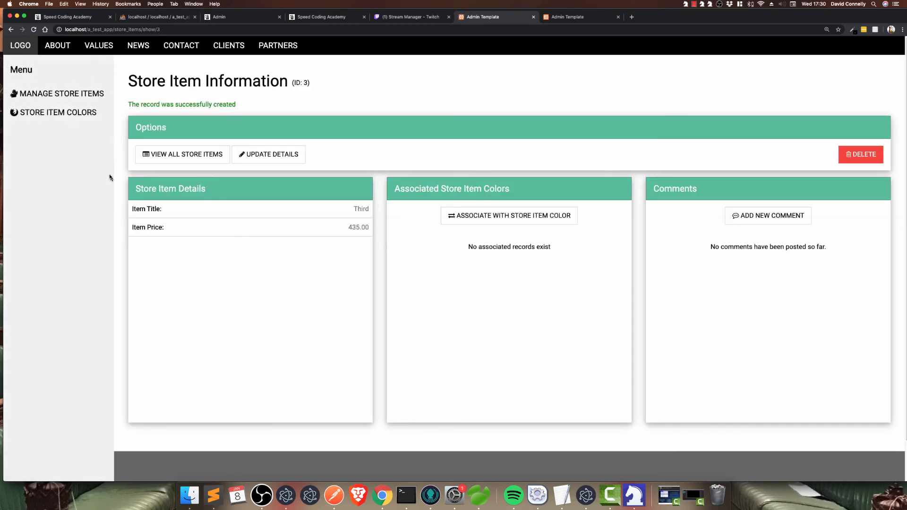
From the Red colour record, associate both Second and Third with Red
left_click(57, 113)
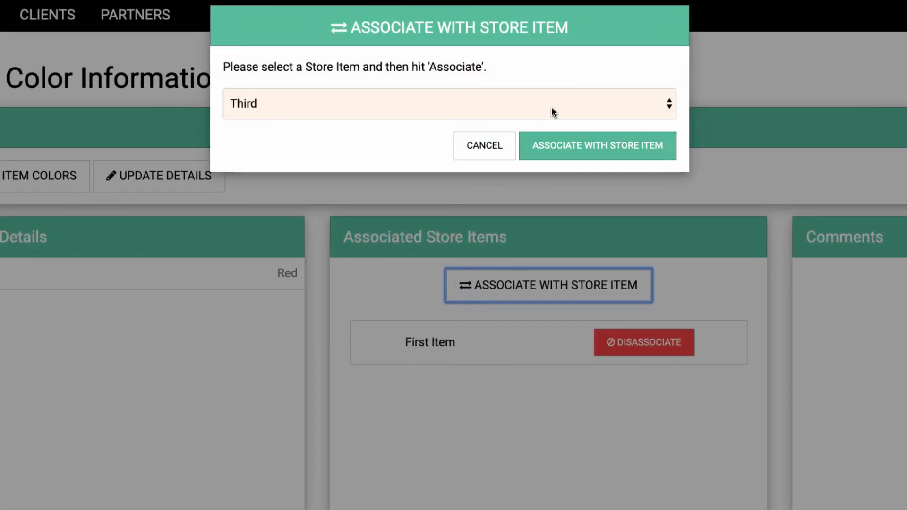
left_click(597, 145)
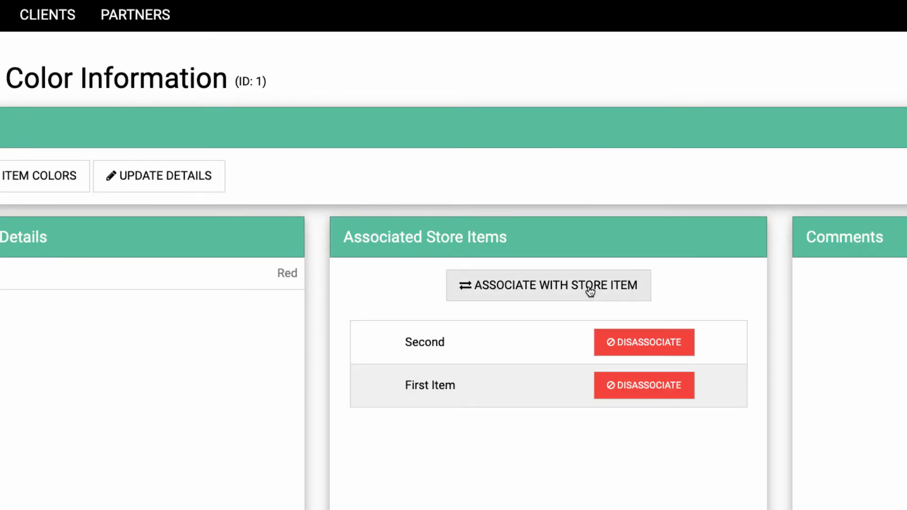
left_click(548, 285)
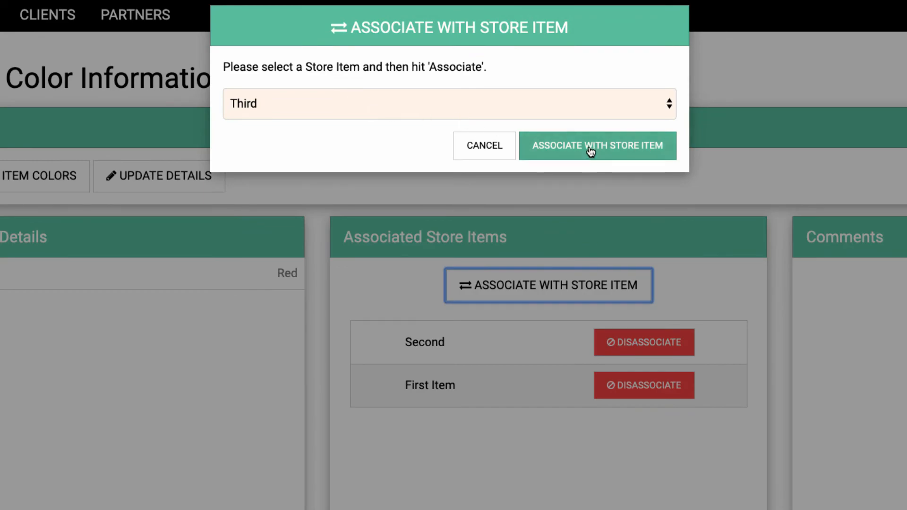
left_click(593, 145)
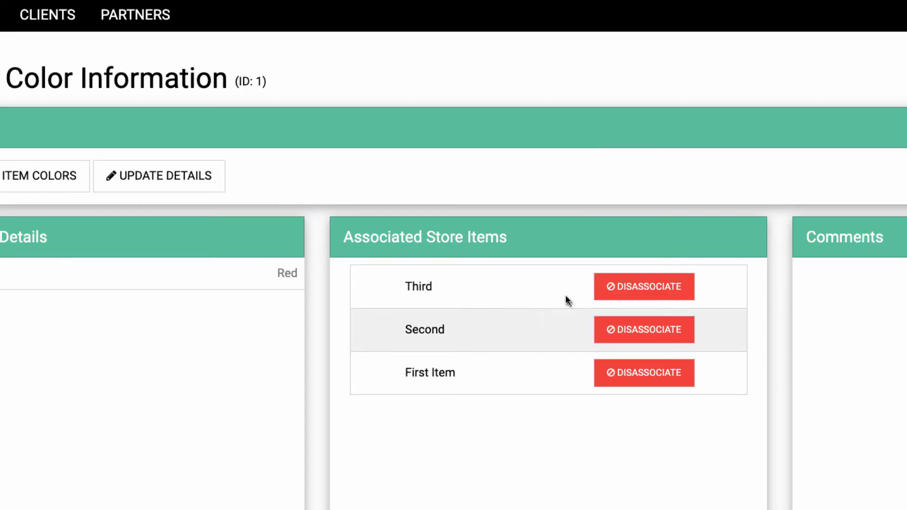
mouse_move(508, 297)
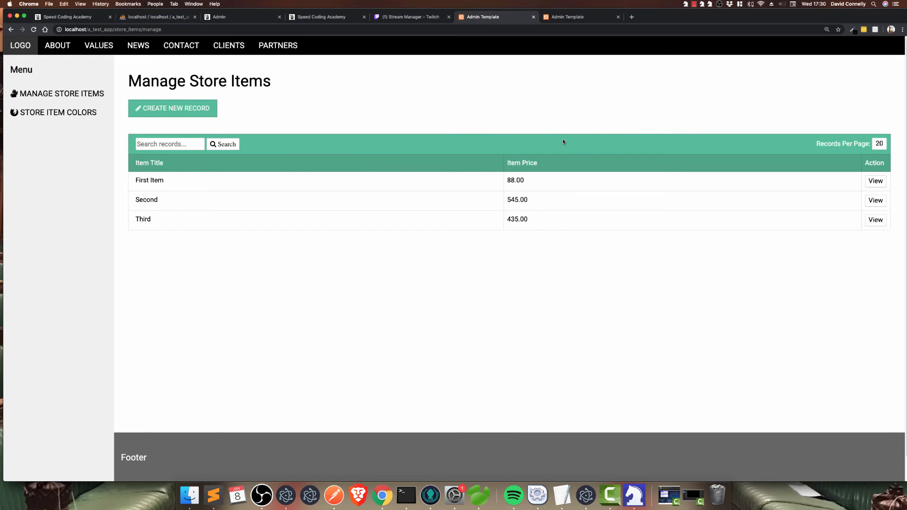
mouse_move(452, 148)
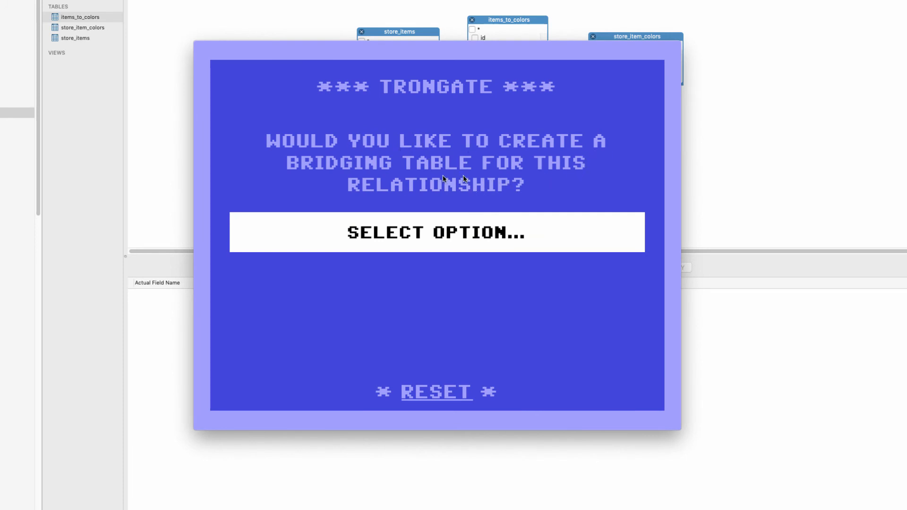
mouse_move(543, 257)
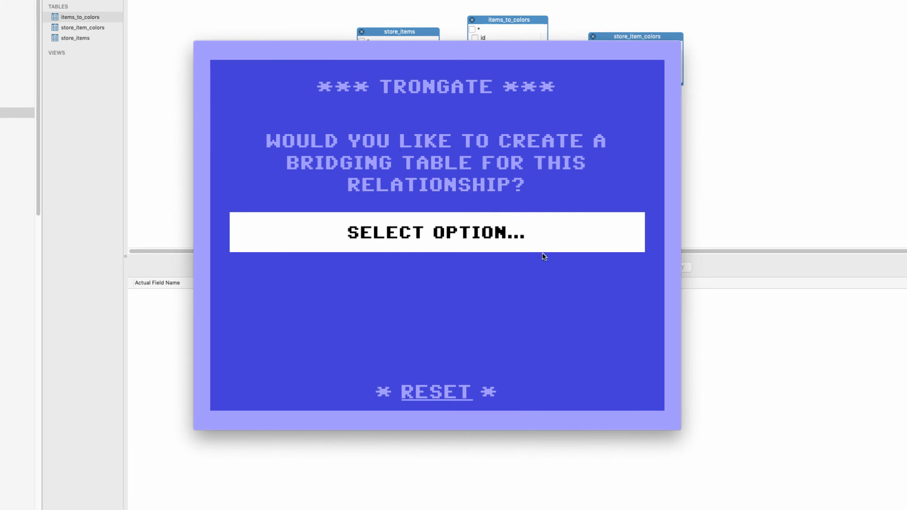
Show the YES/NO options for creating a bridging table for the relationship
left_click(435, 233)
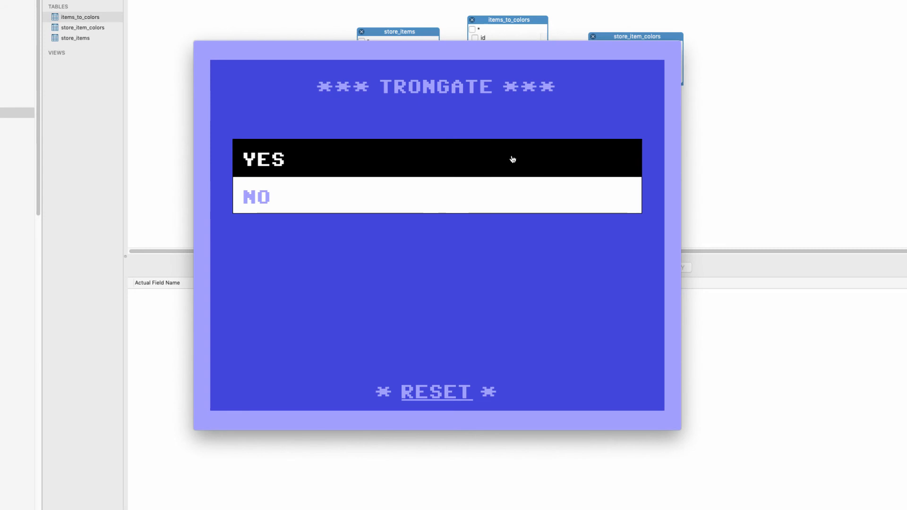
mouse_move(514, 168)
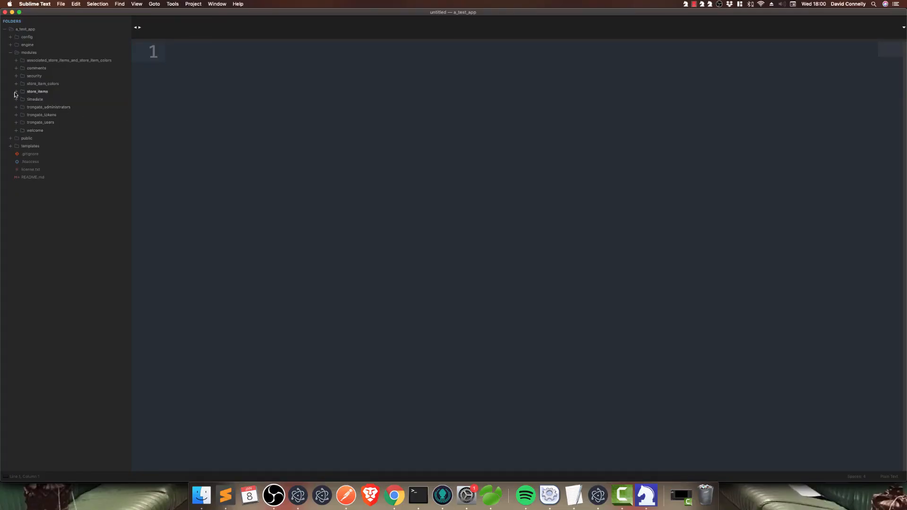
Review controllers/Store_items.php in modules/store_items, down through its show() function
left_click(15, 91)
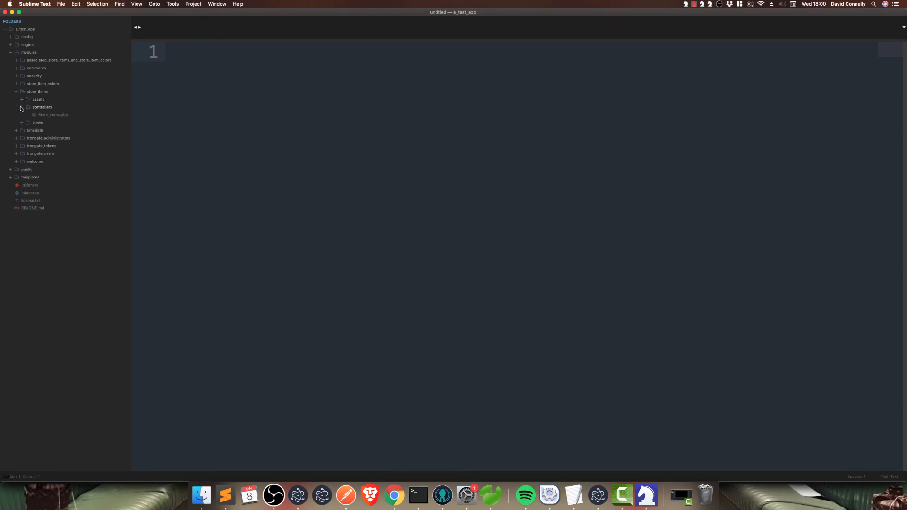
double_click(52, 115)
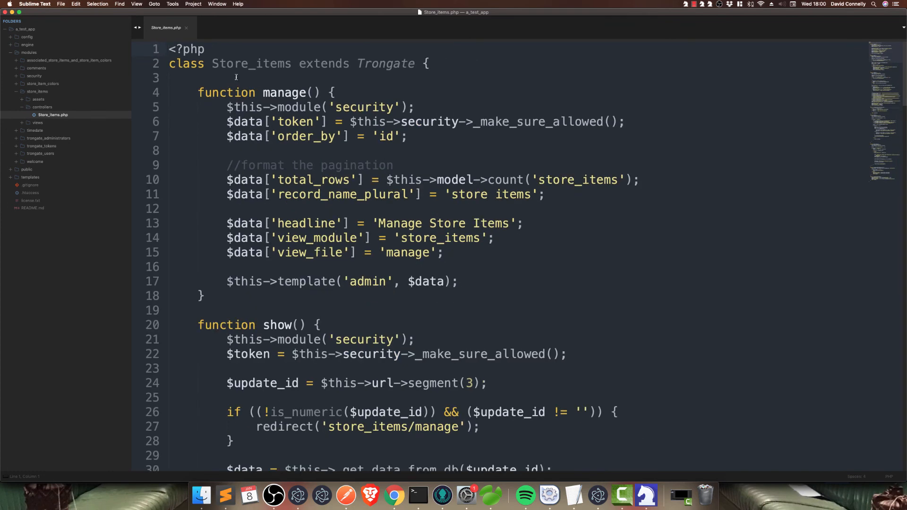
scroll("down", 3)
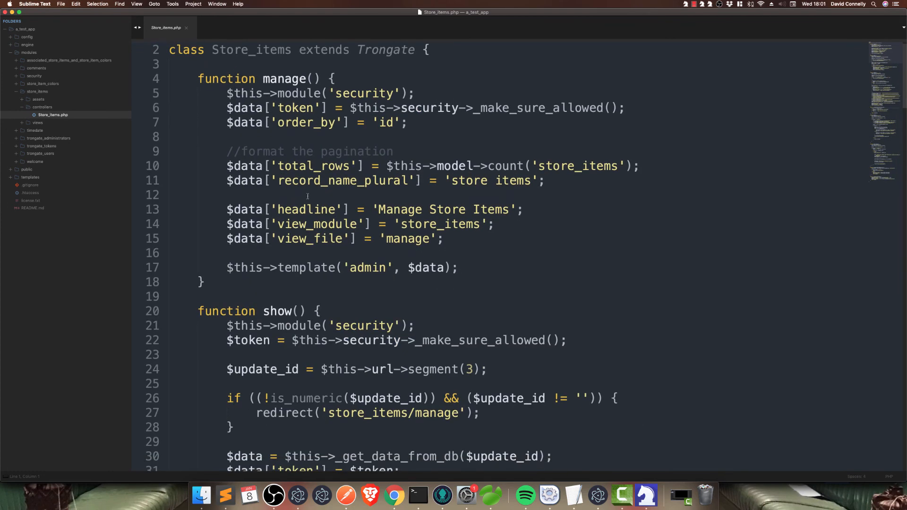
scroll("down", 3)
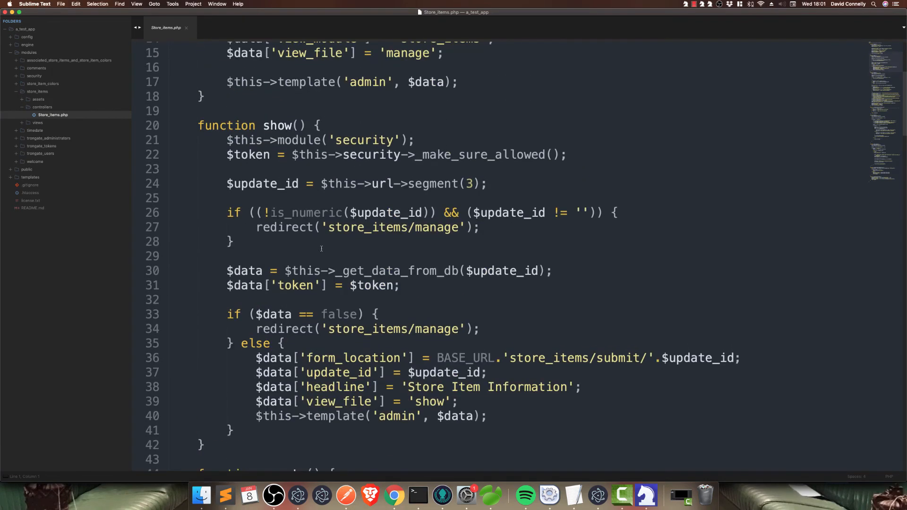
scroll("down", 3)
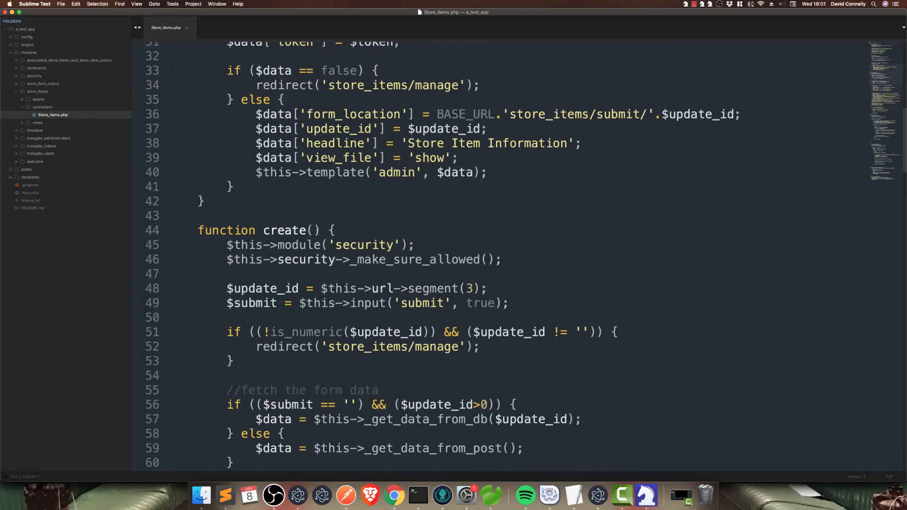
scroll("down", 3)
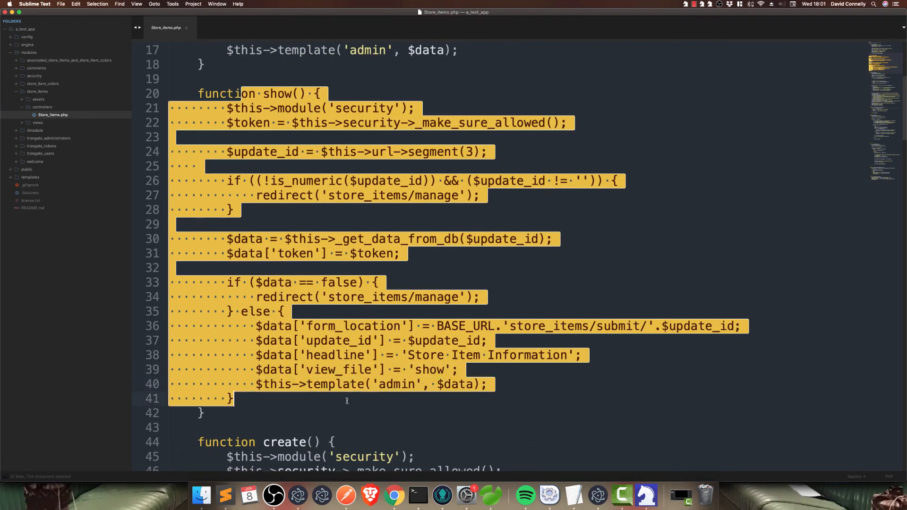
left_click(345, 400)
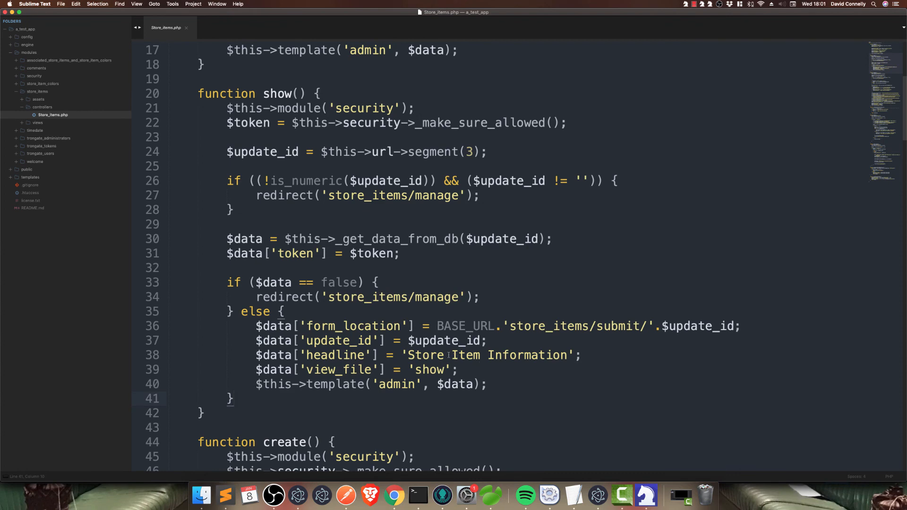
left_click_drag(428, 355, 569, 355)
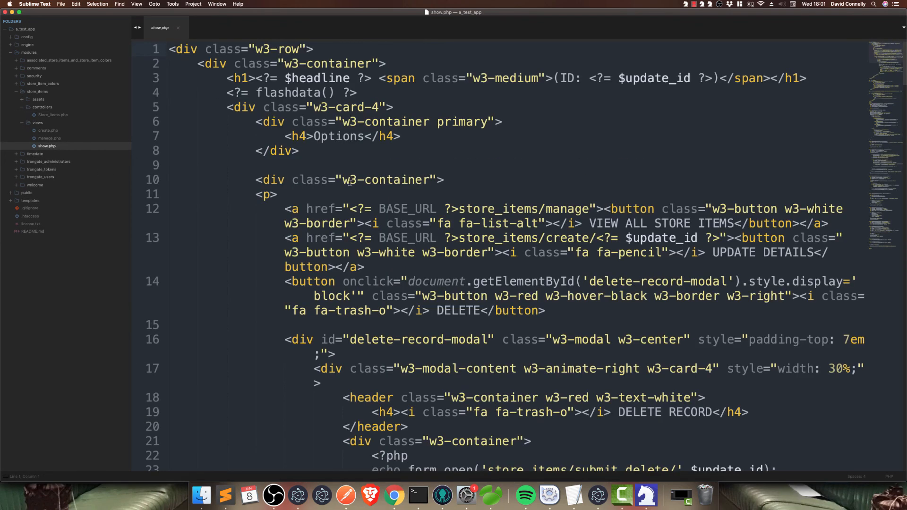
Review the store_items show.php and create.php views
scroll("down", 3)
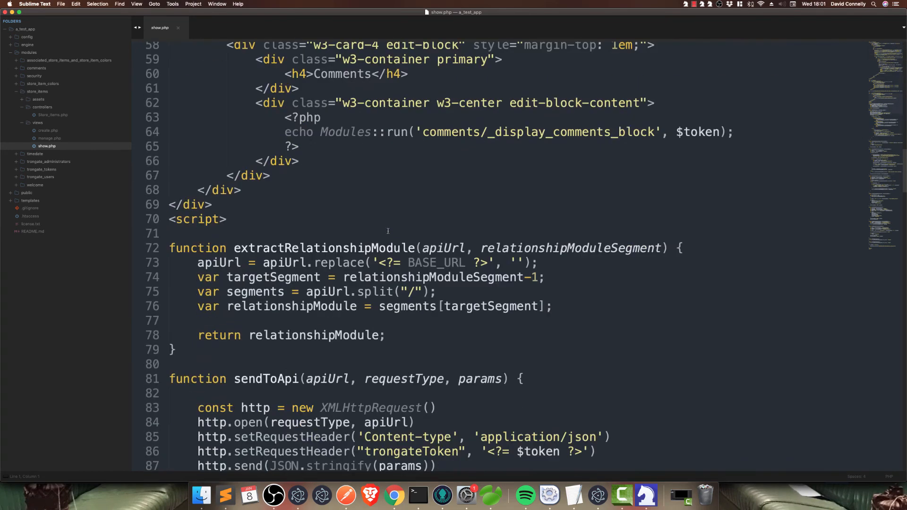
left_click(47, 130)
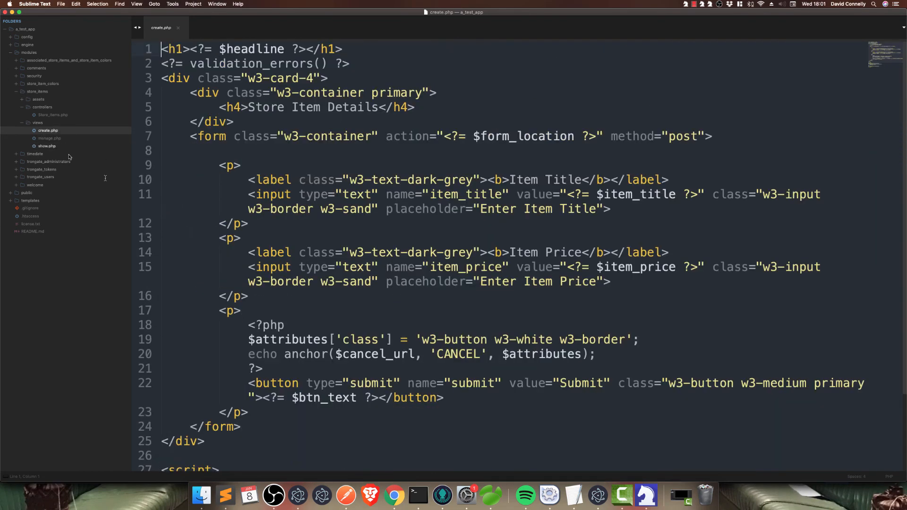
scroll("down", 3)
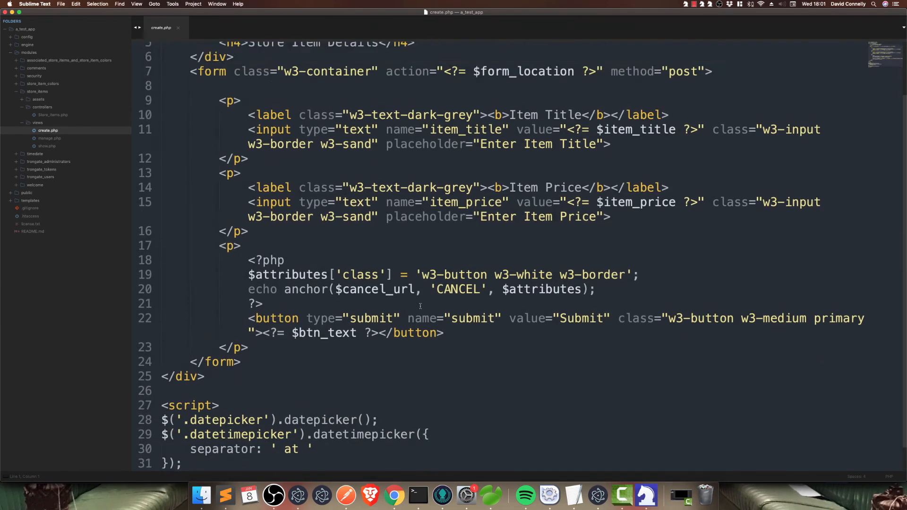
scroll("up", 3)
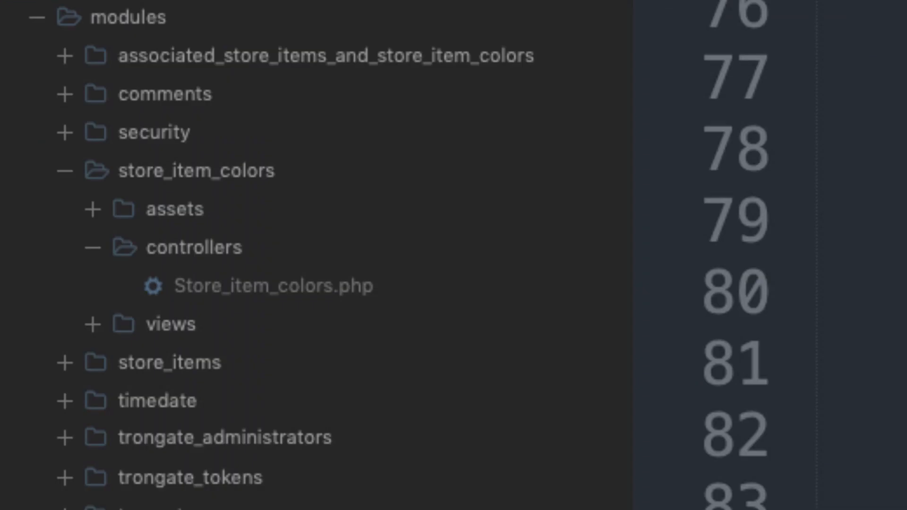
mouse_move(94, 252)
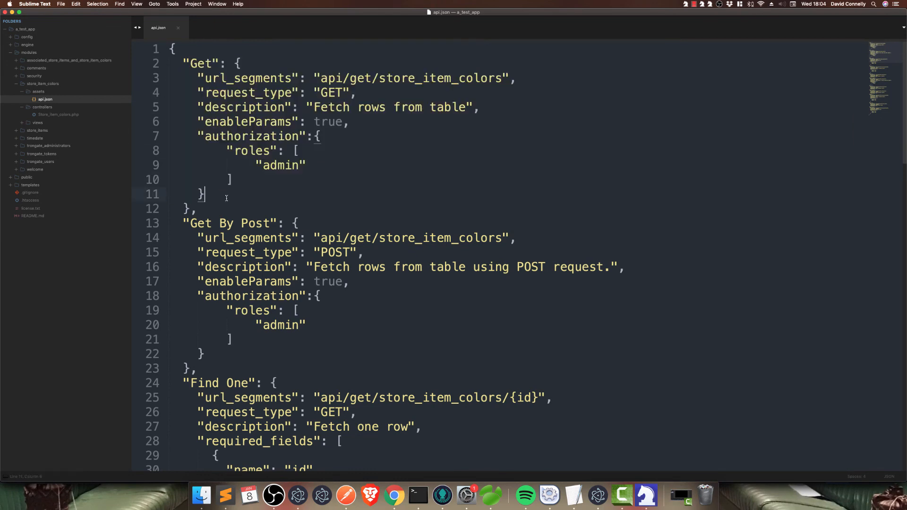
Review store_item_colors/assets/api.json, then the bridging module's assets/api.json endpoints
scroll("down", 3)
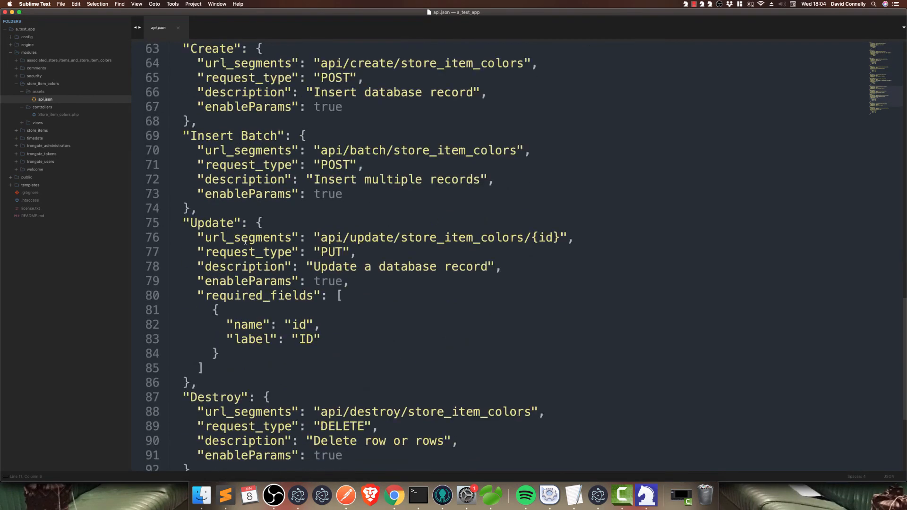
scroll("down", 3)
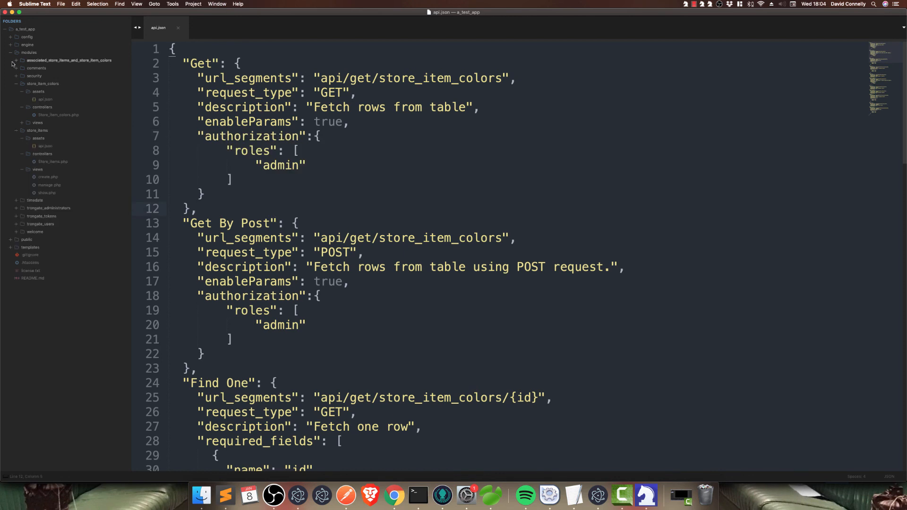
left_click(17, 61)
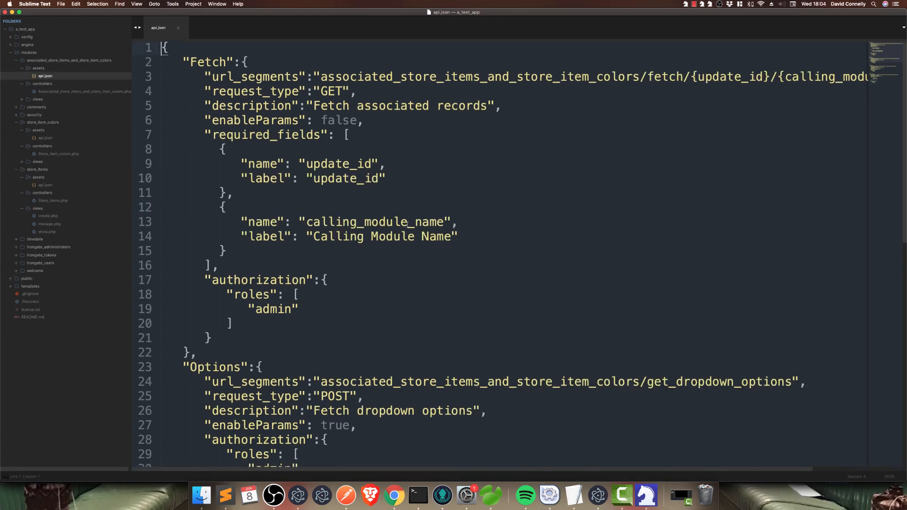
scroll("down", 3)
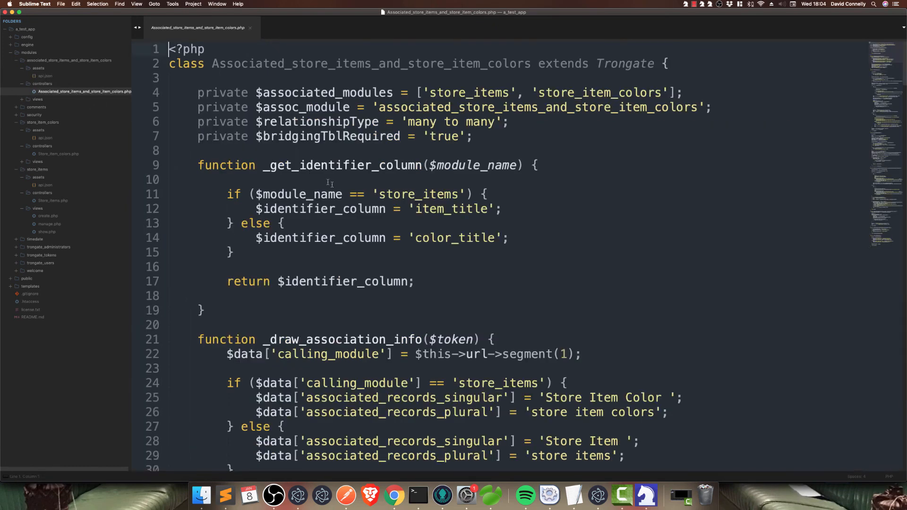
Scroll through Associated_store_items_and_store_item_colors.php to the SQL queries joining through the bridging table
scroll("down", 3)
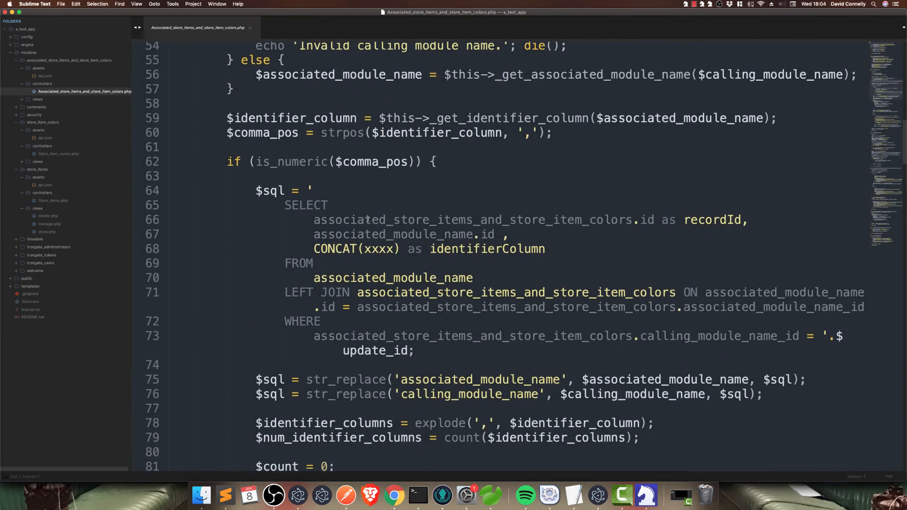
scroll("down", 3)
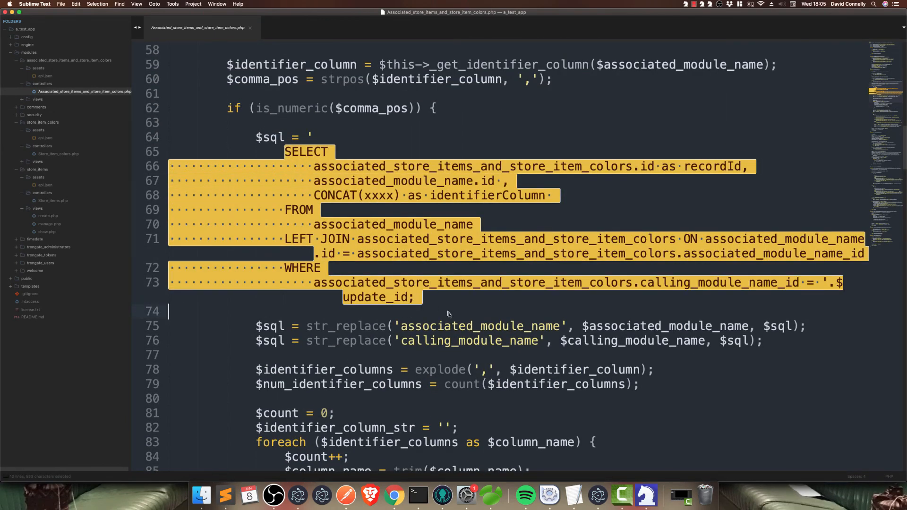
scroll("down", 3)
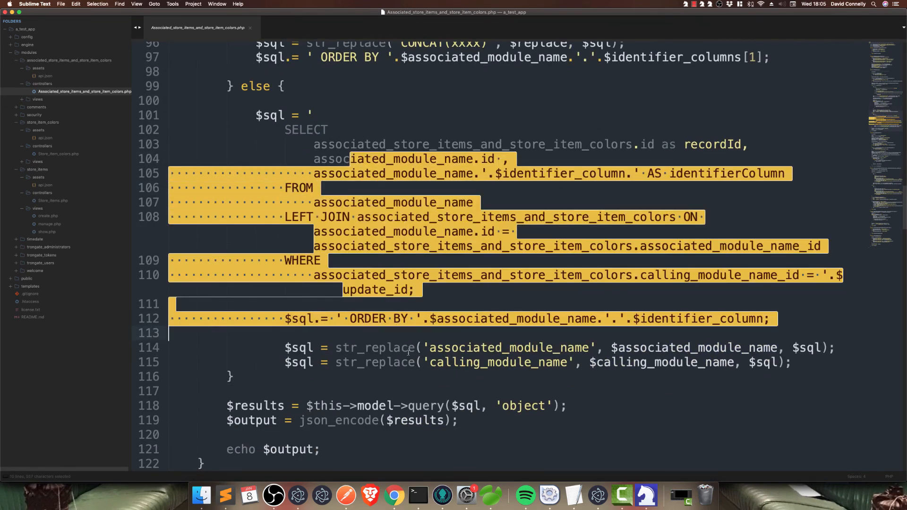
scroll("down", 3)
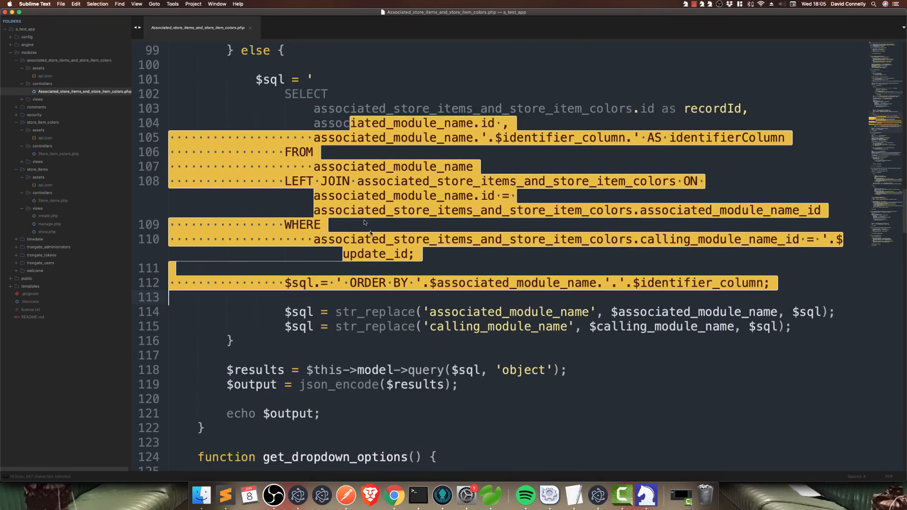
mouse_move(28, 223)
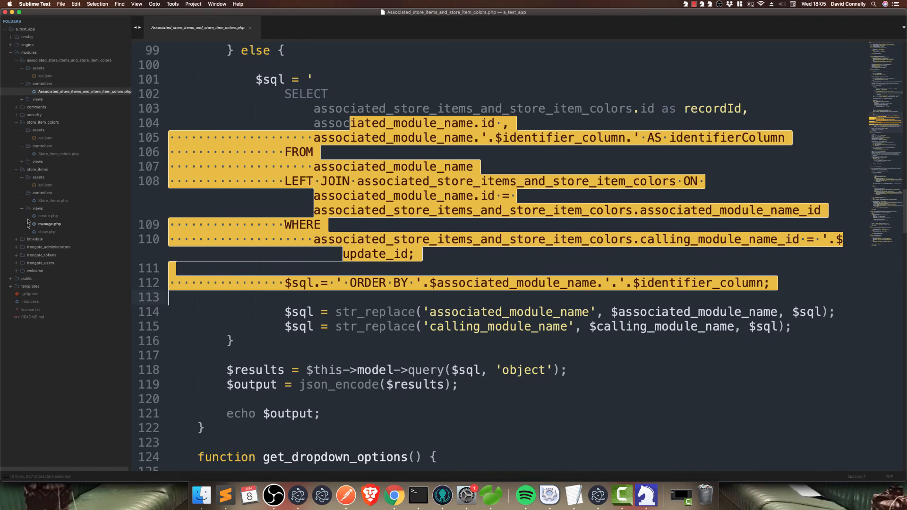